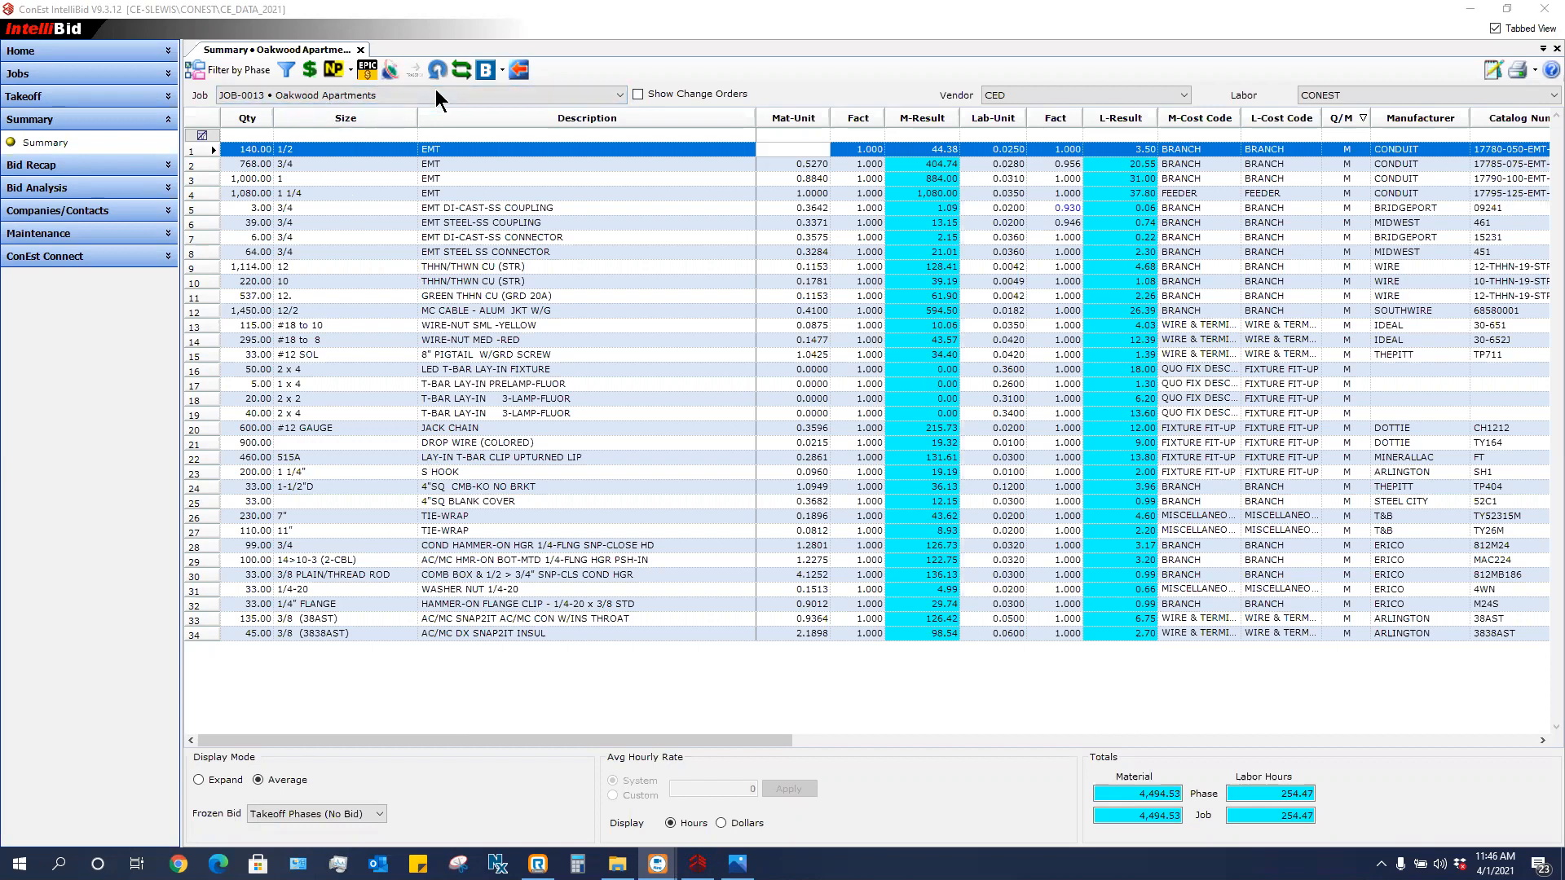
mouse_move(1030, 445)
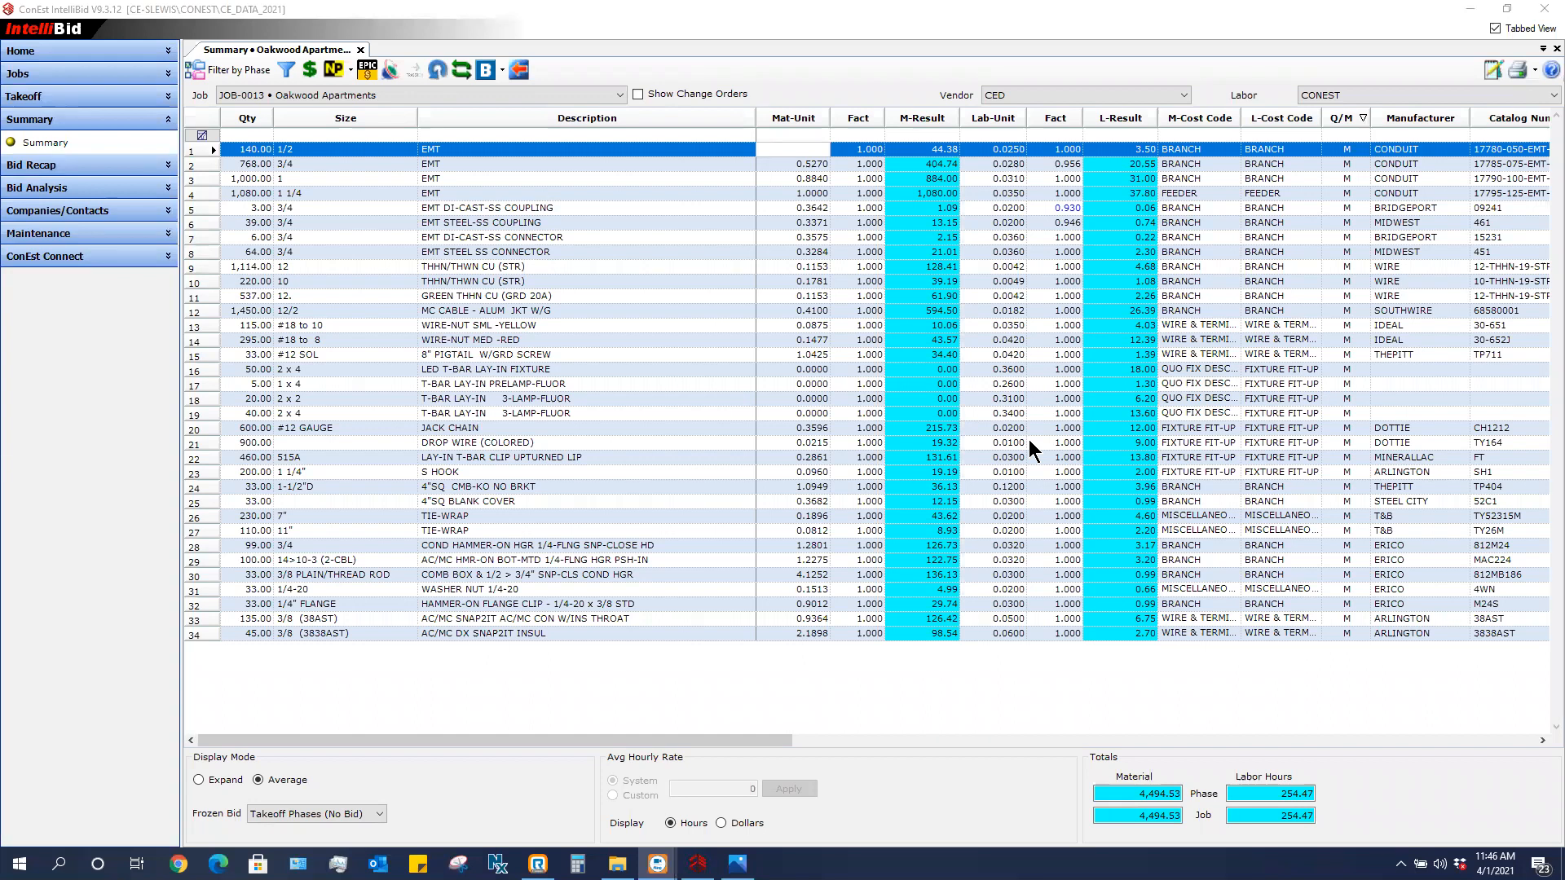
mouse_move(885, 251)
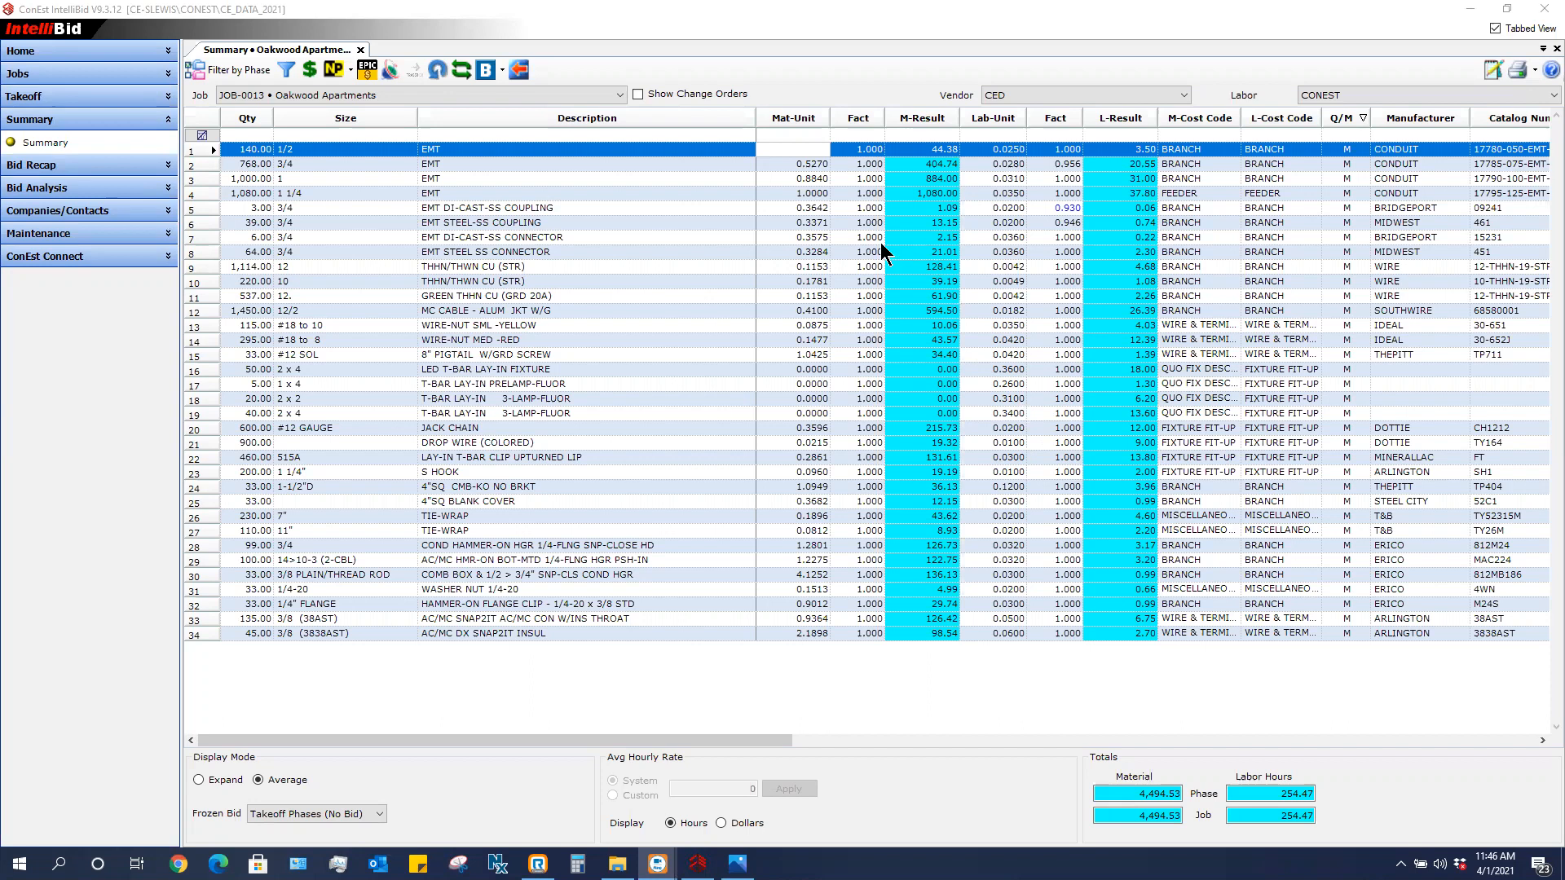
mouse_move(792, 365)
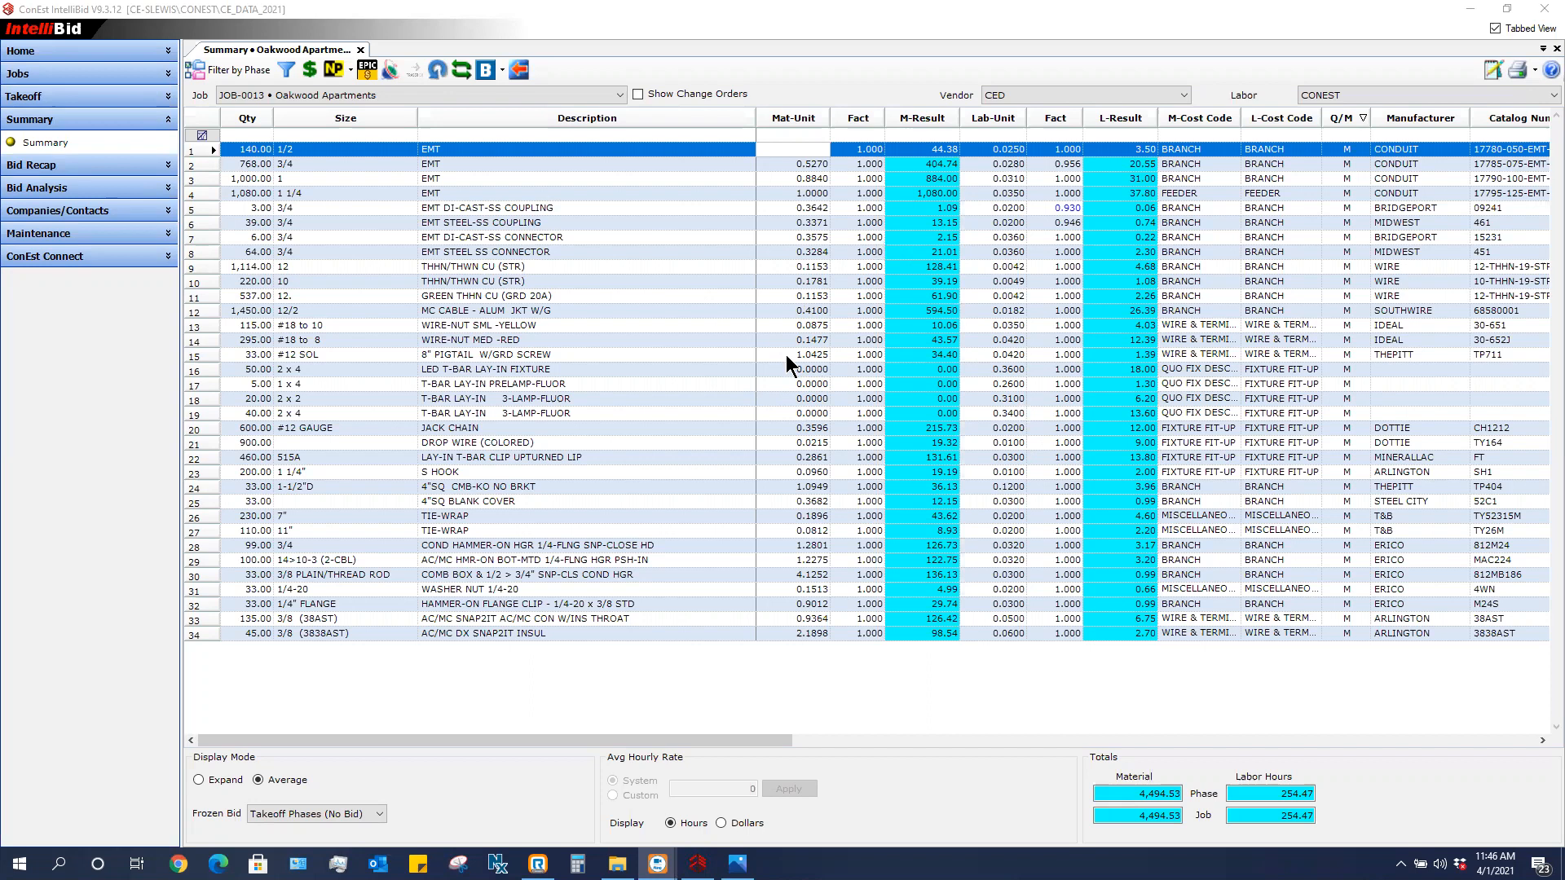
mouse_move(1166, 246)
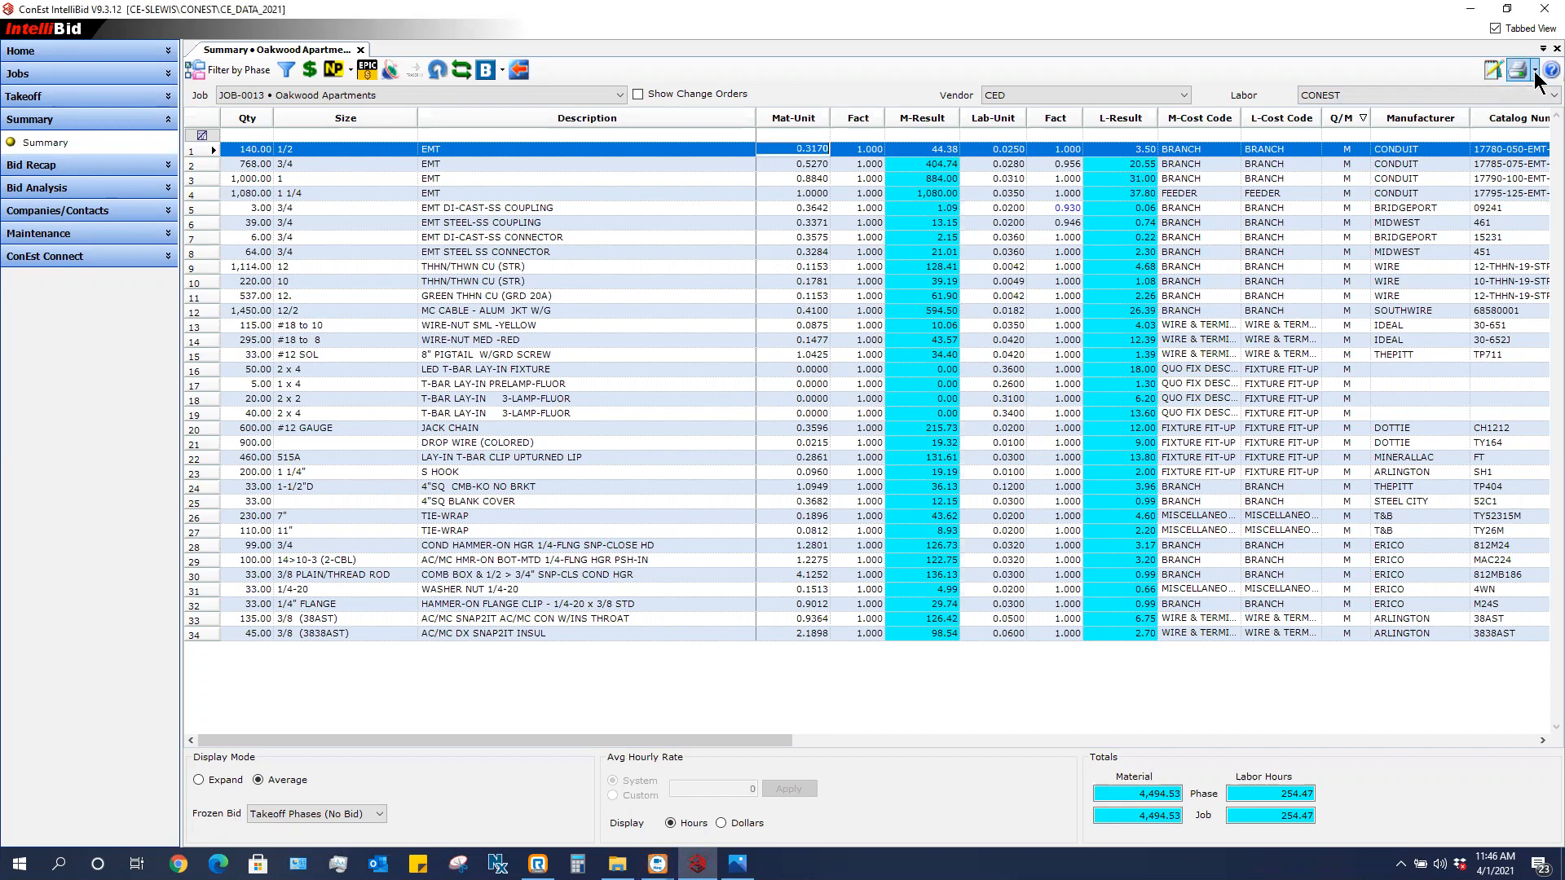
- Run the Material Cost Request report for the Oakwood Apartments job from the Reports menu
click(1524, 70)
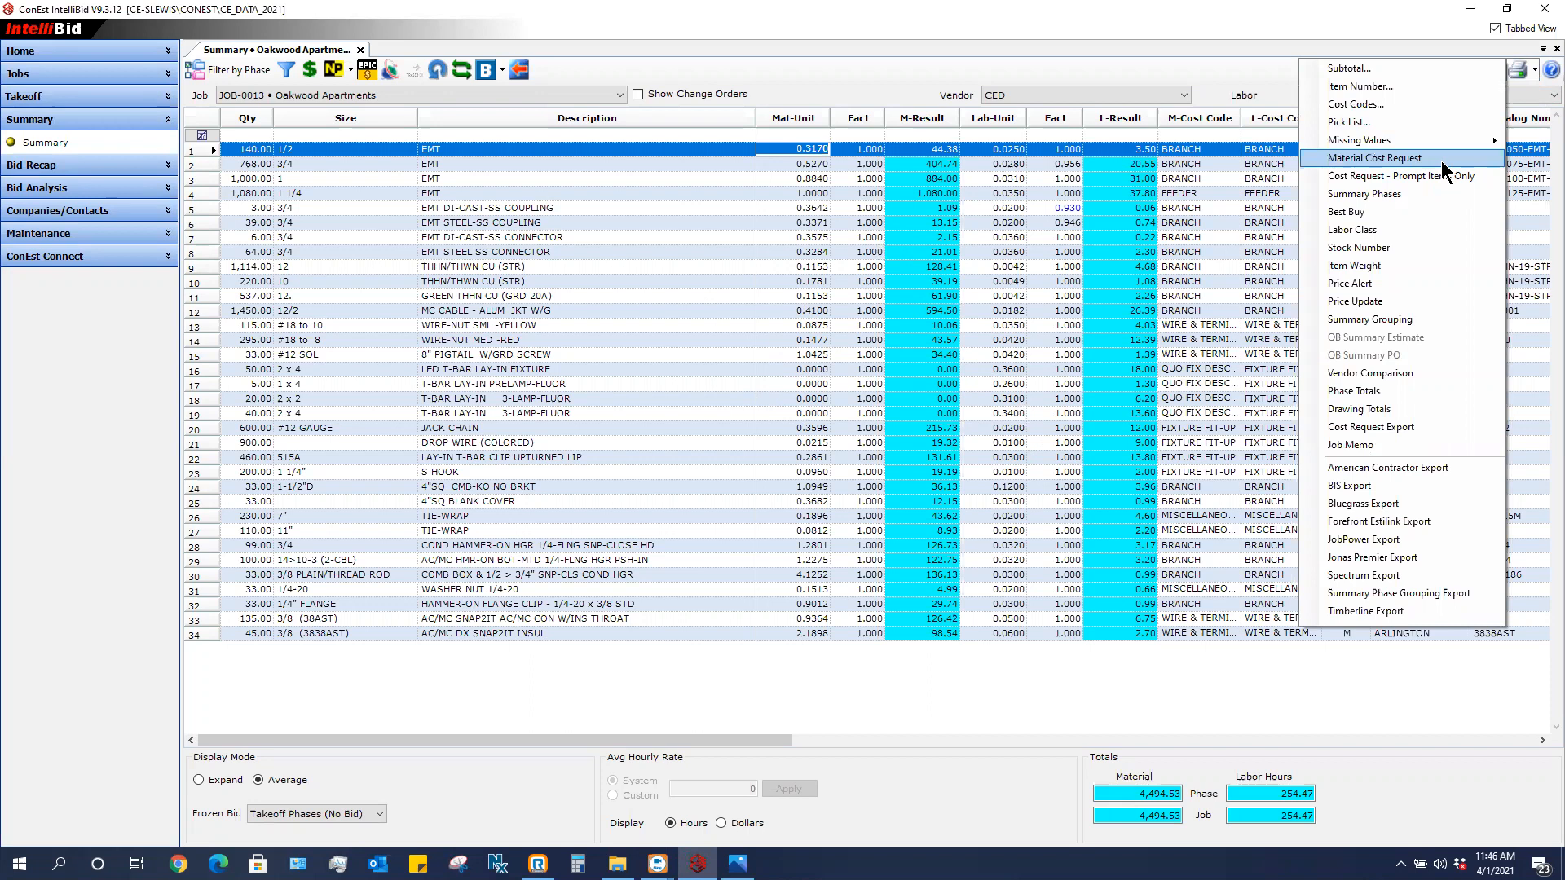
click(1387, 158)
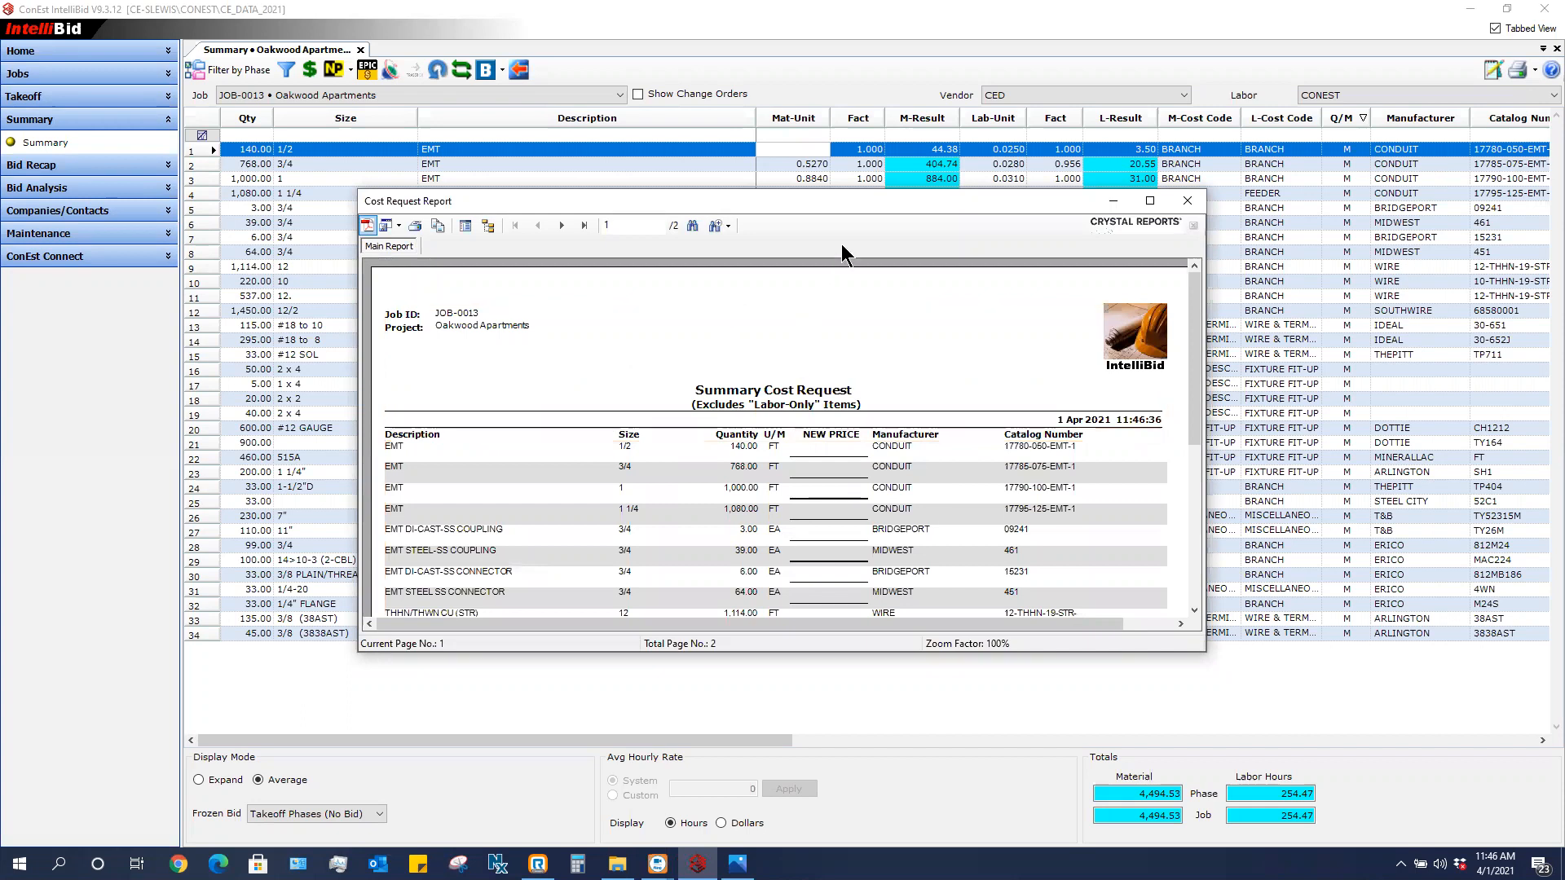
click(398, 225)
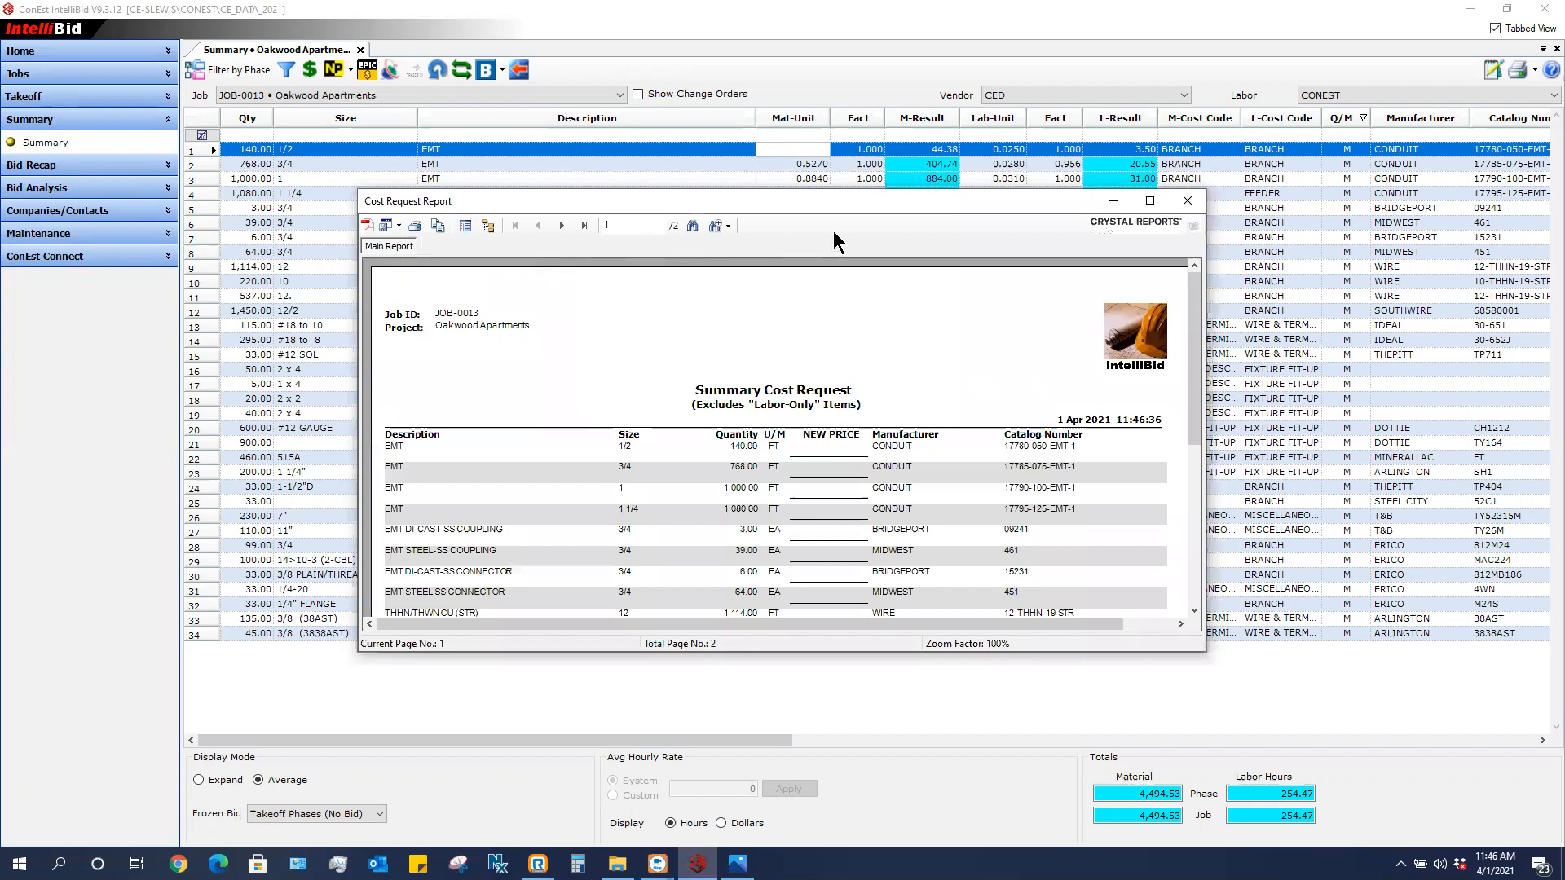
mouse_move(368, 225)
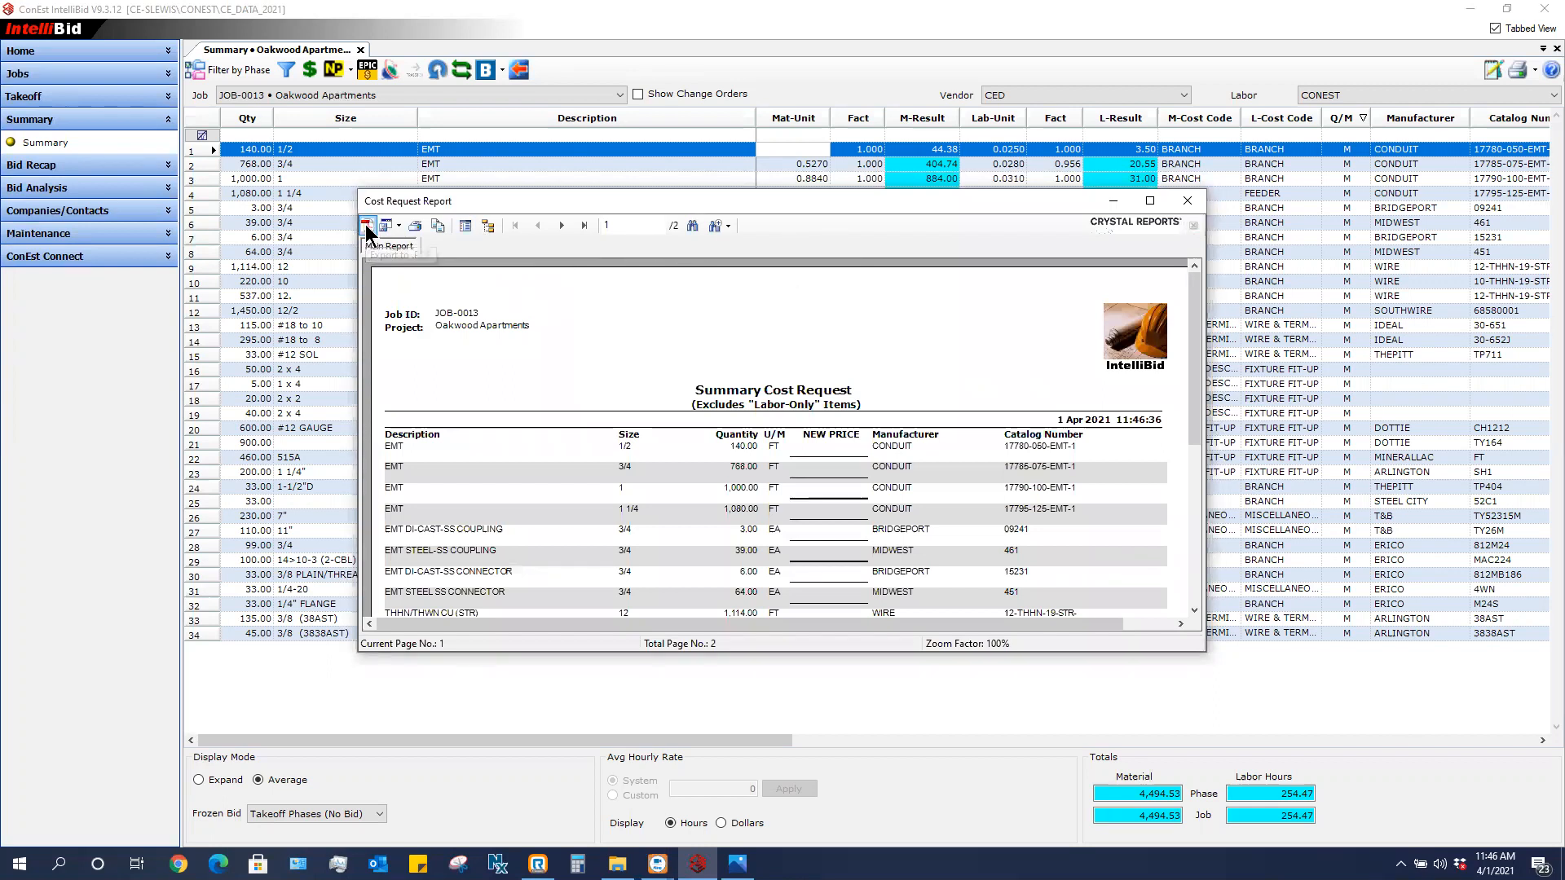
- Export the Summary Cost Request to PDF and view its conversion options in Acrobat Reader
click(367, 225)
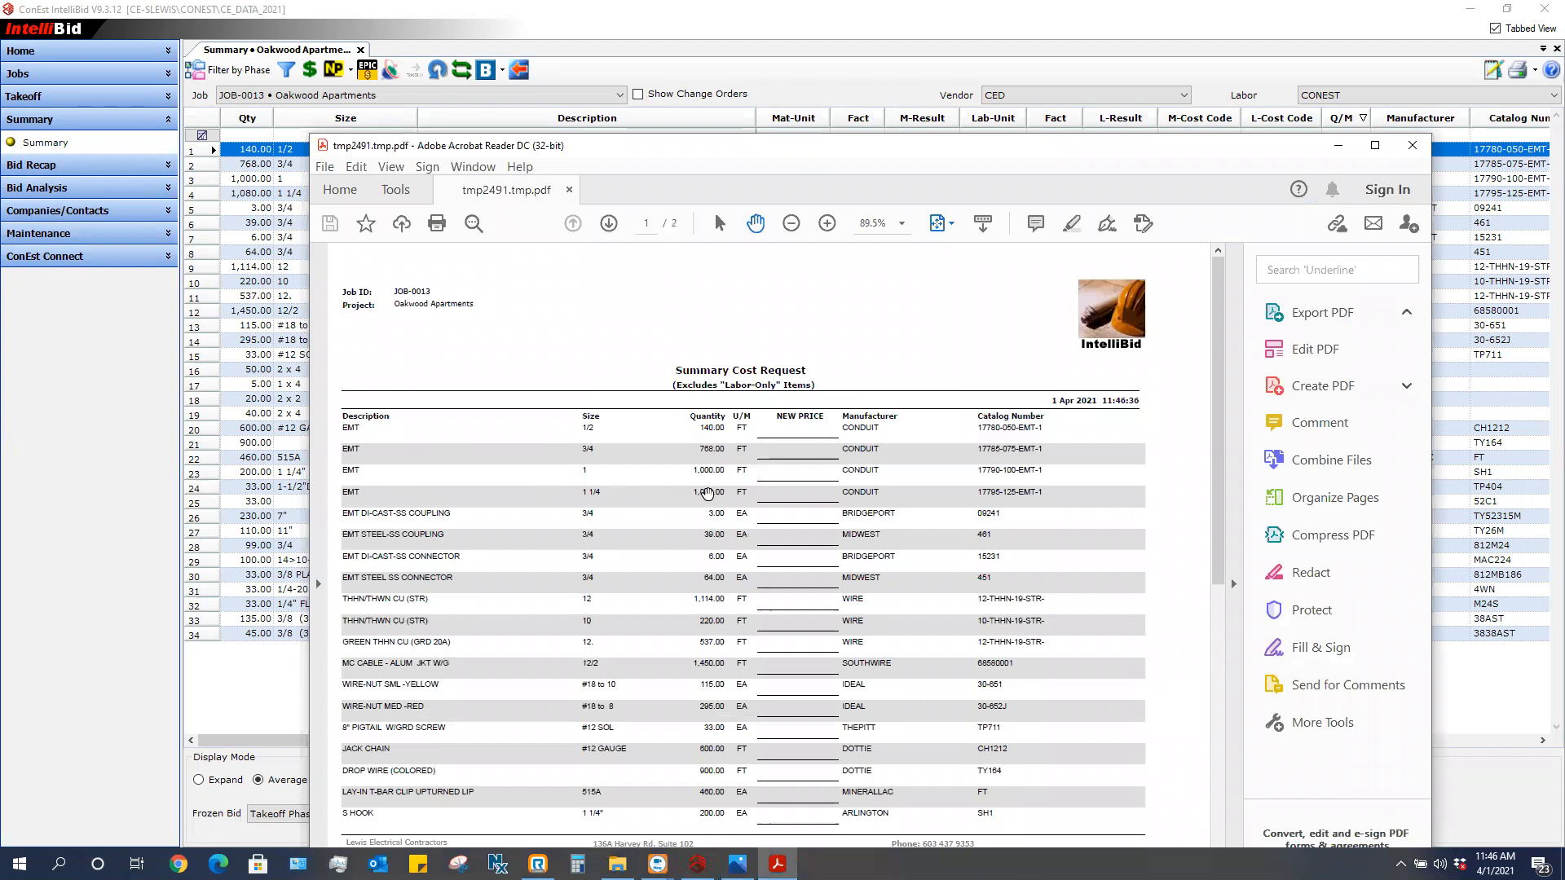
mouse_move(777, 440)
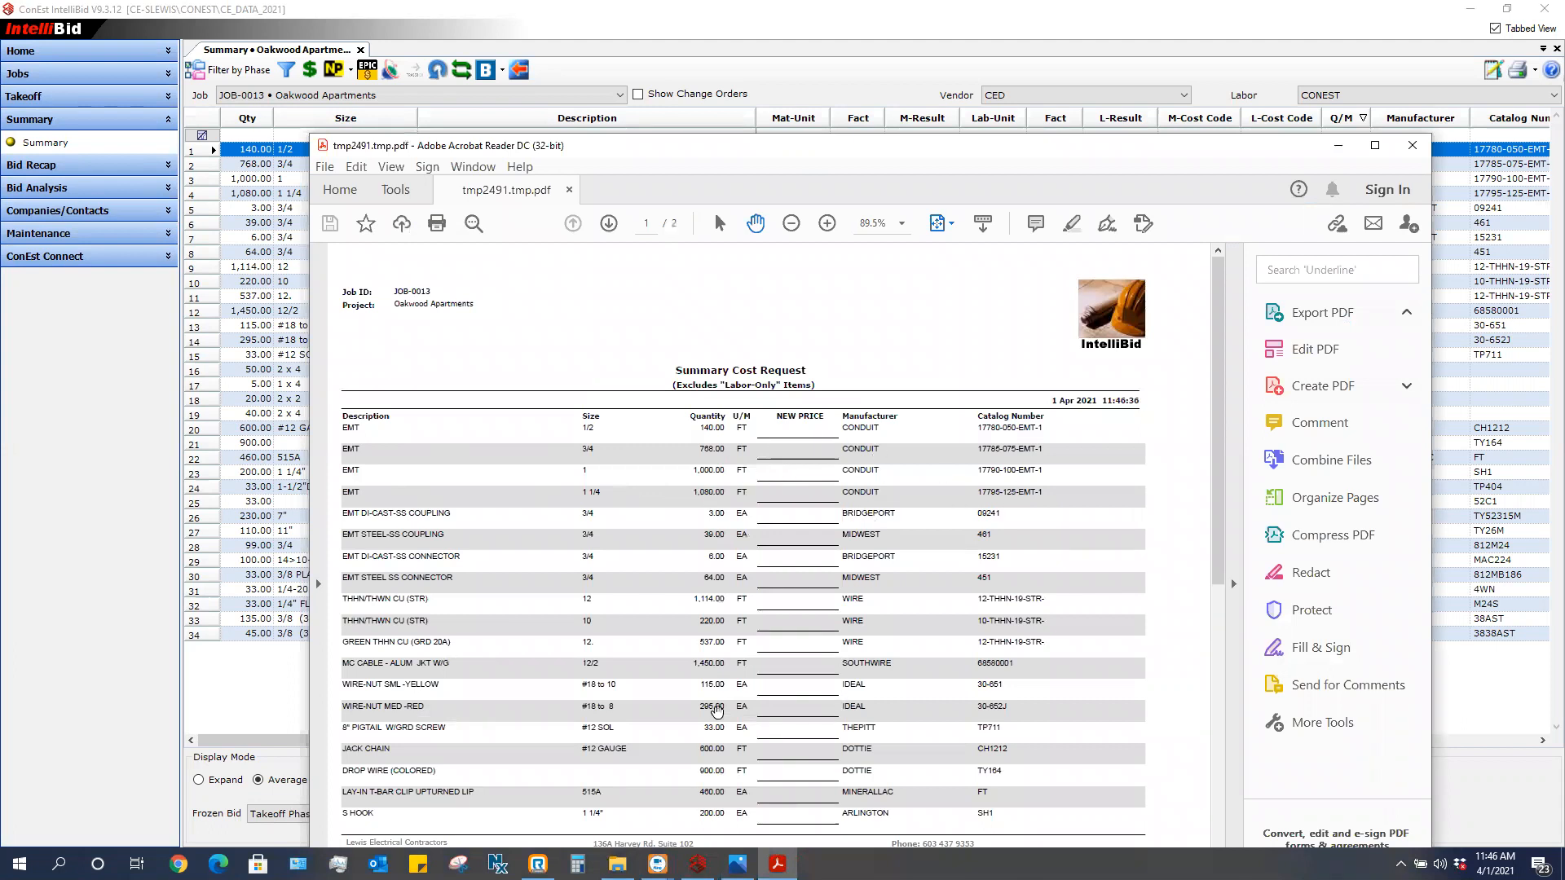
click(1322, 311)
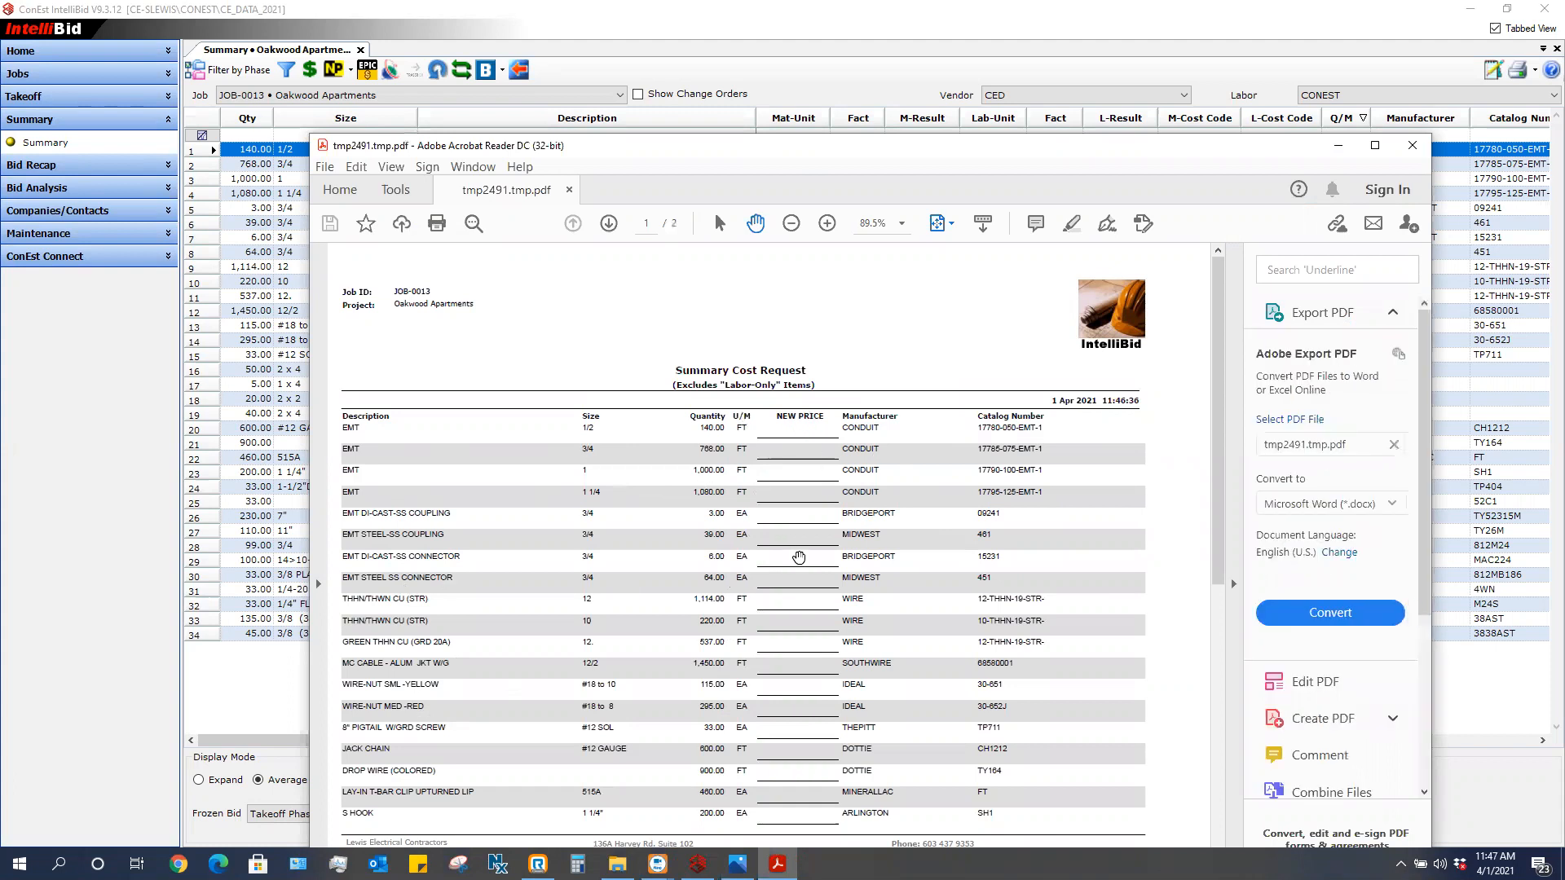
mouse_move(836, 157)
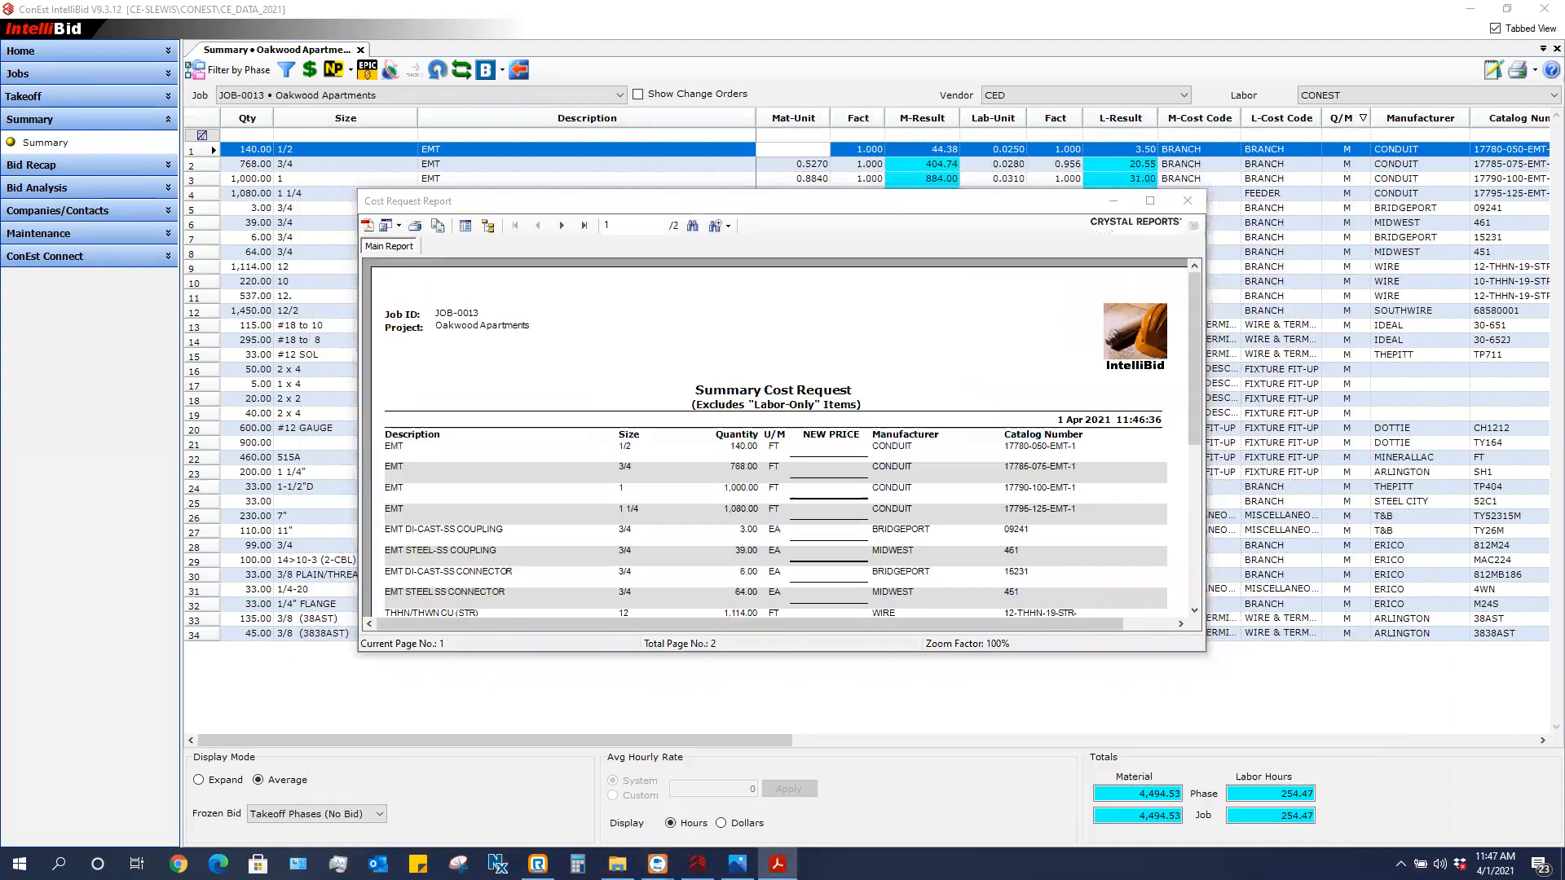
- Close the Cost Request report to return to the CED summary price grid
click(1187, 201)
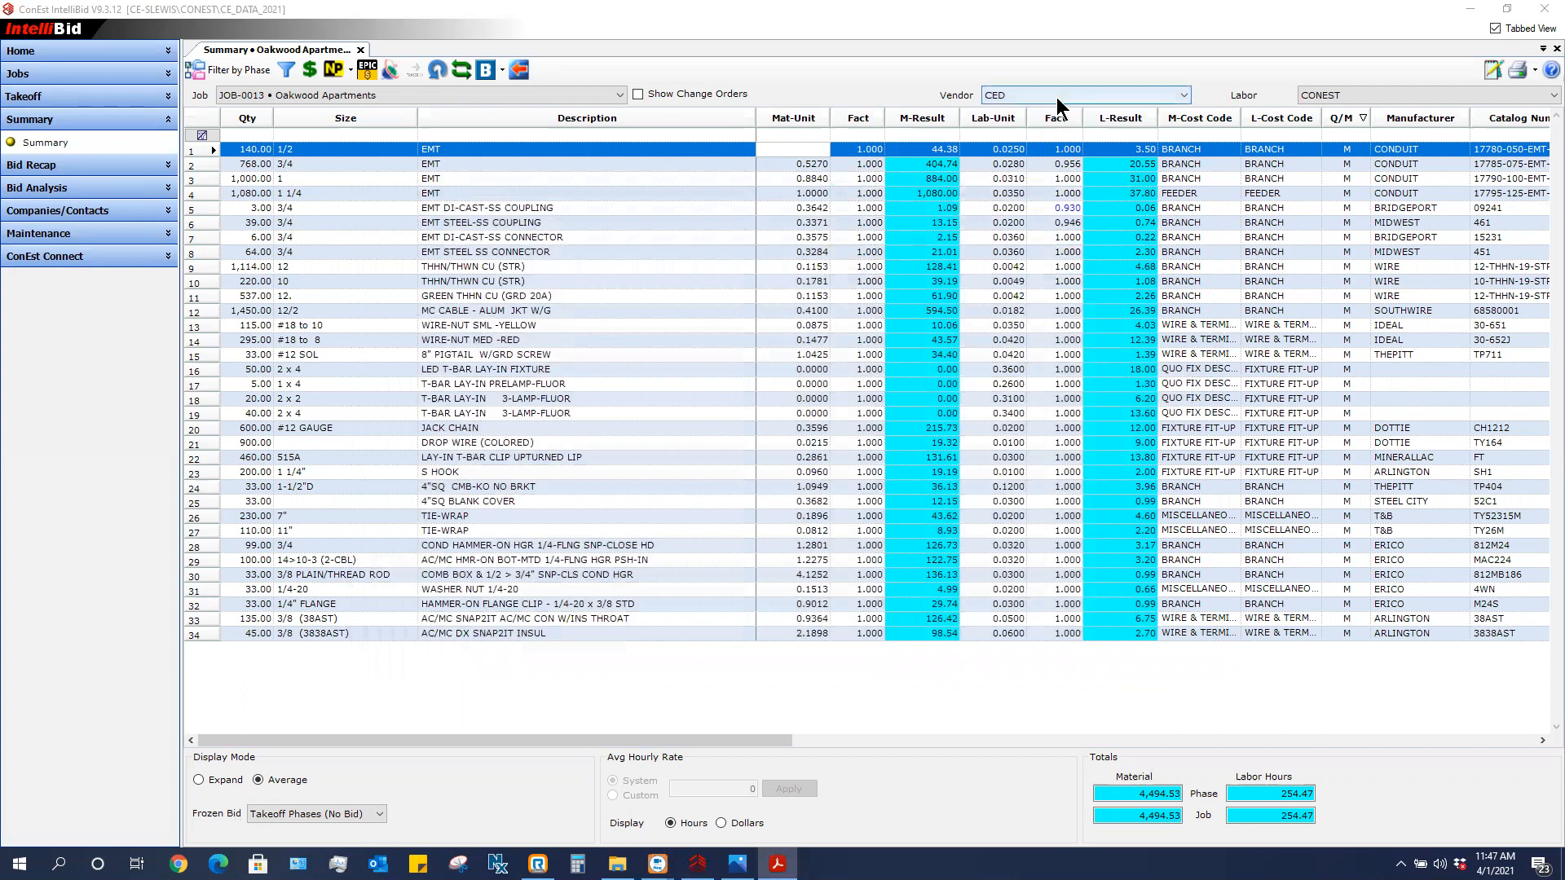
mouse_move(1078, 113)
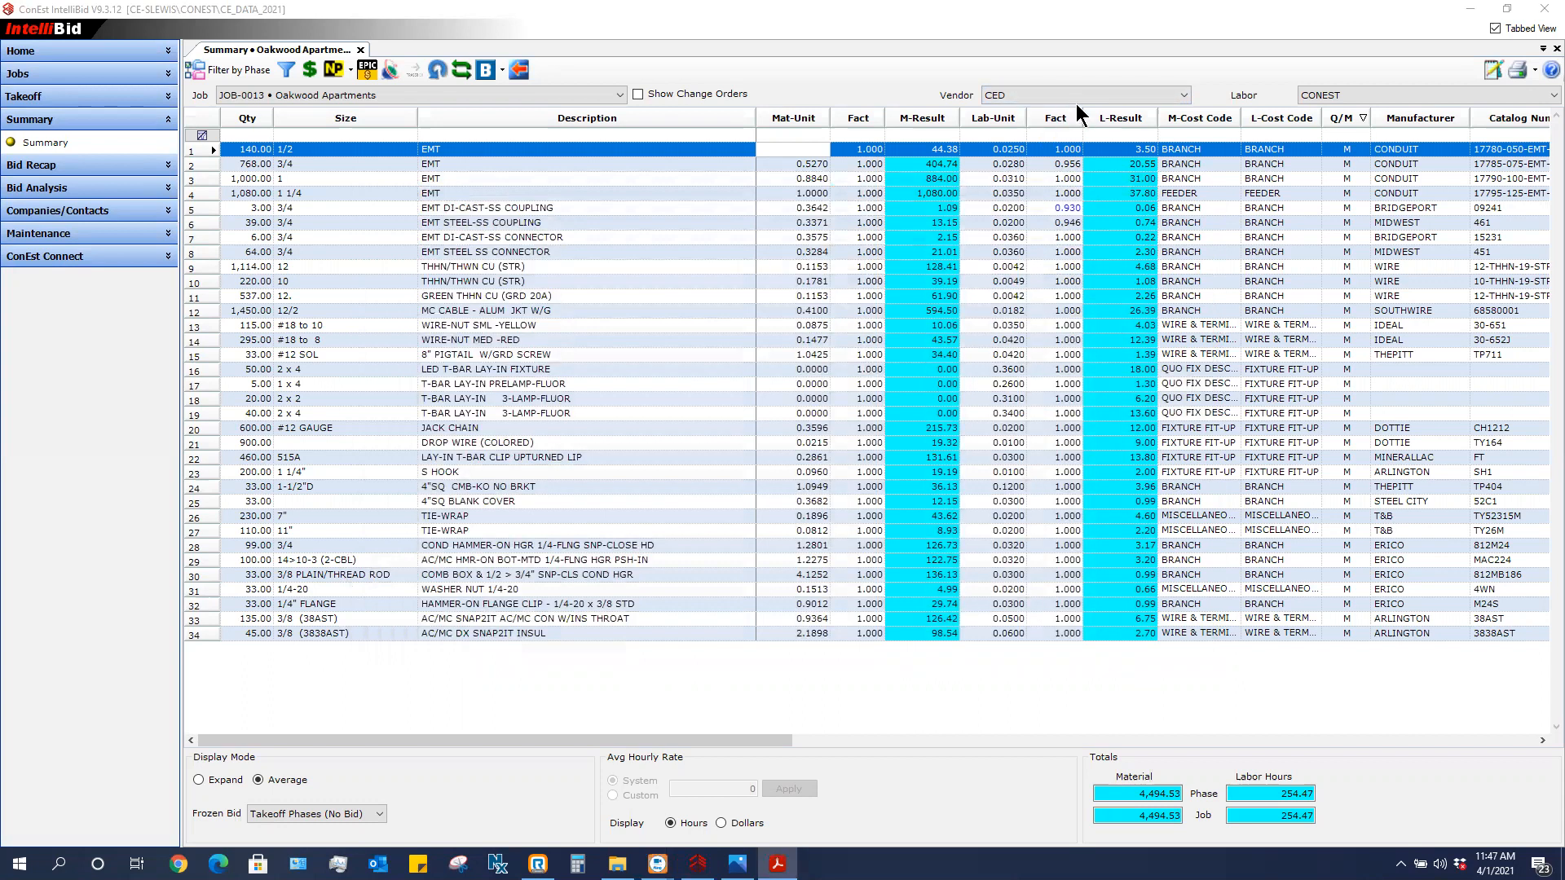
mouse_move(1141, 152)
text(0.3800)
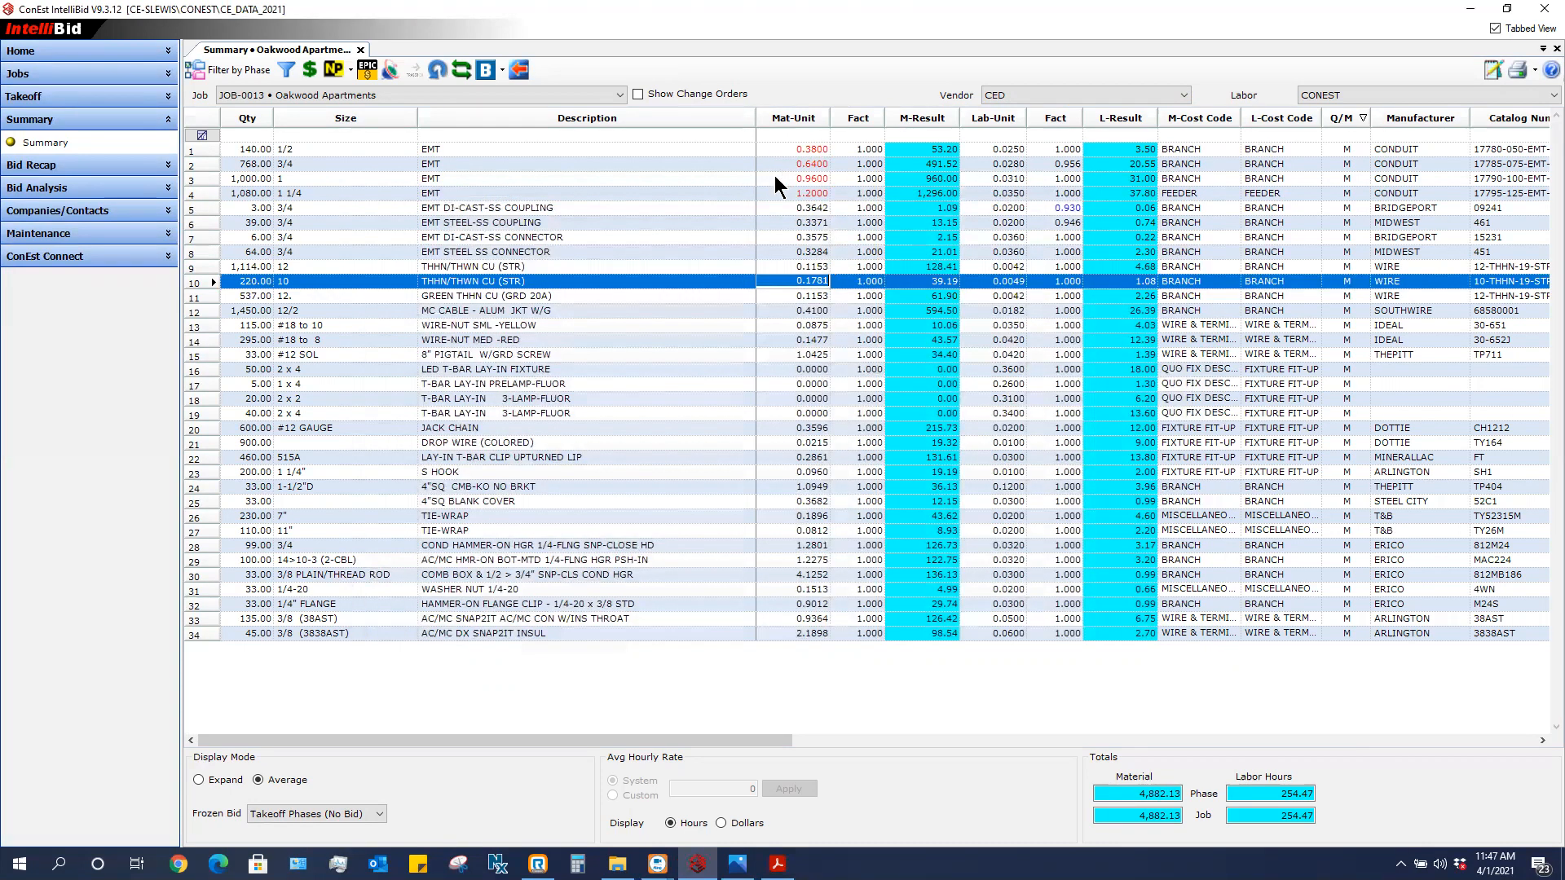
mouse_move(800, 183)
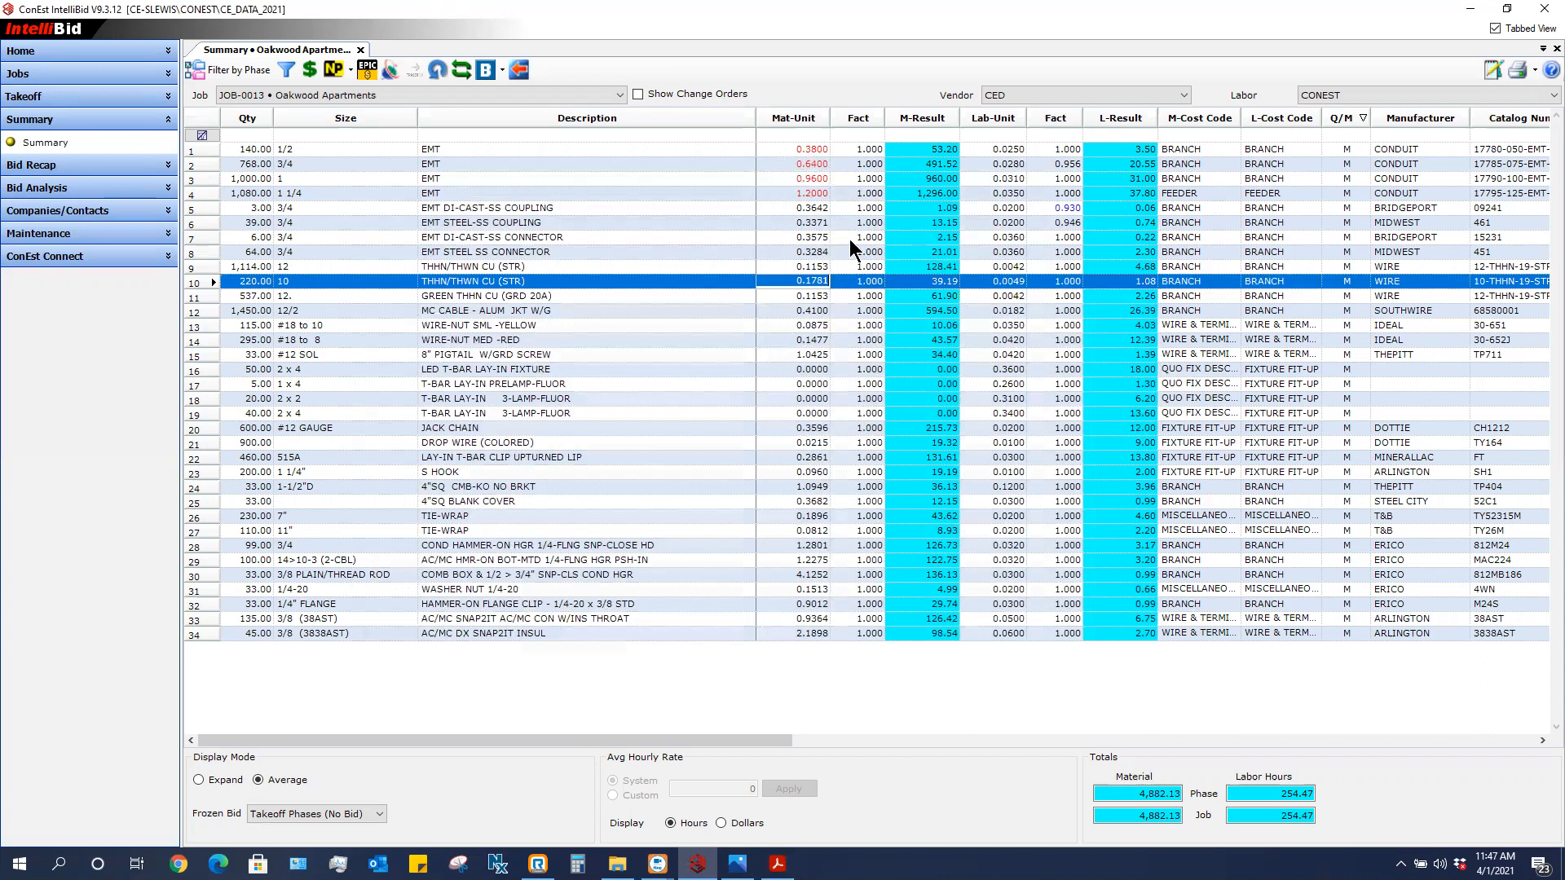
mouse_move(818, 197)
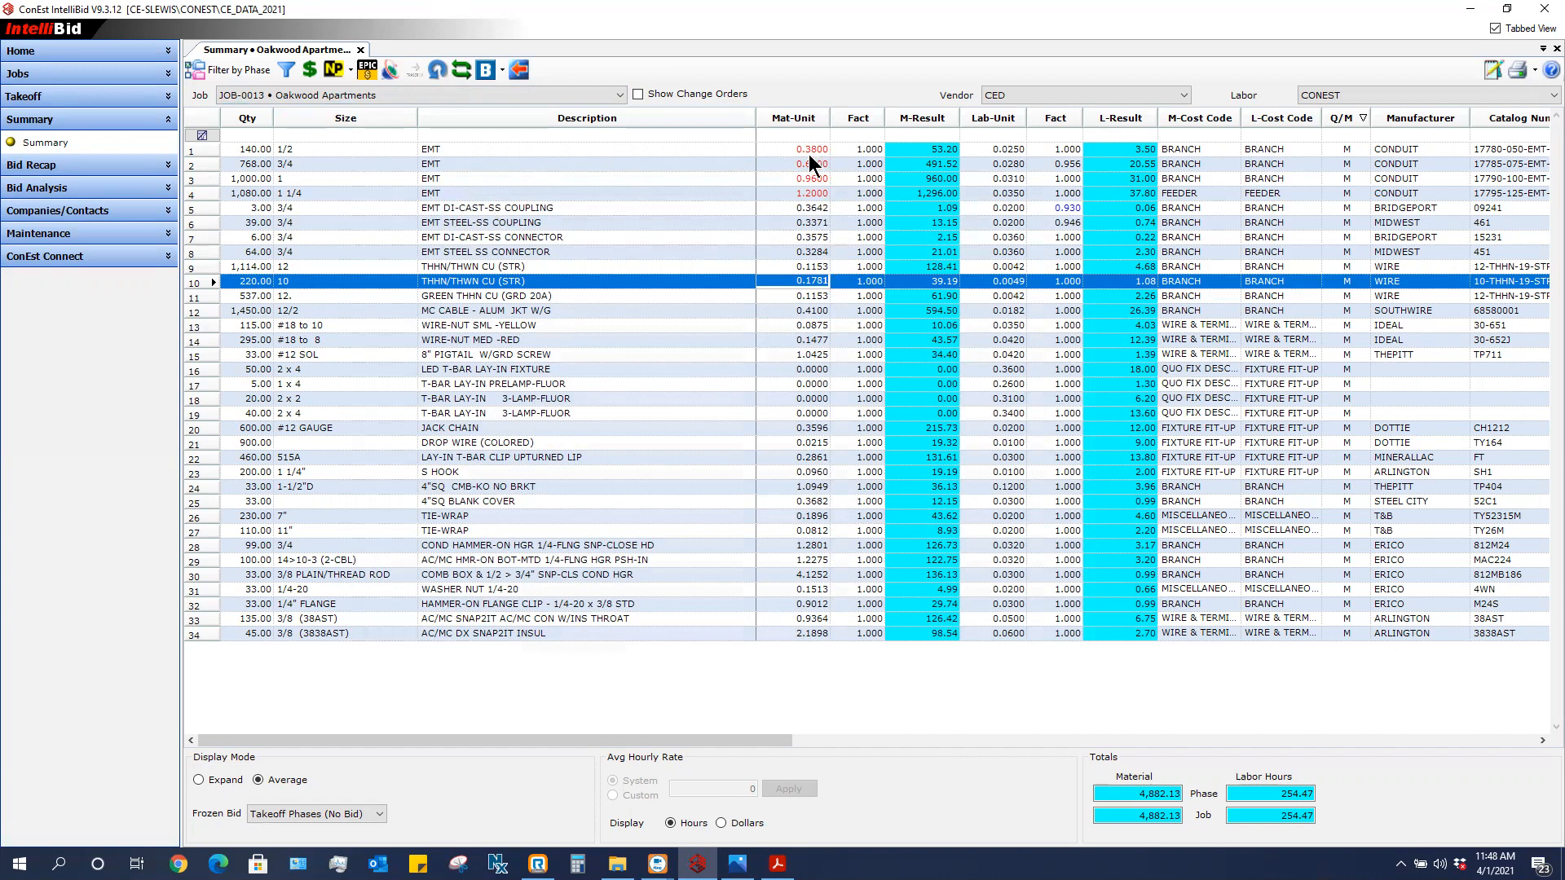
mouse_move(812, 202)
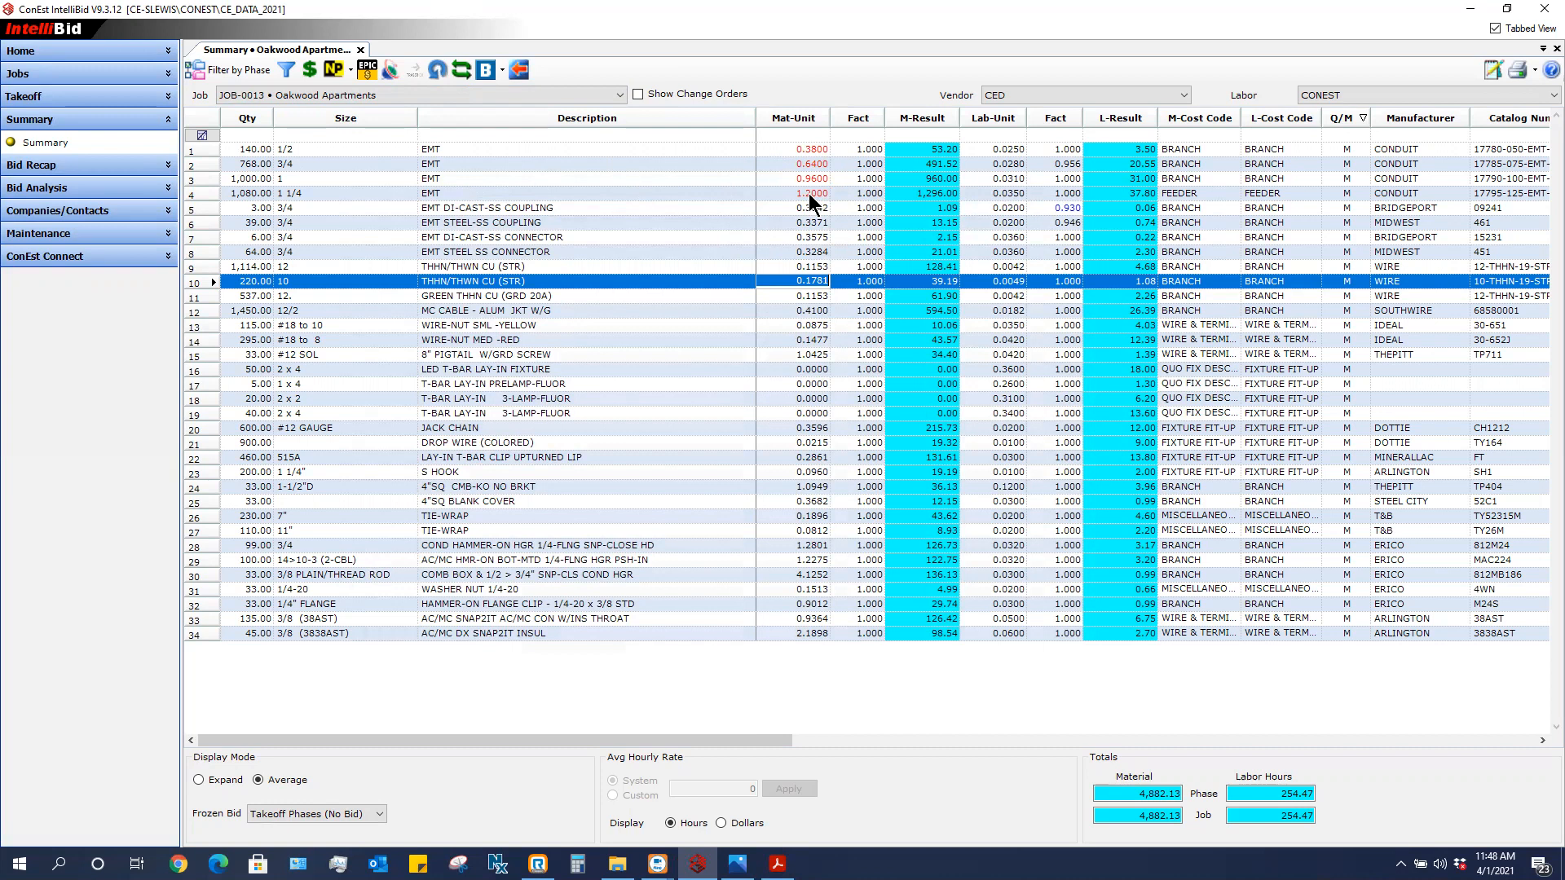
mouse_move(823, 159)
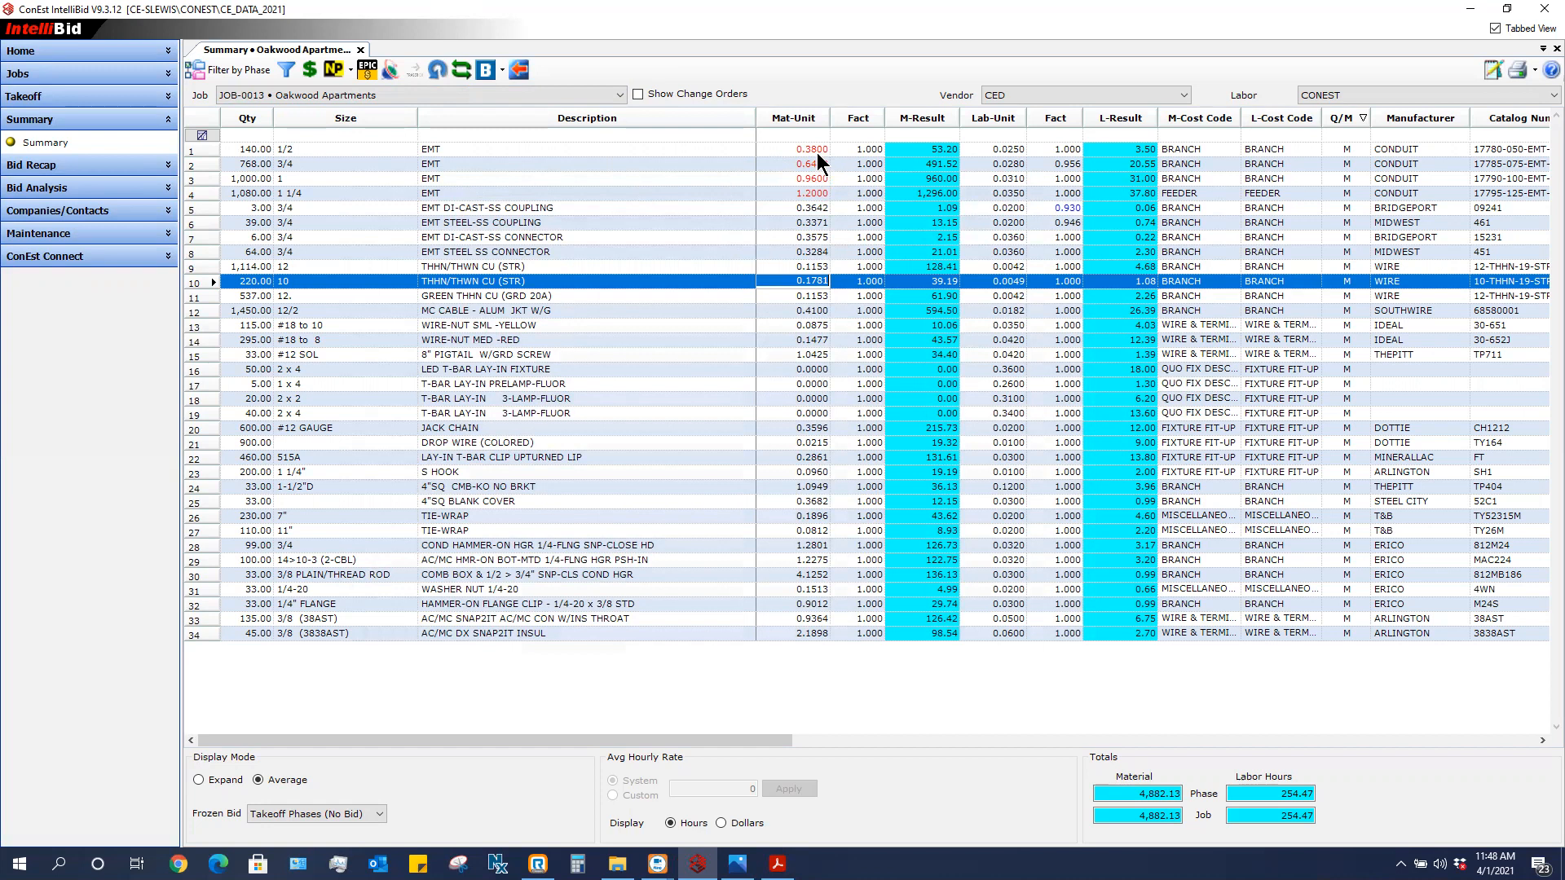
mouse_move(818, 212)
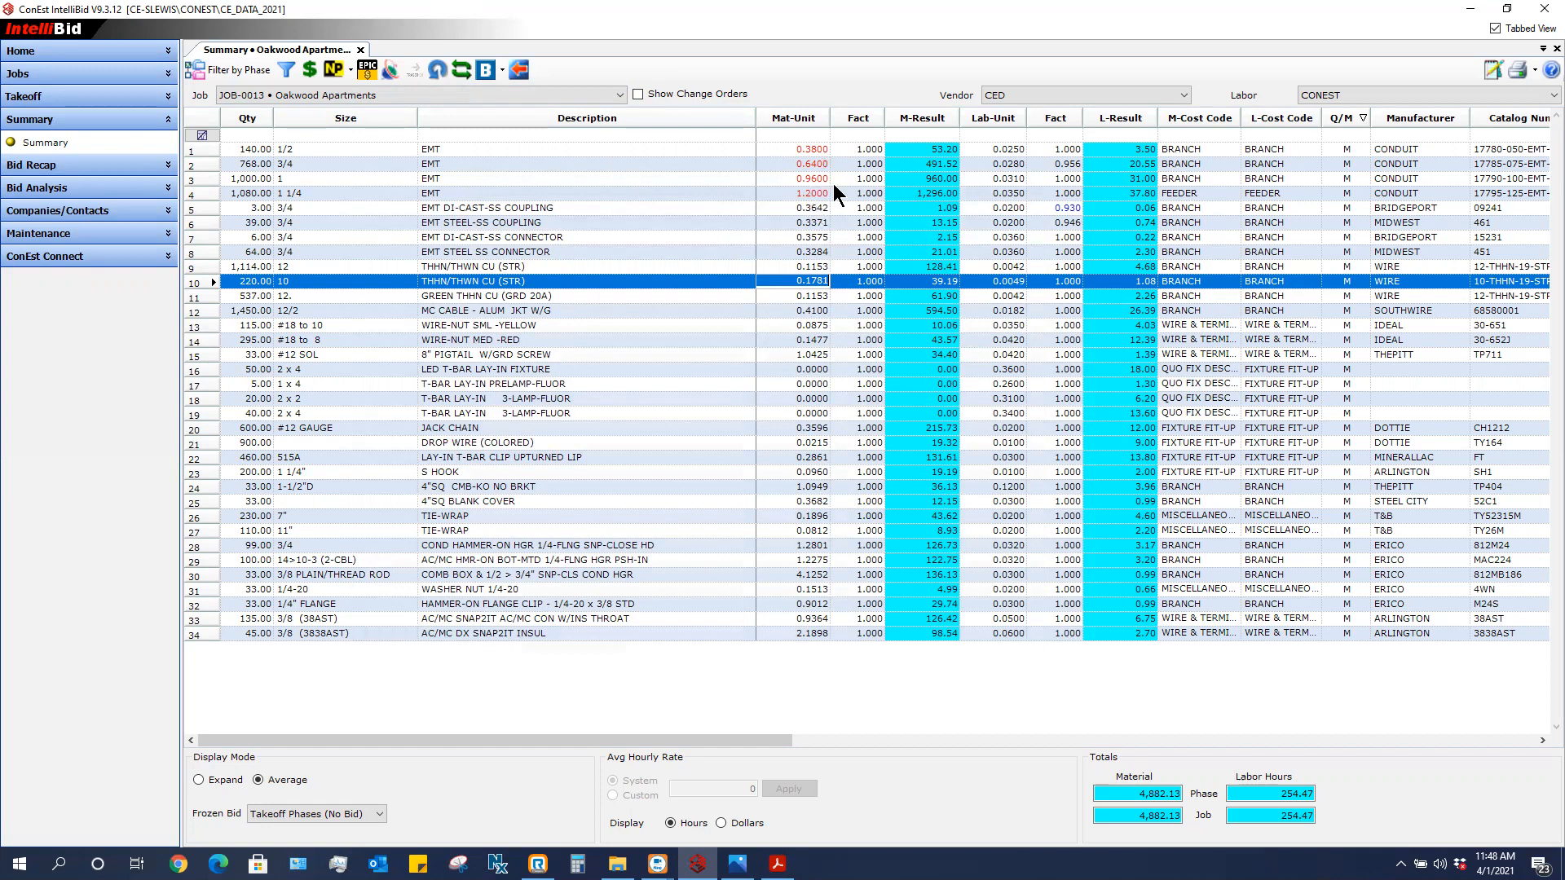
mouse_move(798, 210)
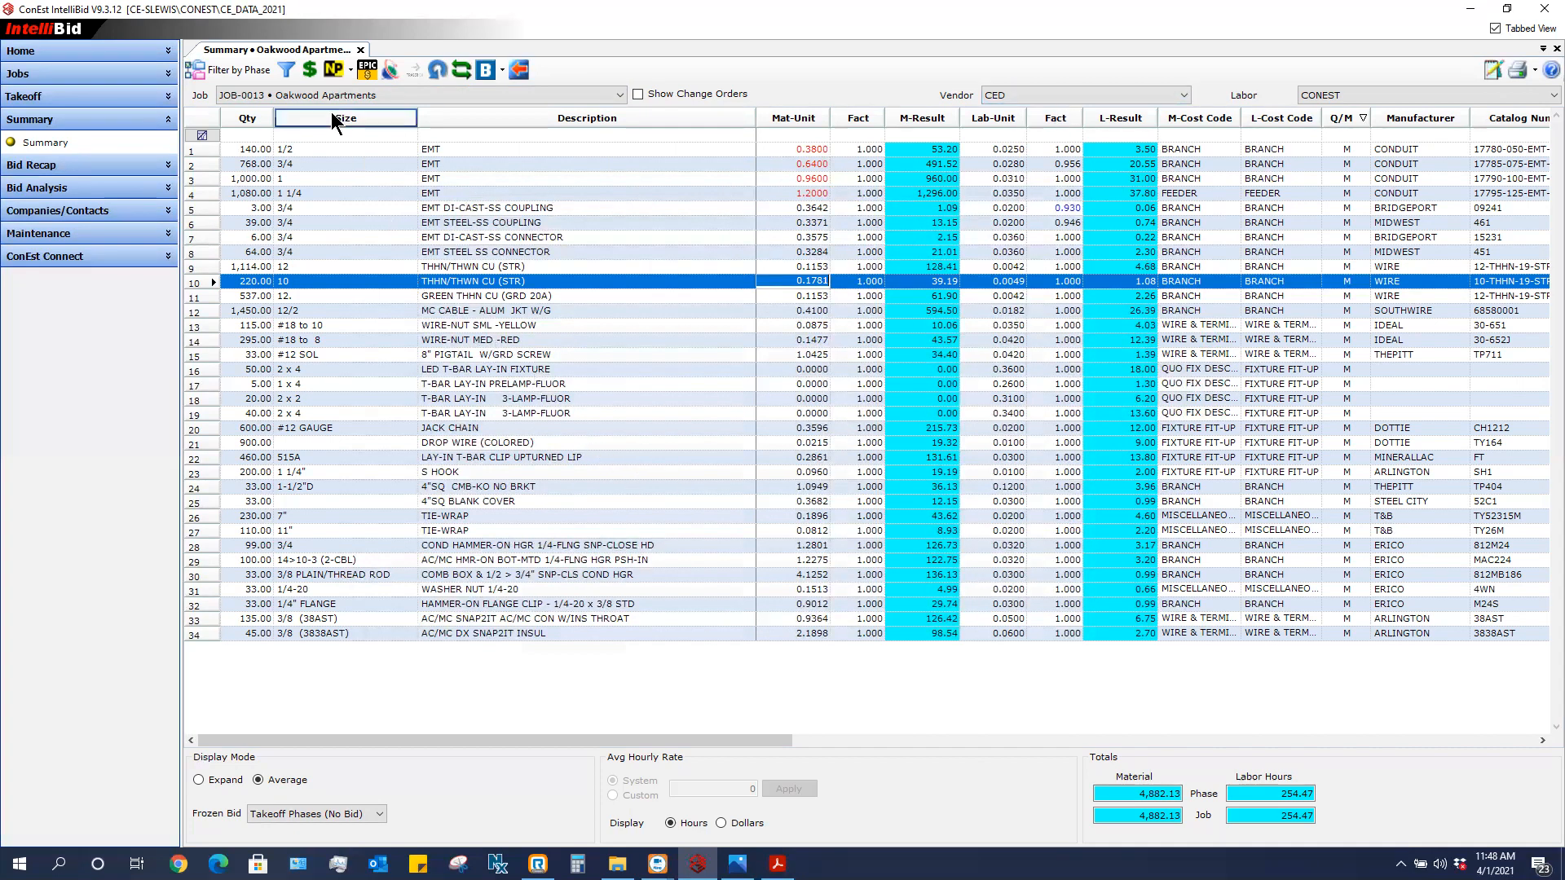
mouse_move(313, 68)
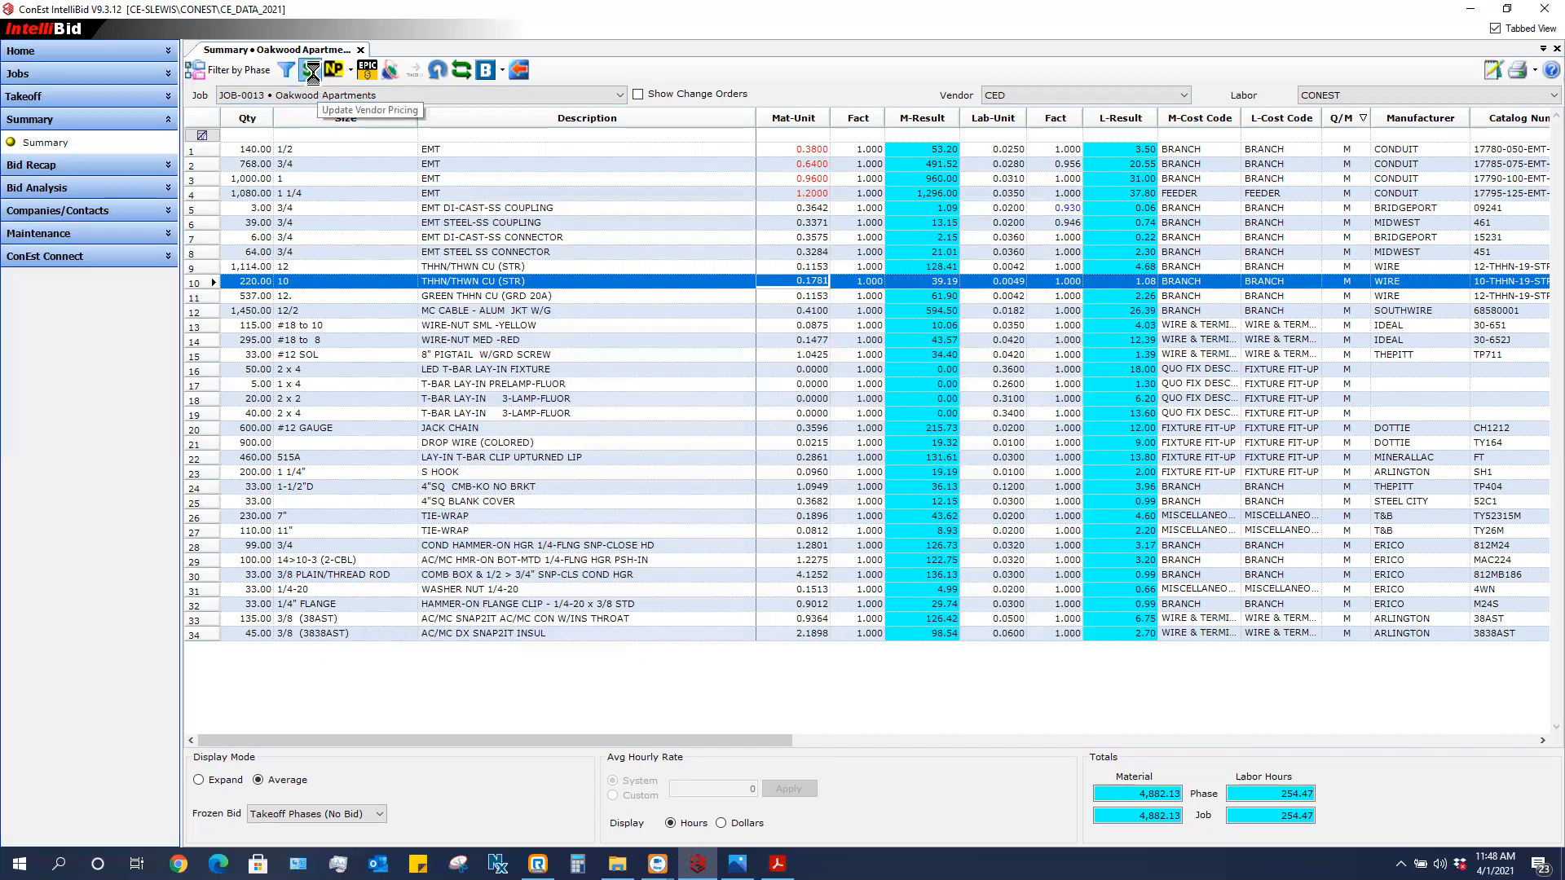
- Update vendor pricing so CED receives the EMT summary prices, and acknowledge the confirmation
click(309, 70)
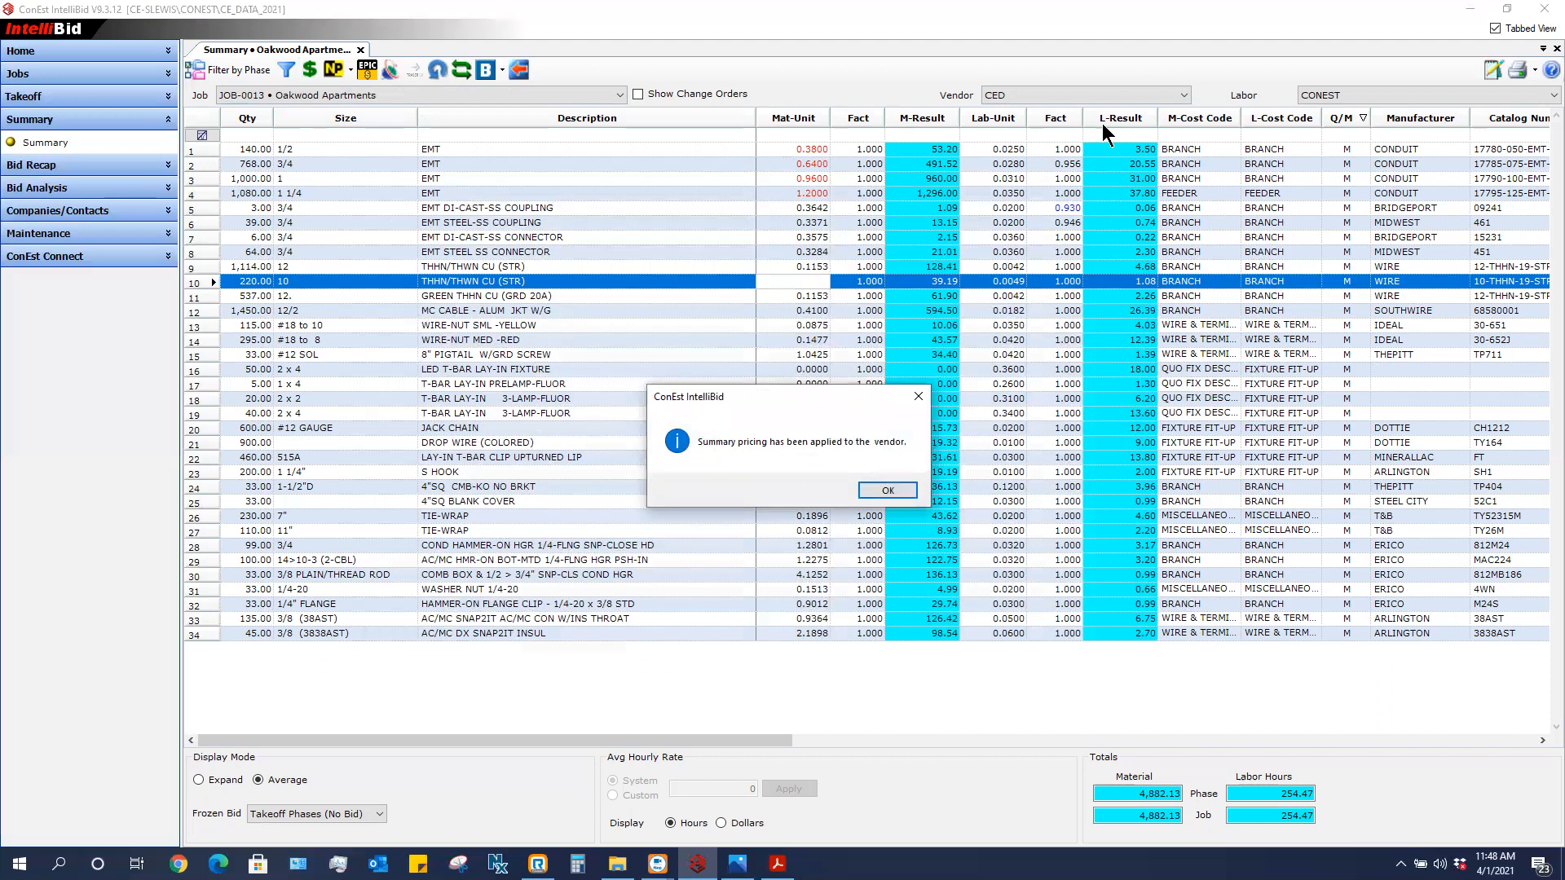
click(888, 488)
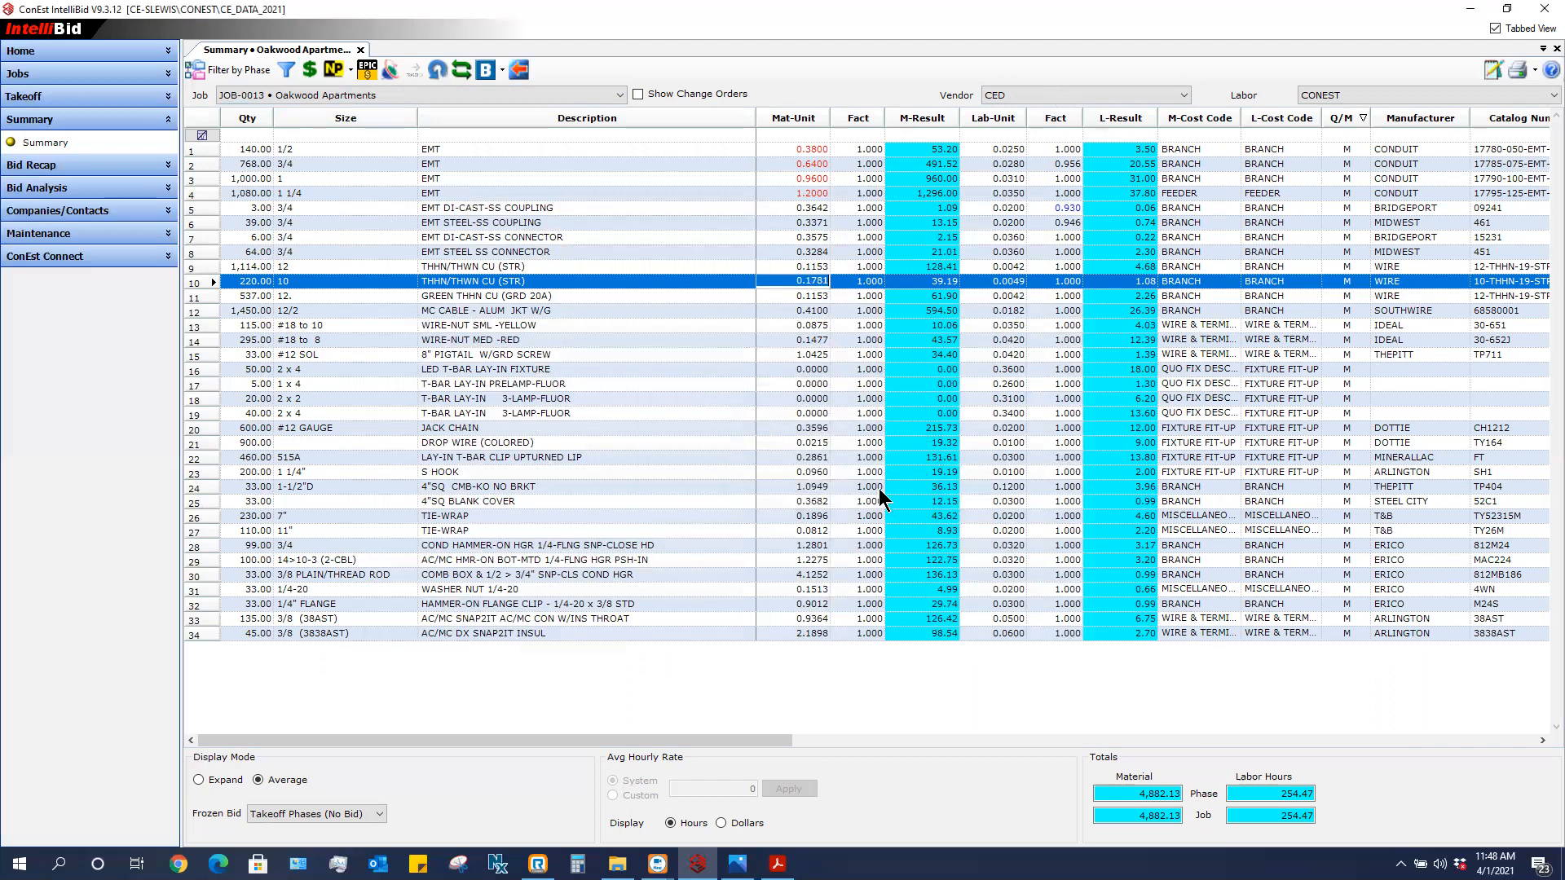
mouse_move(836, 168)
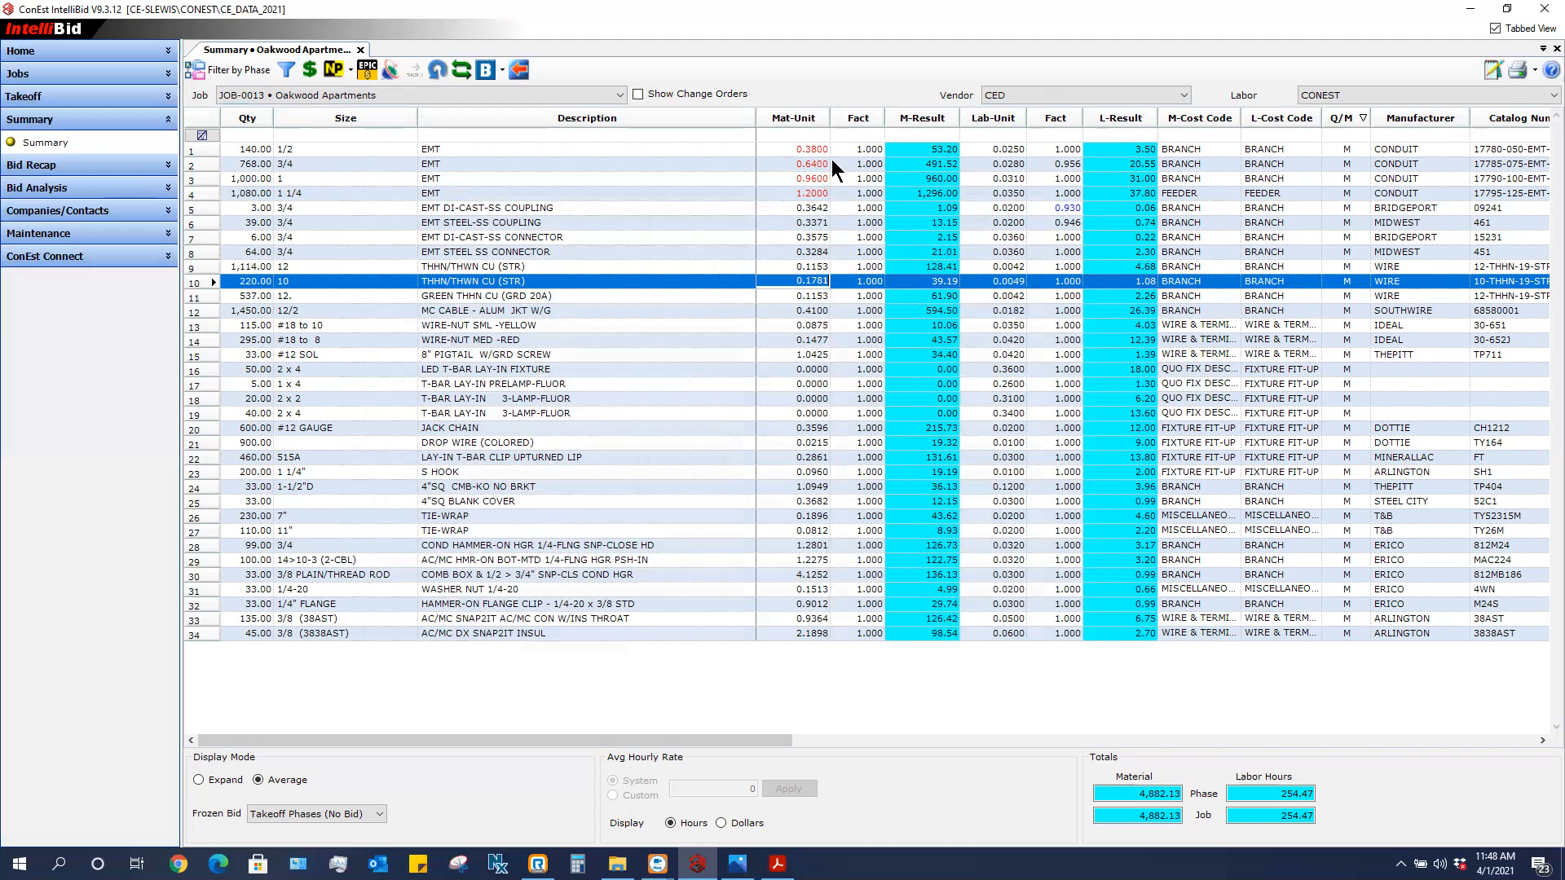
mouse_move(837, 211)
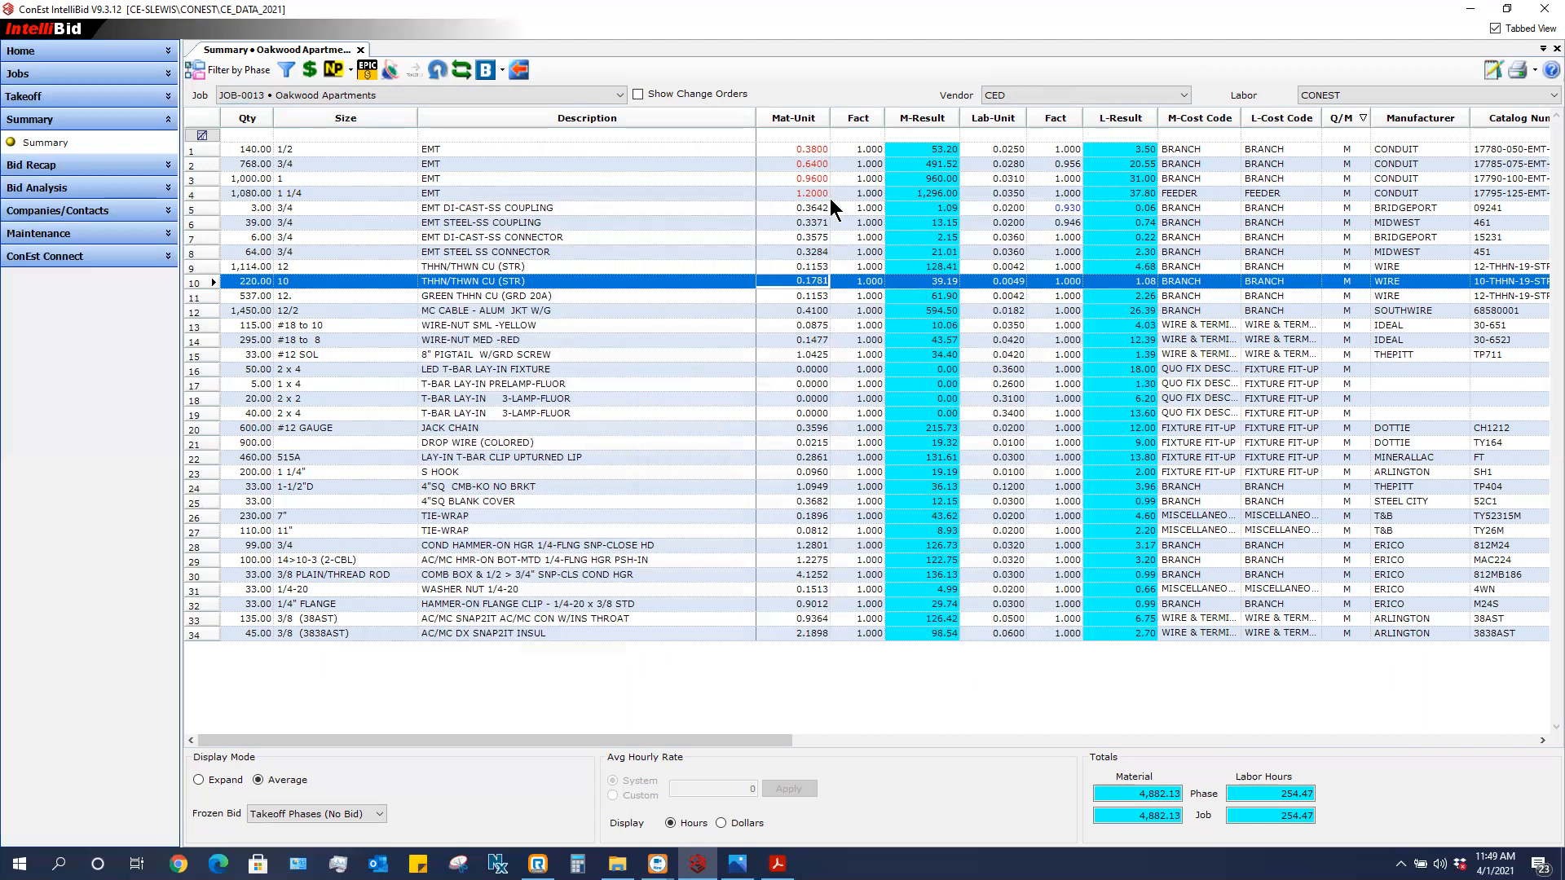
mouse_move(833, 210)
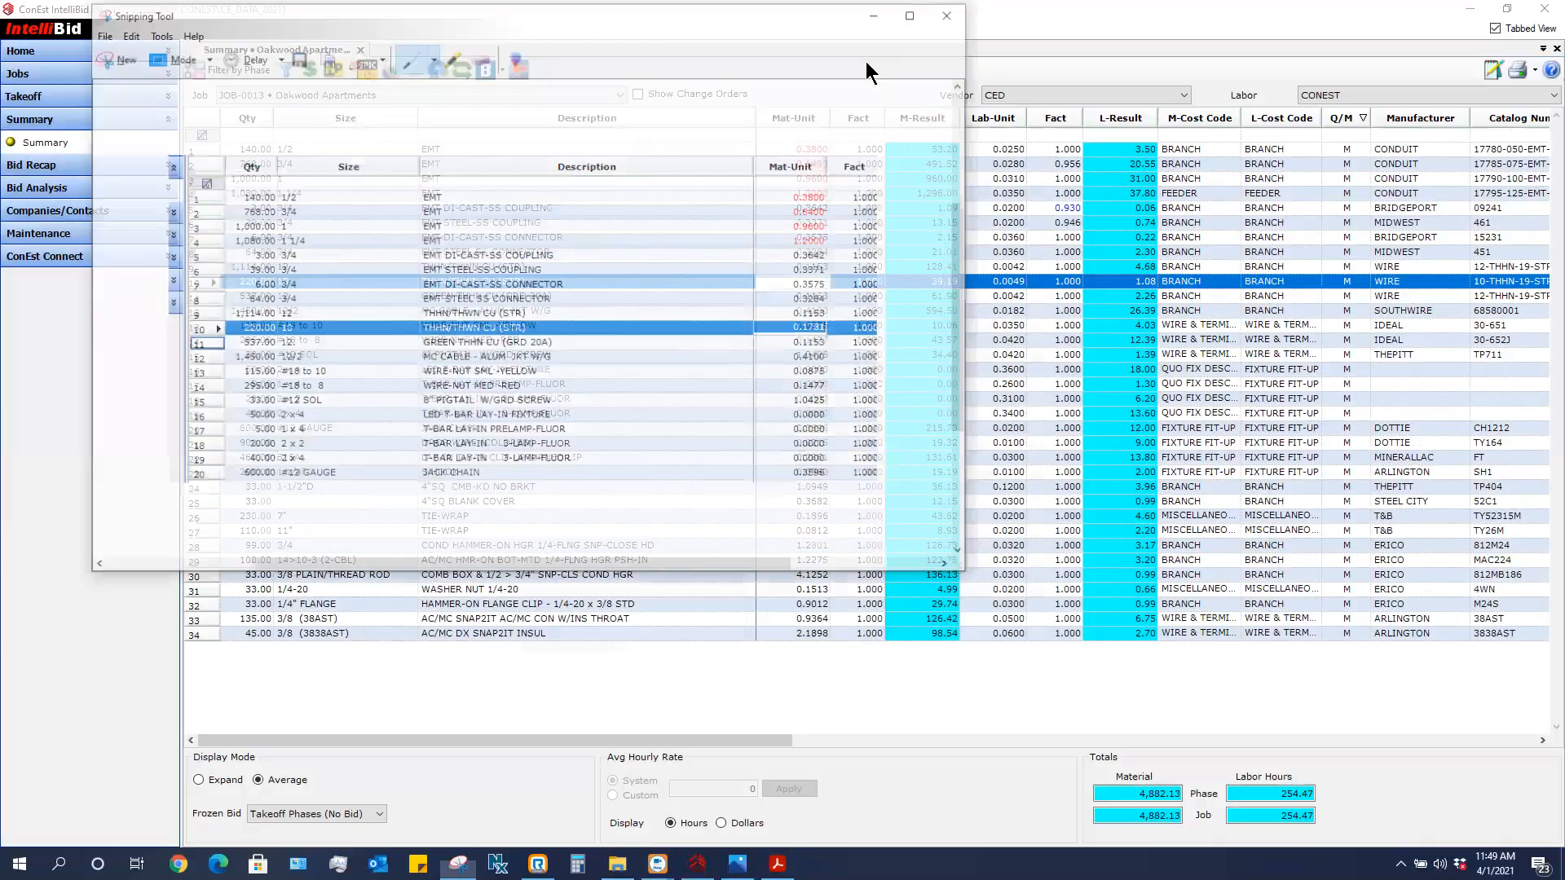
- Expand Maintenance and go to Items to check the EMT prices
click(945, 16)
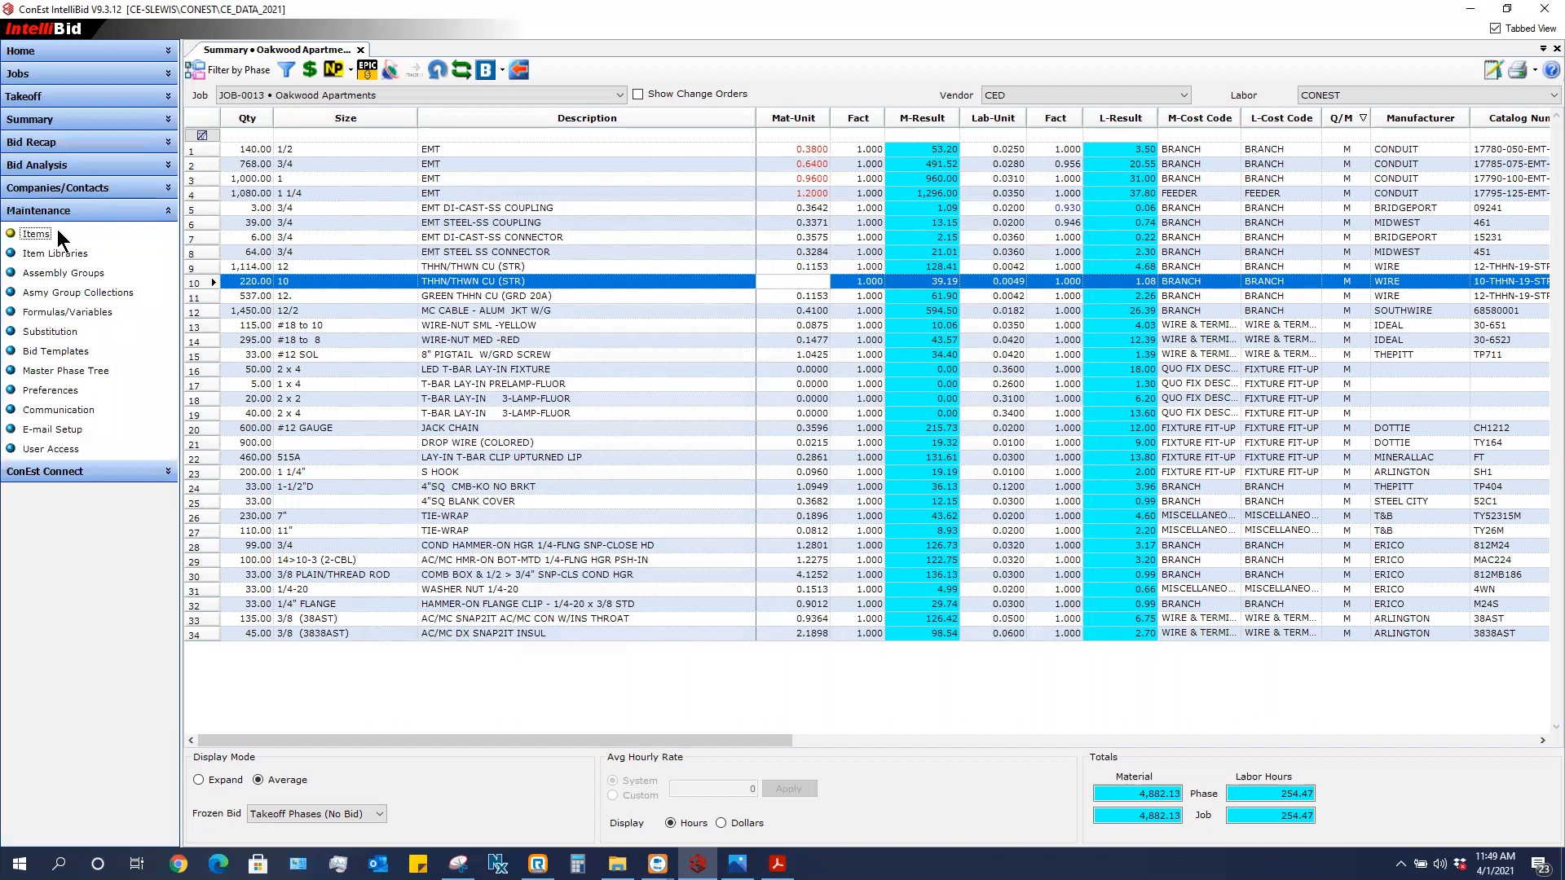
click(34, 235)
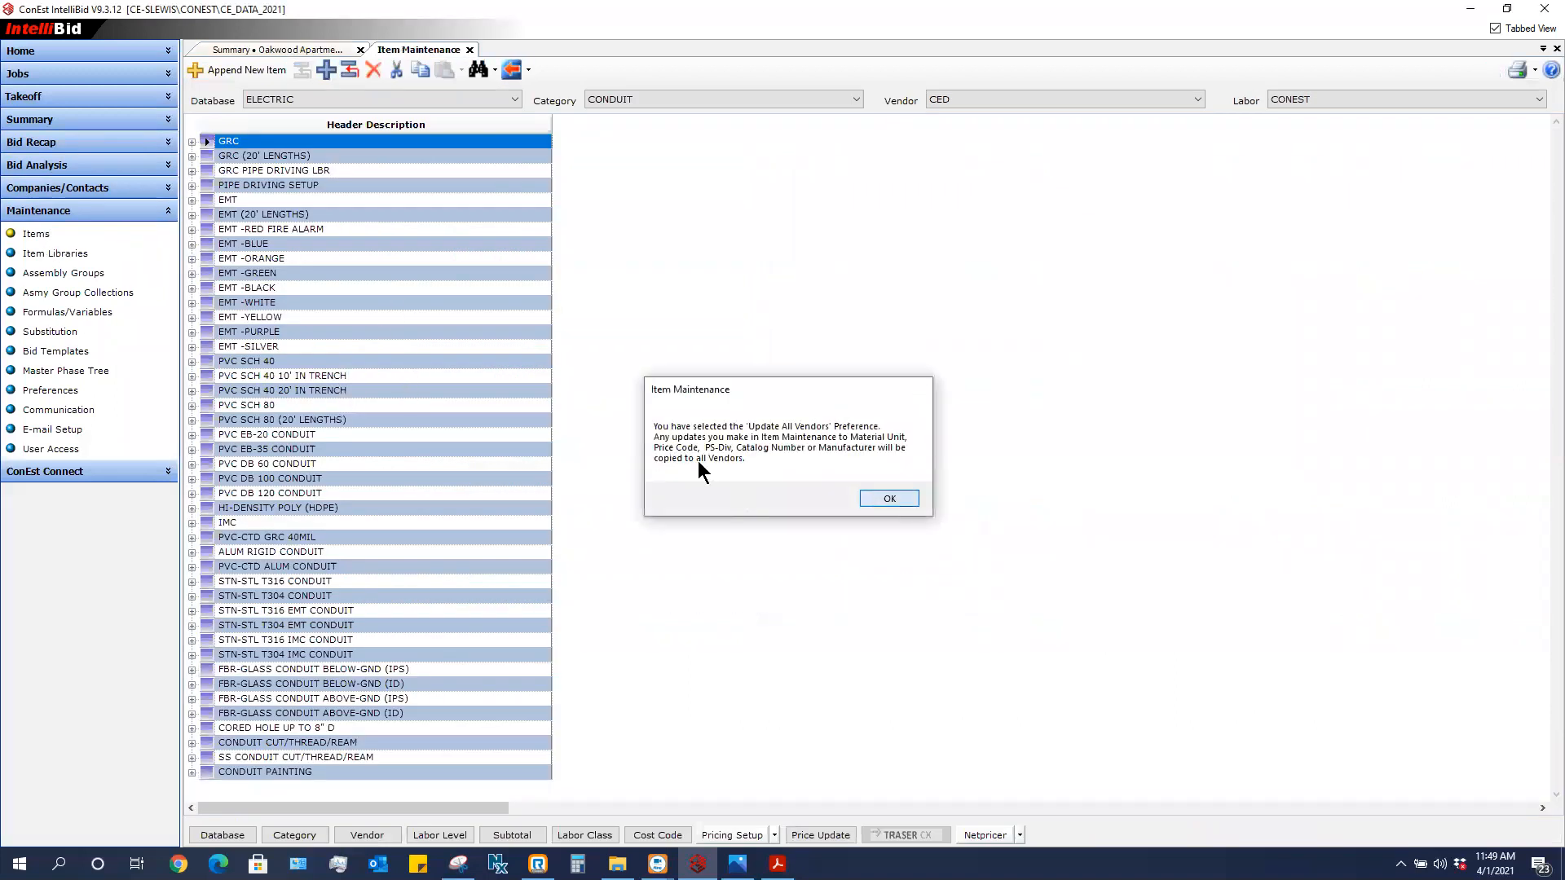
- Dismiss the Update All Vendors notice and list the EMT items priced by vendor CED
click(889, 499)
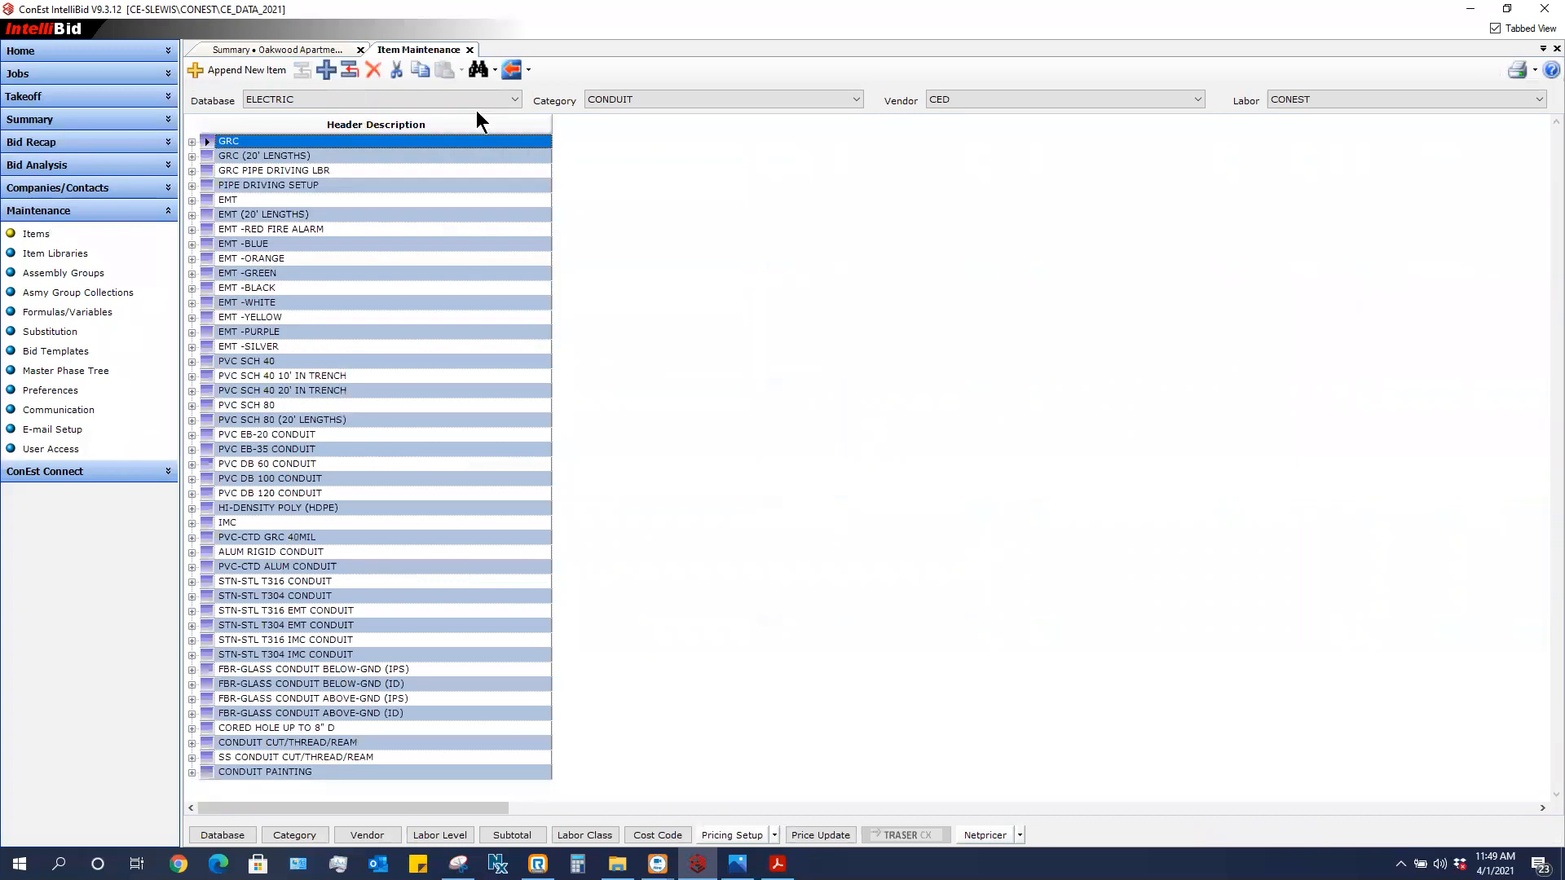
mouse_move(193, 223)
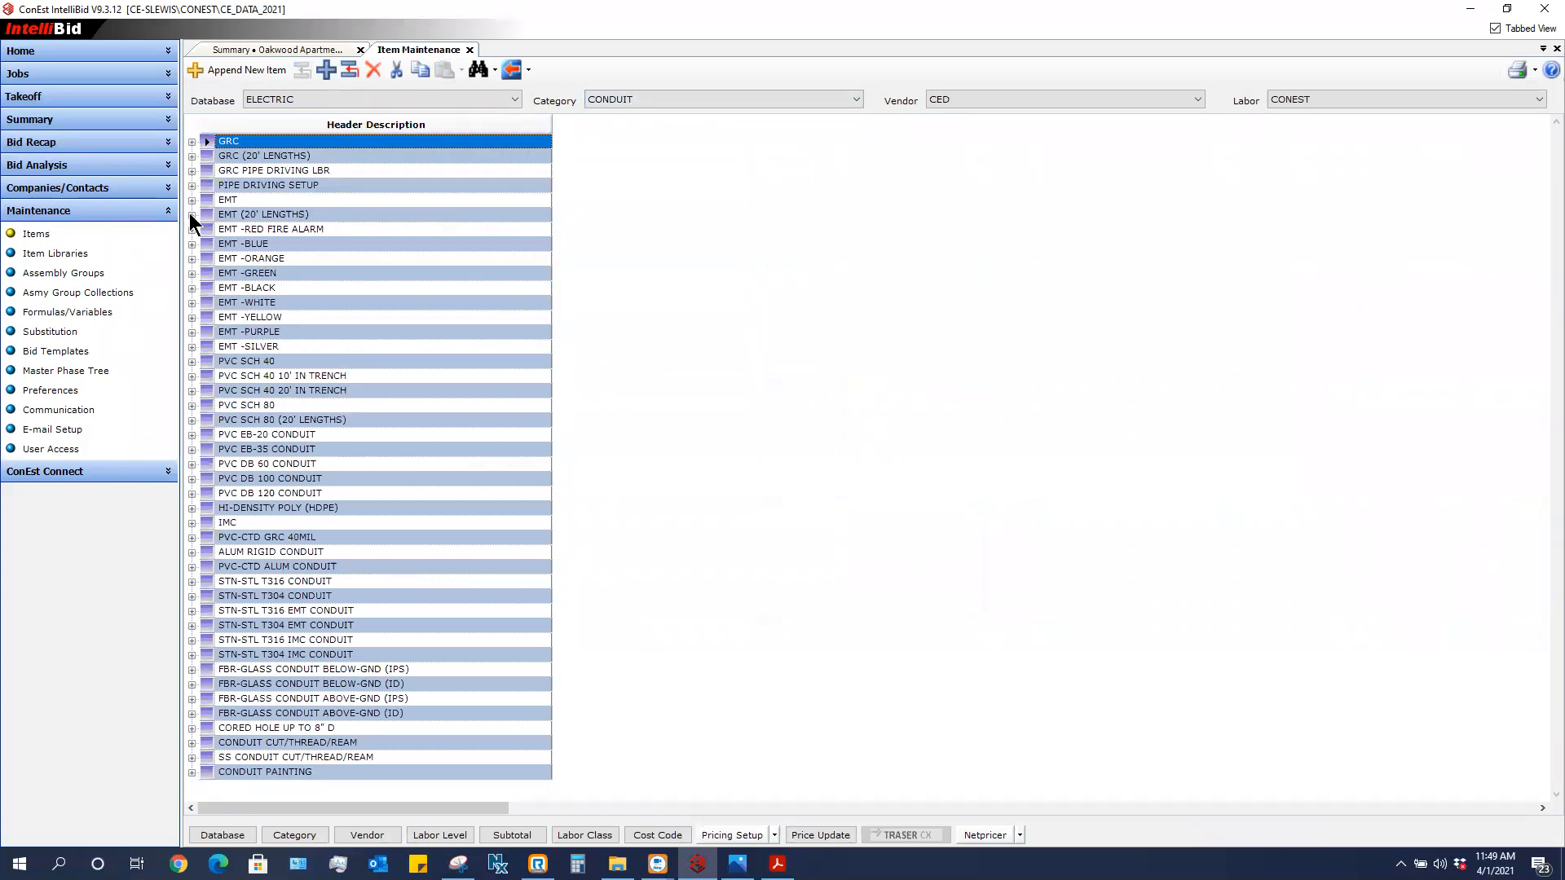
click(193, 198)
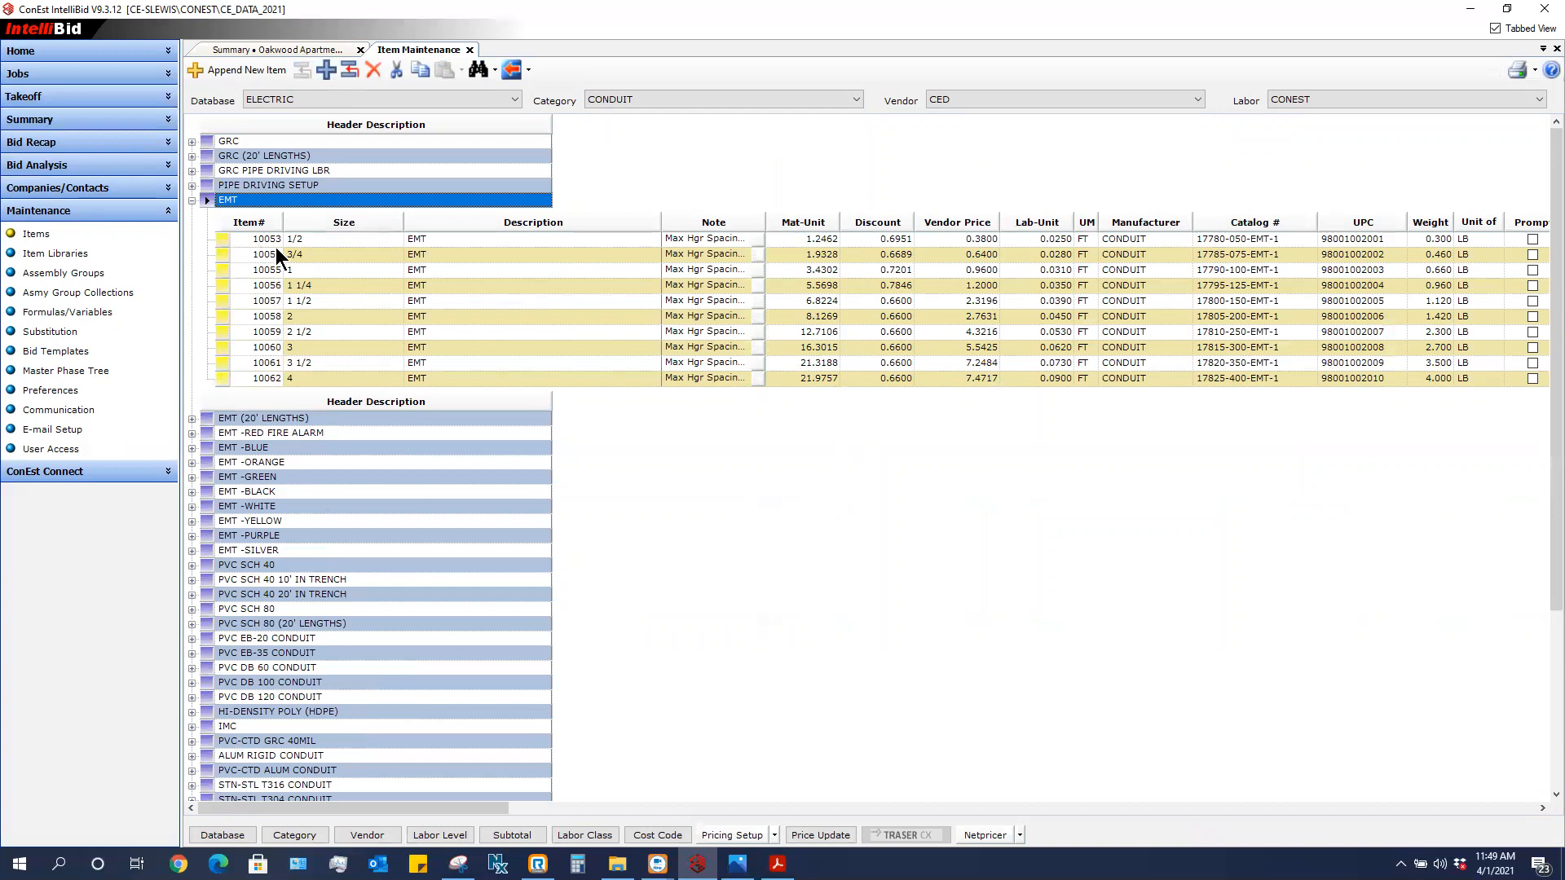
mouse_move(1230, 147)
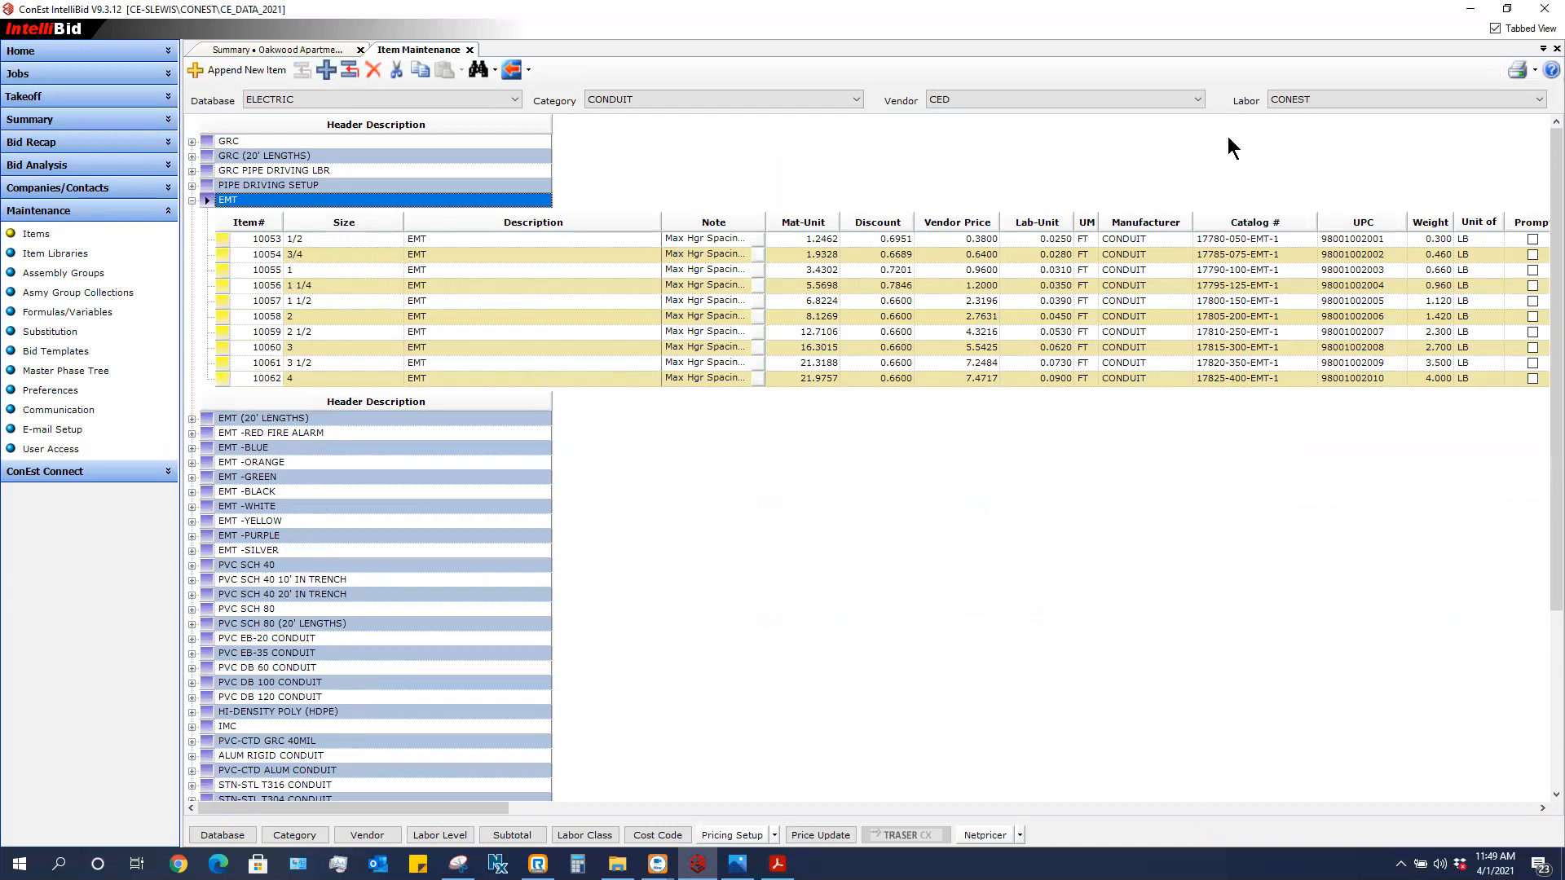
click(1195, 99)
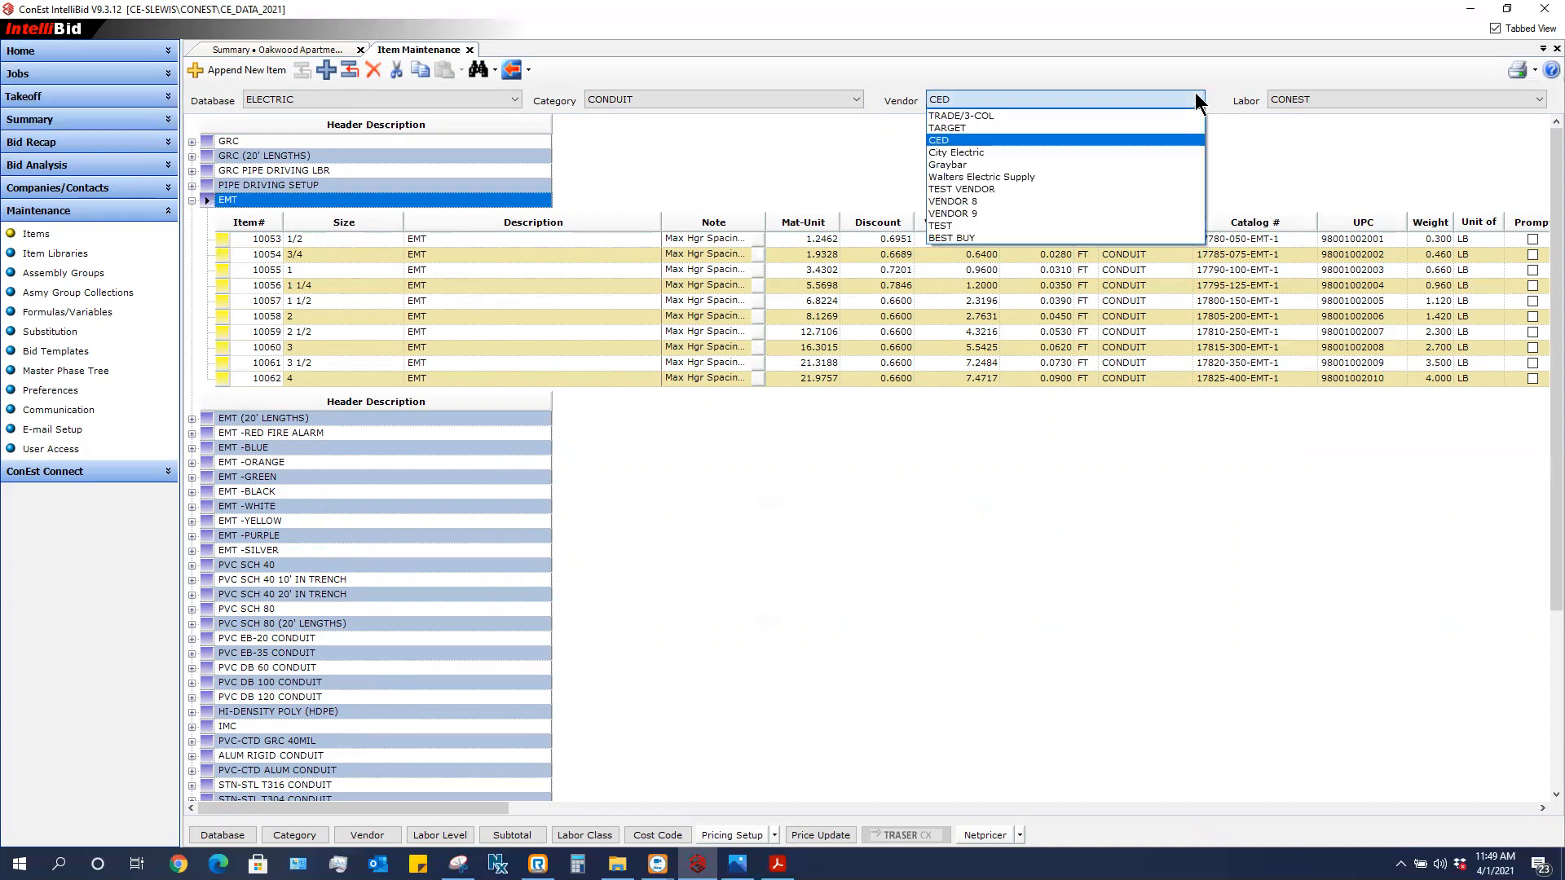
click(939, 141)
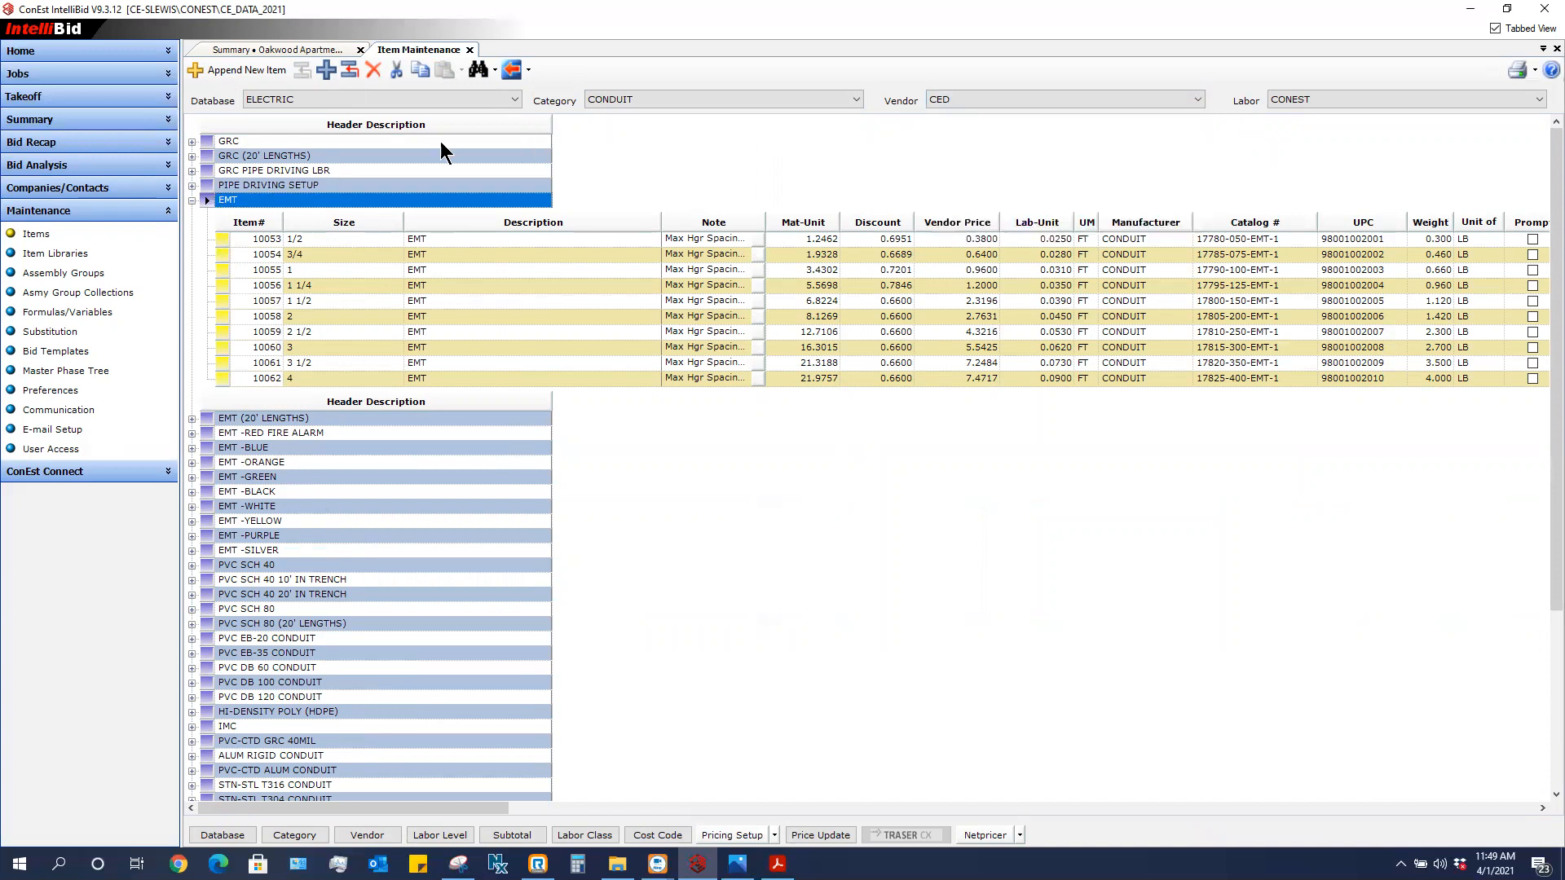
click(704, 238)
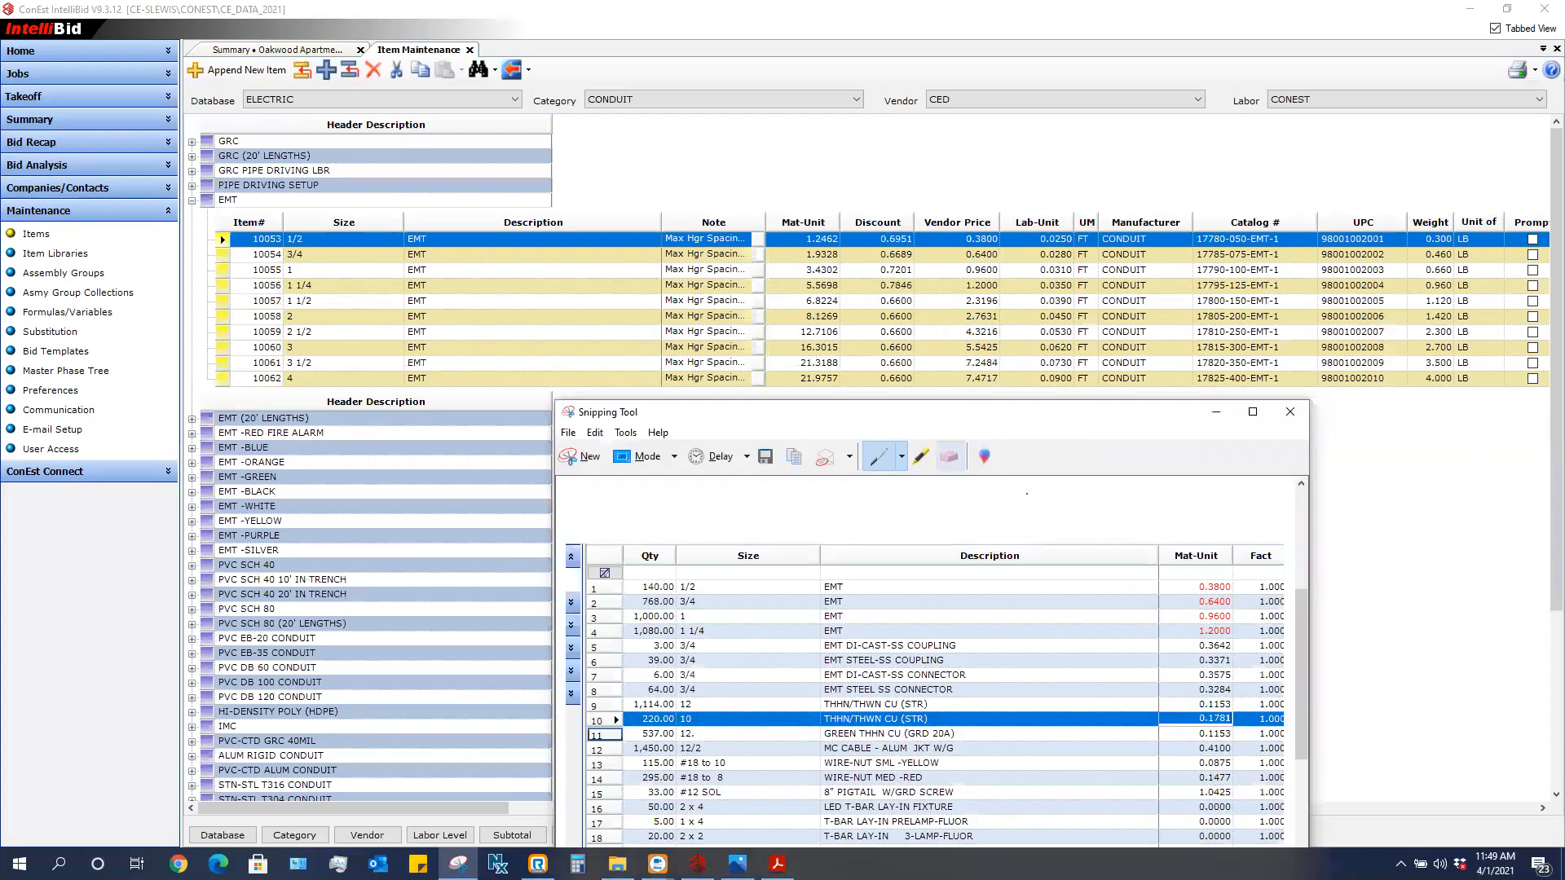
mouse_move(991, 251)
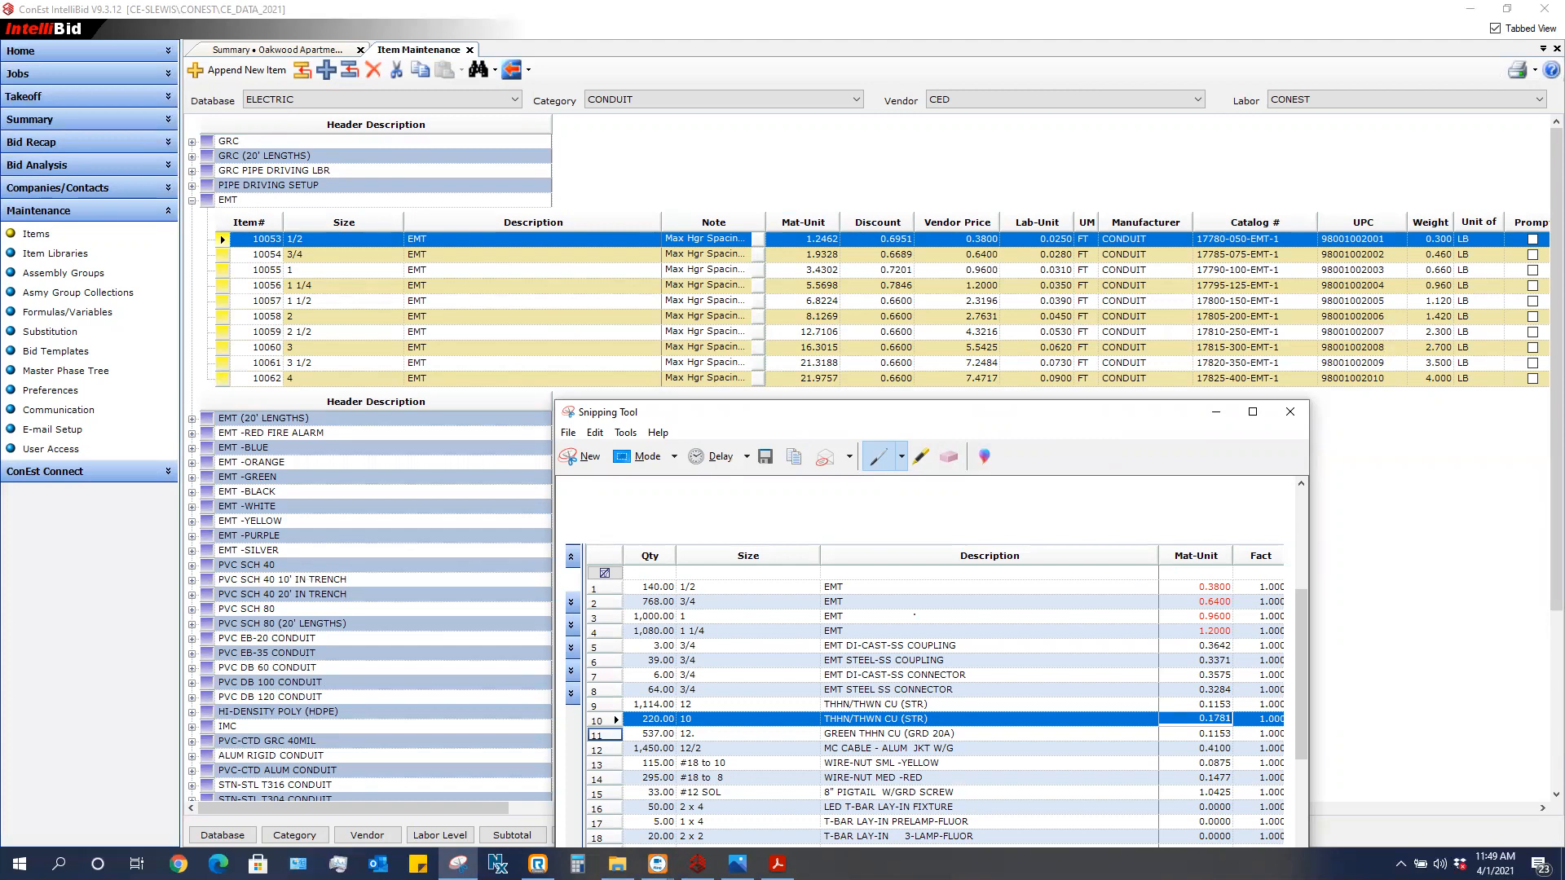
mouse_move(1031, 306)
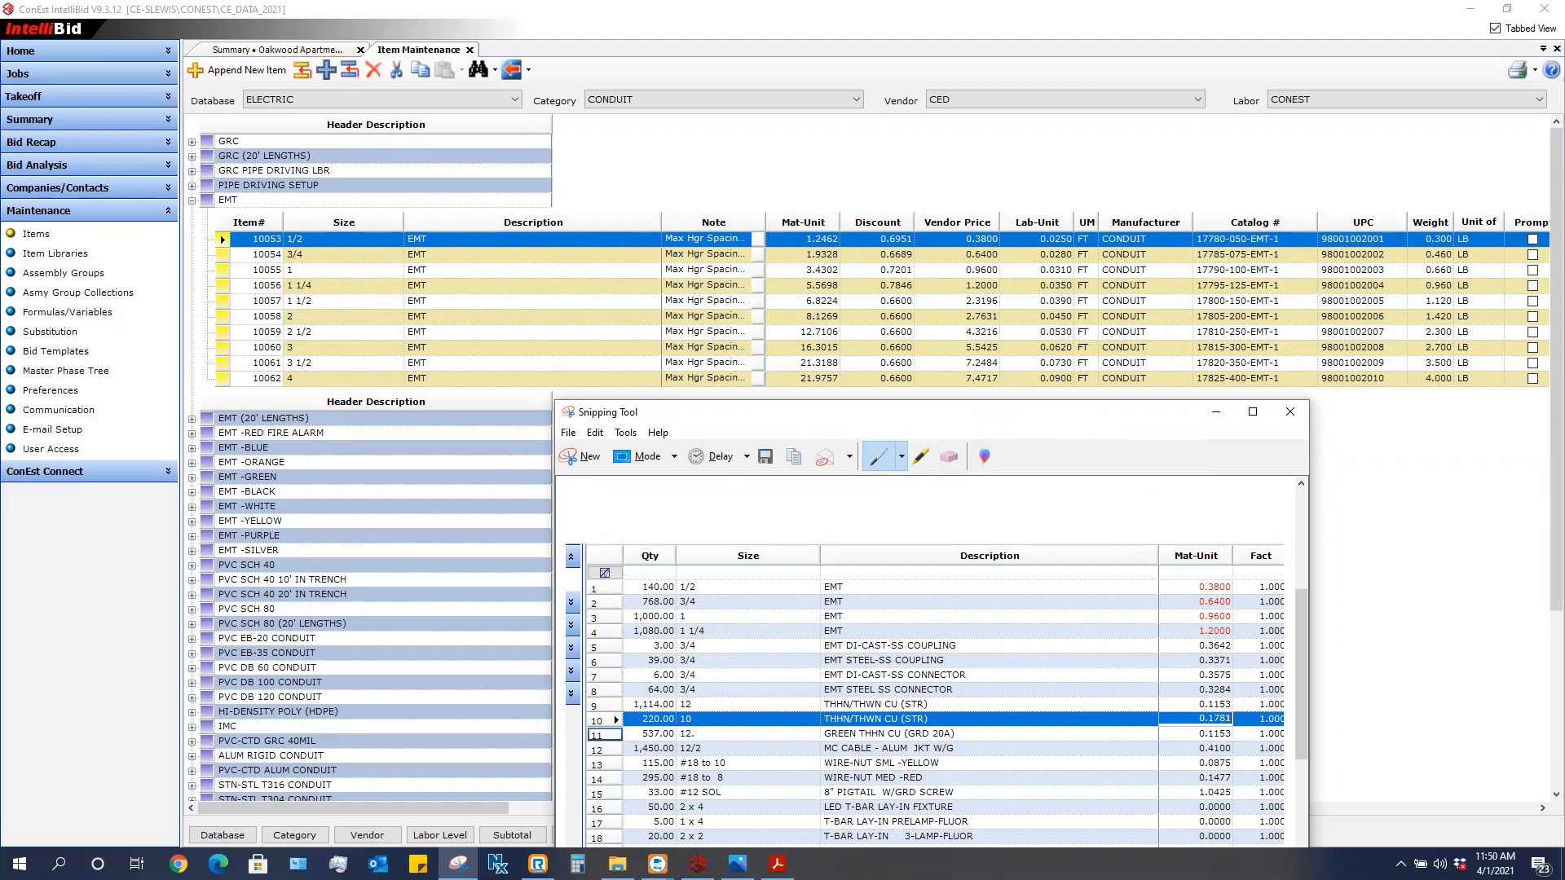
mouse_move(982, 284)
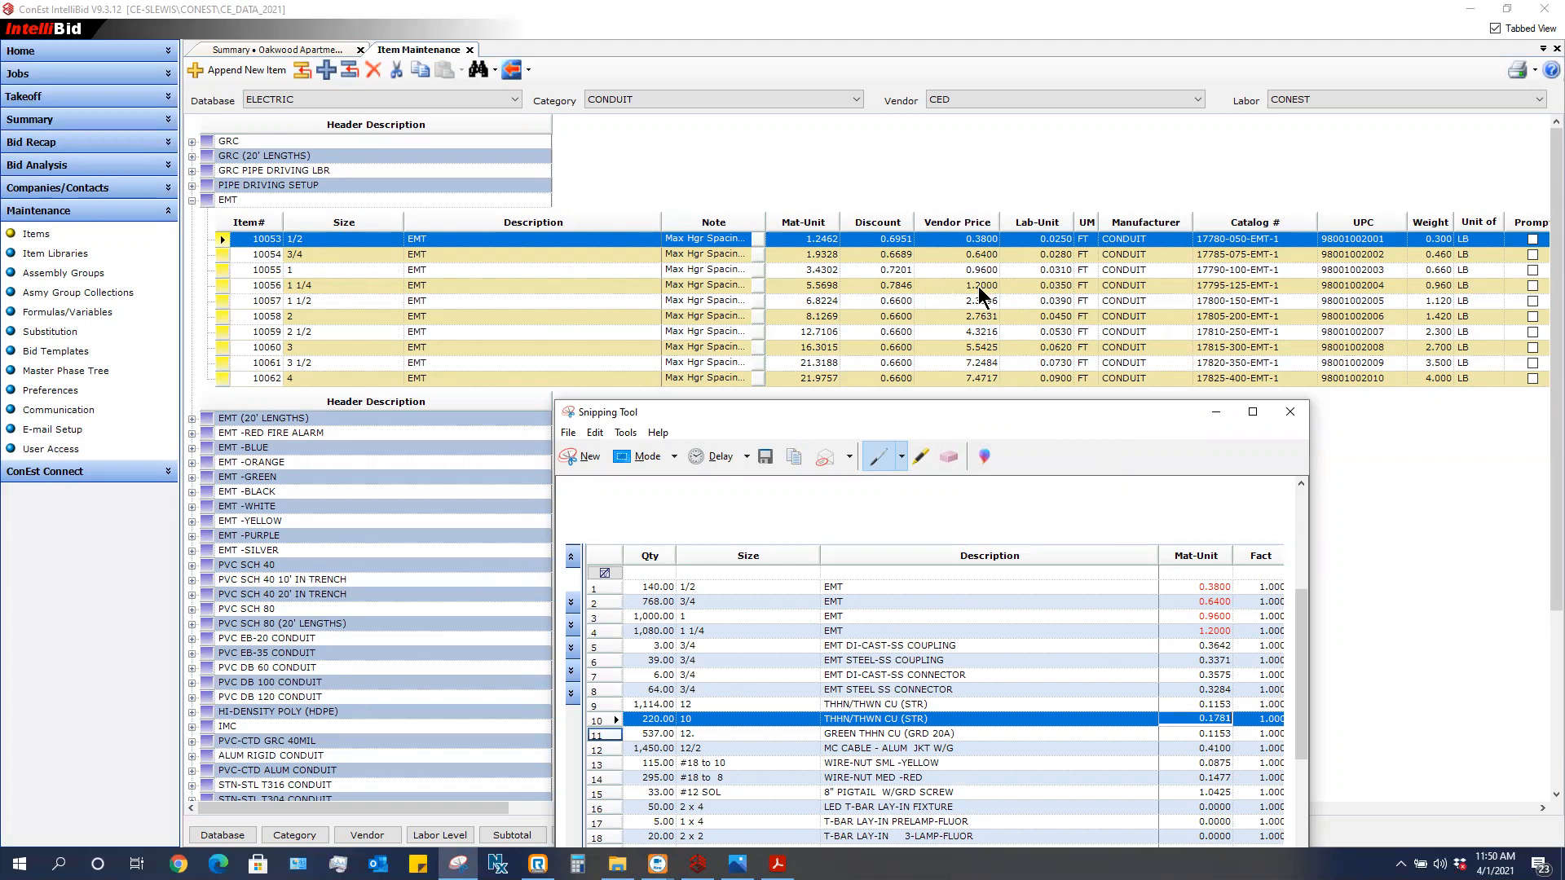
click(1289, 411)
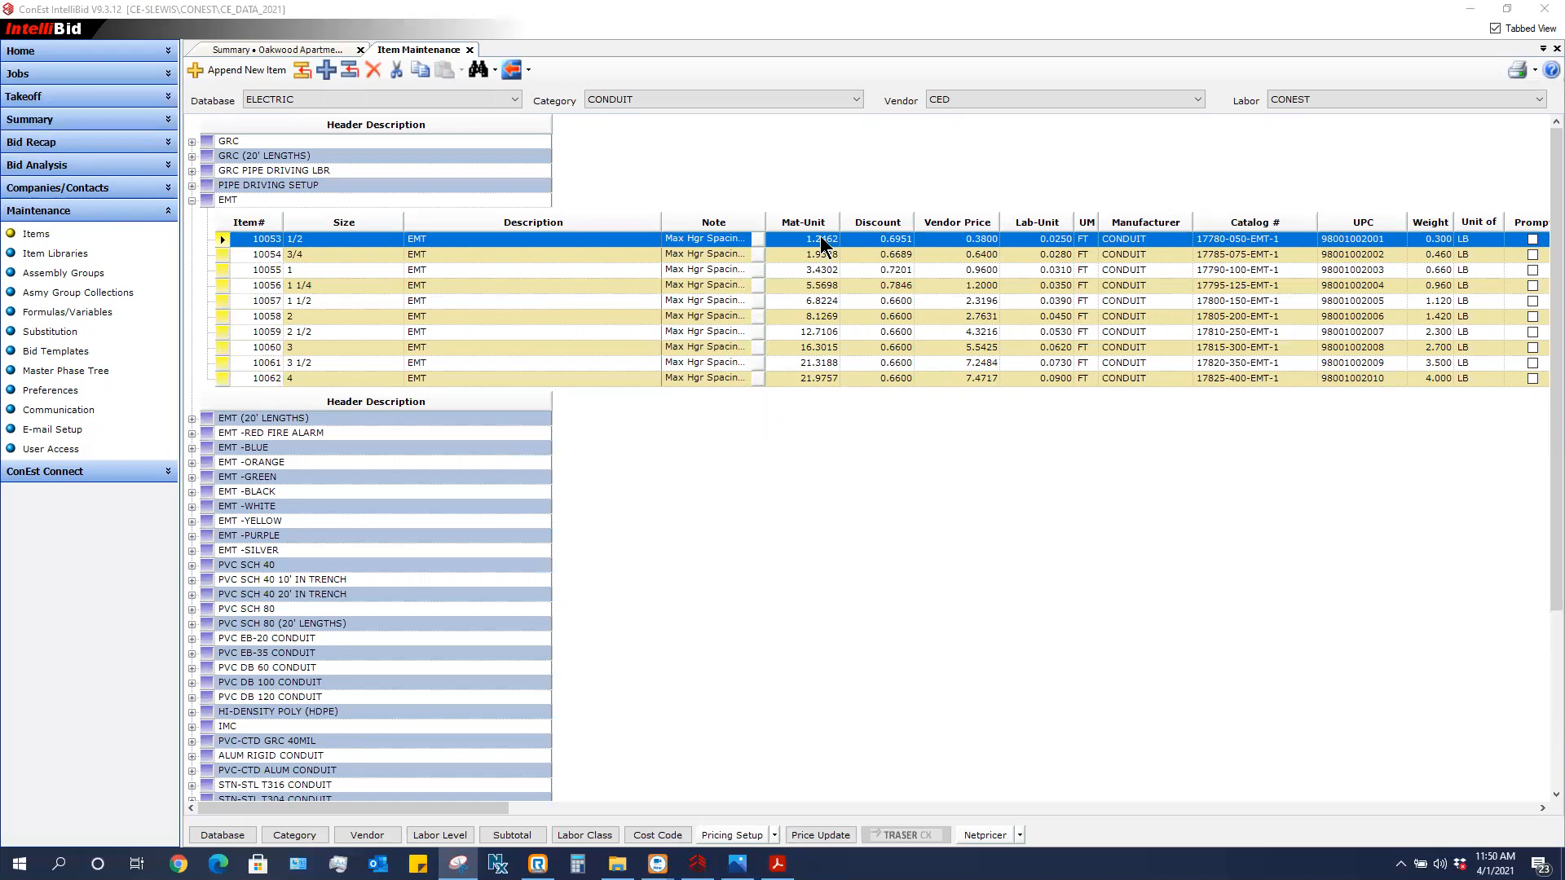
mouse_move(968, 247)
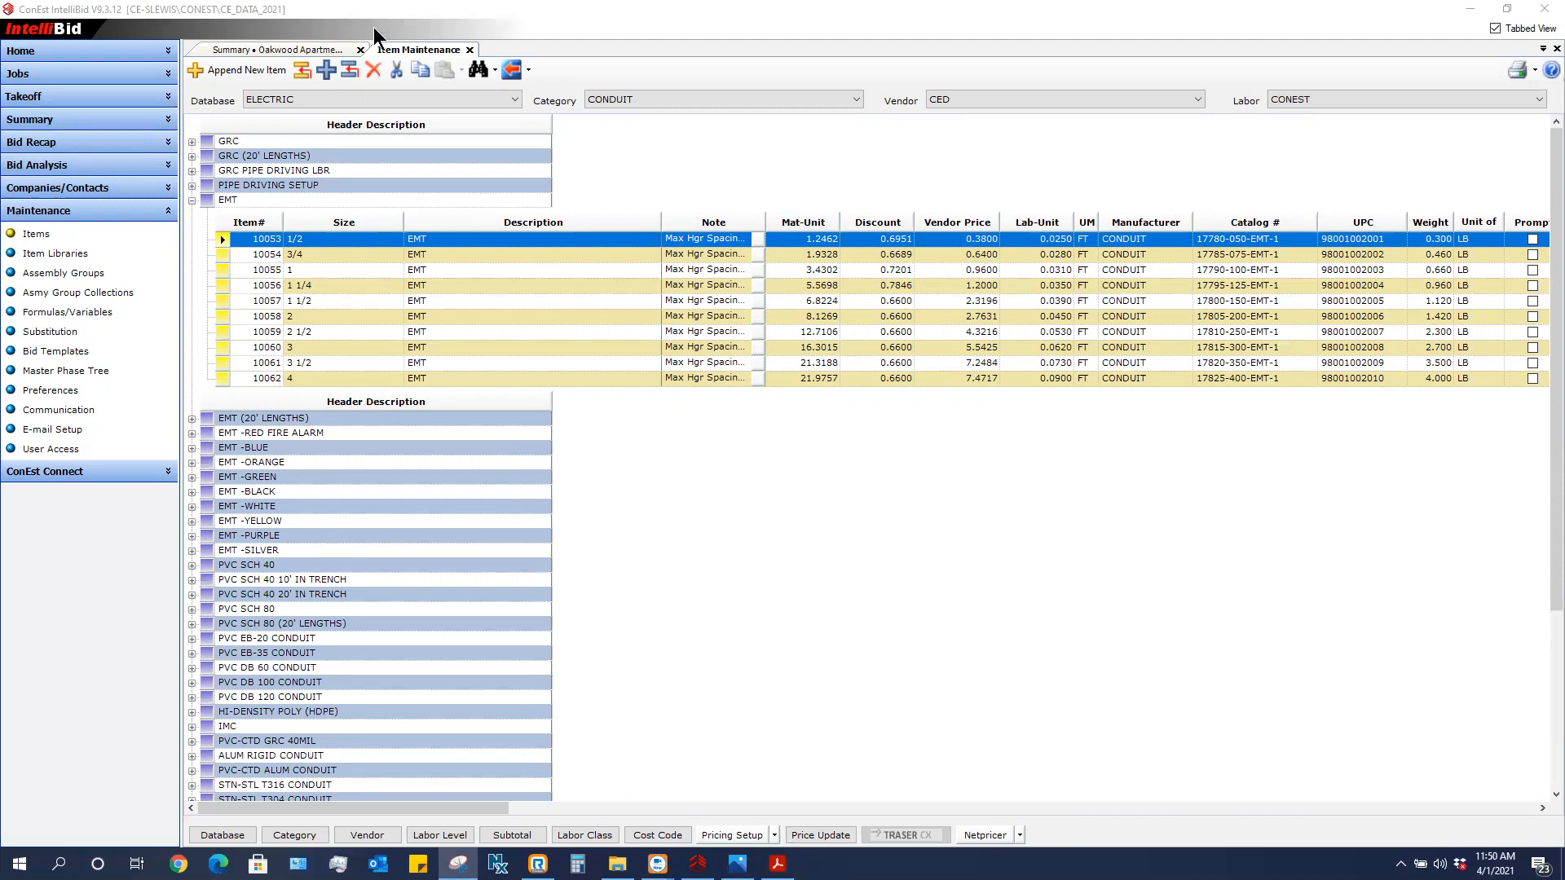
- Return to the Summary tab for the Oakwood Apartments job
click(281, 49)
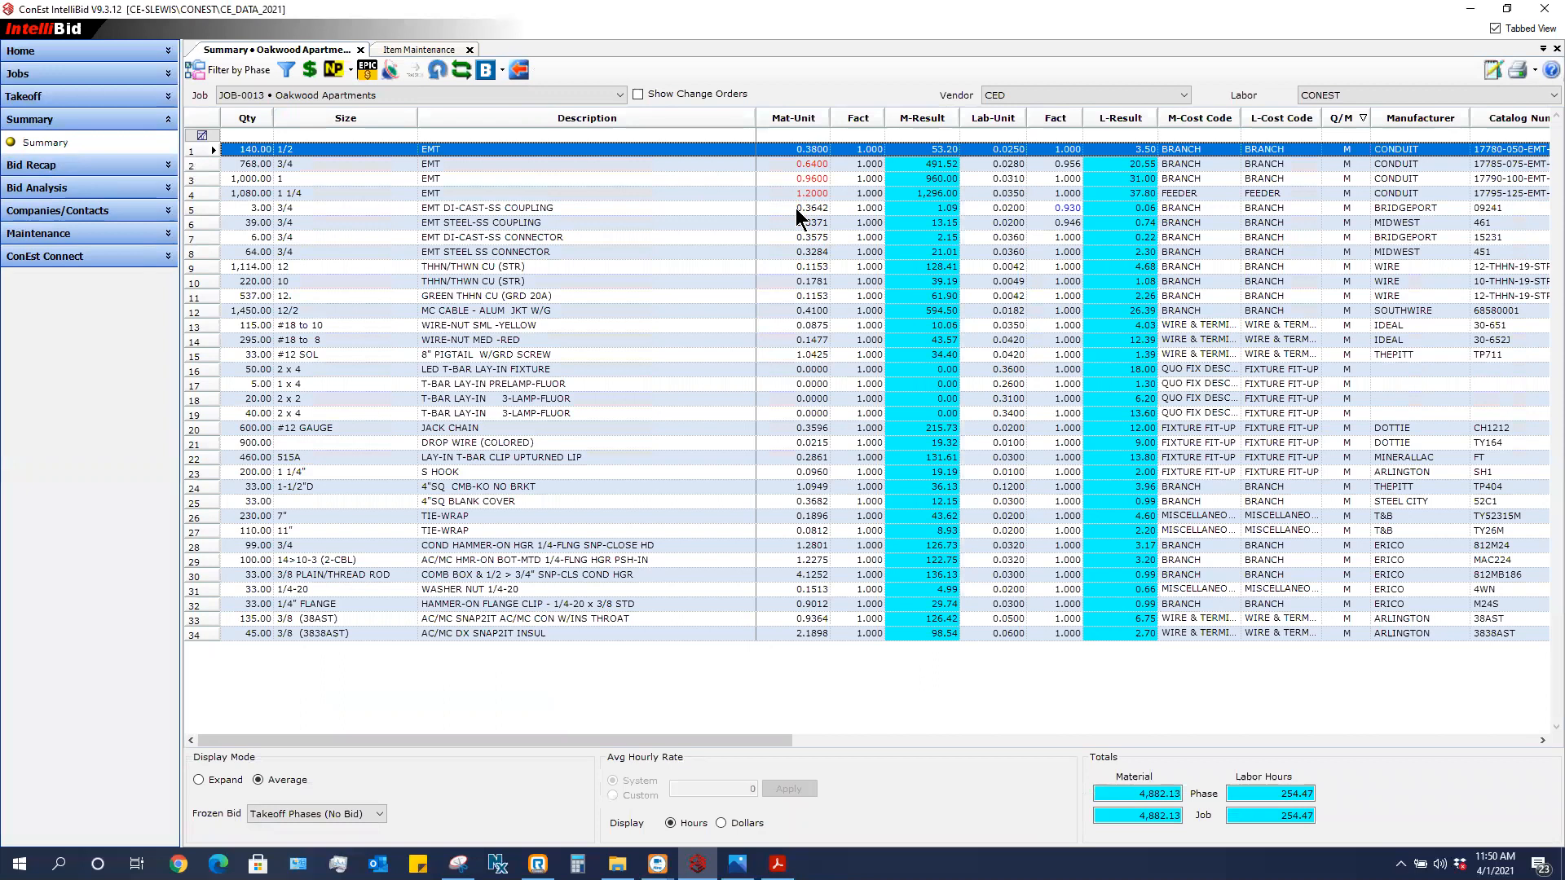
mouse_move(963, 127)
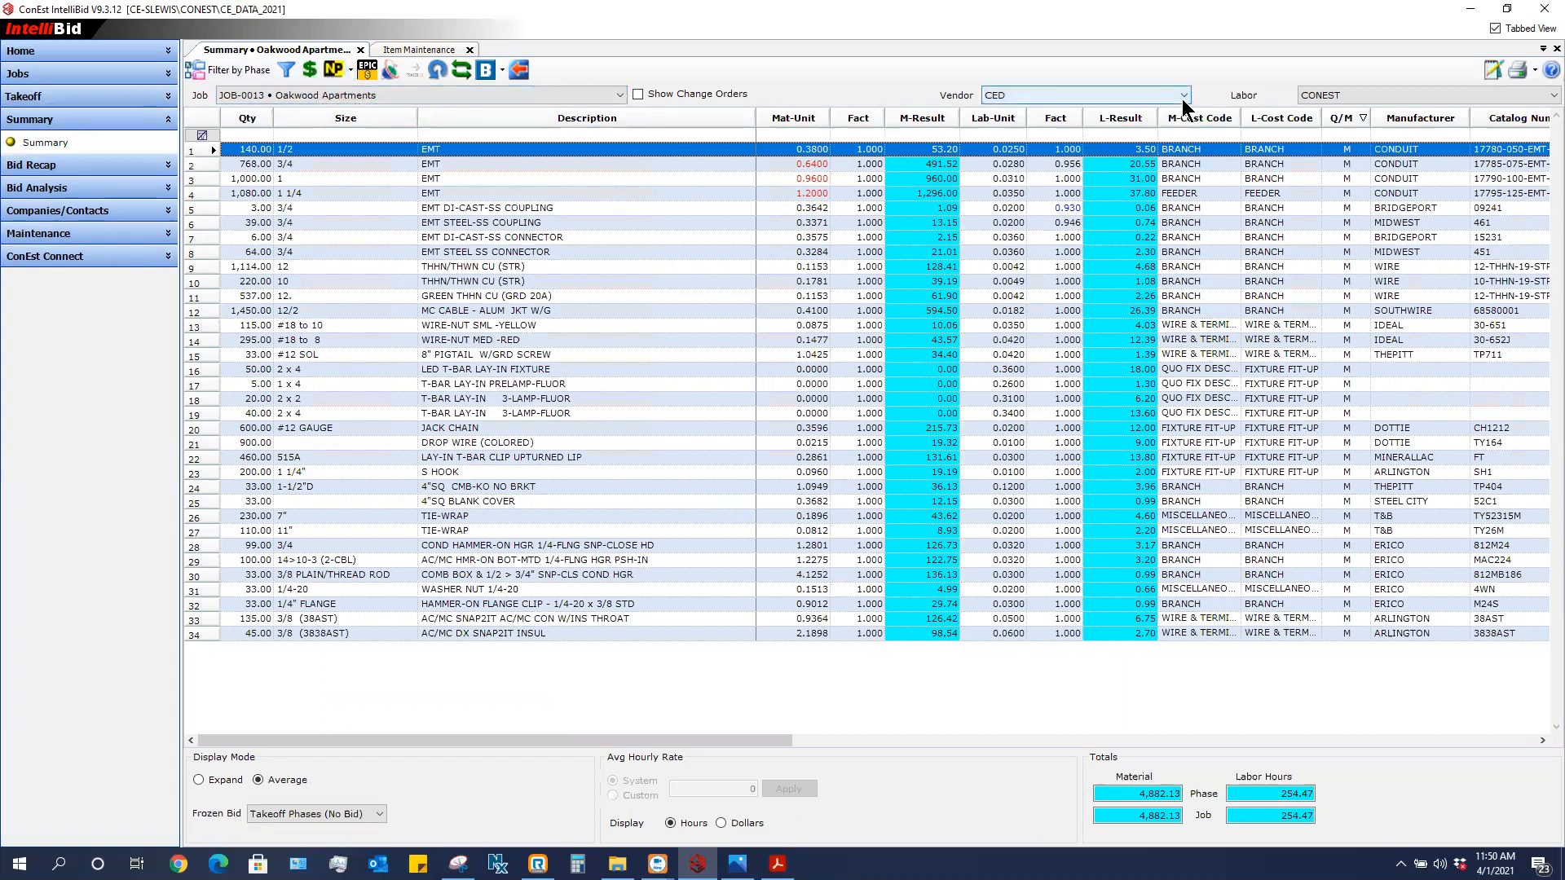
- Reprice the summary with vendor City Electric, choosing Yes to update user-defined red values
click(1180, 95)
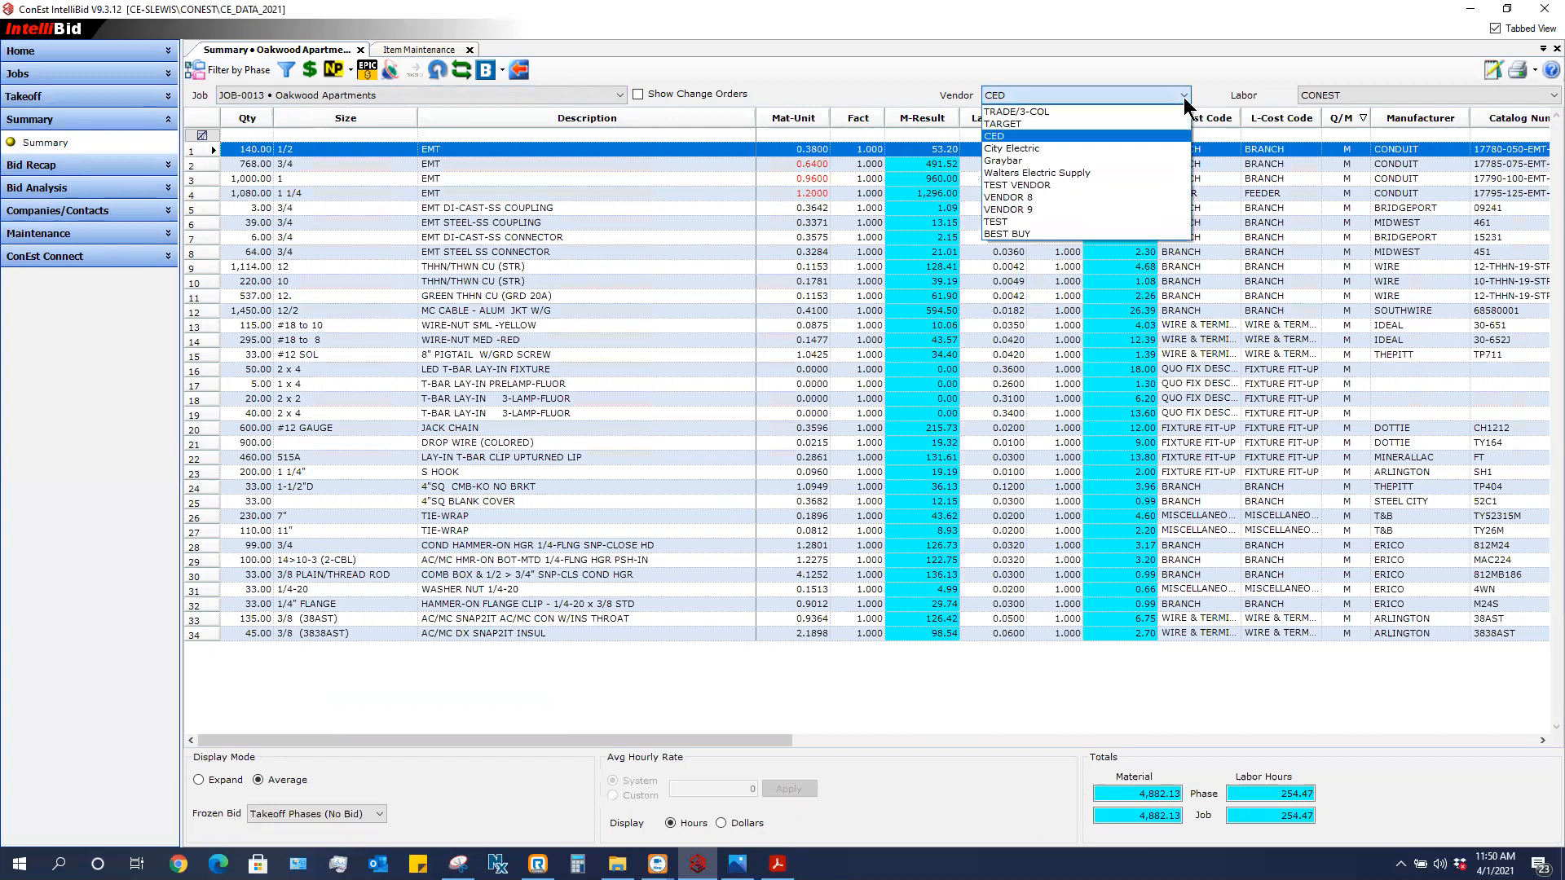
mouse_move(1012, 148)
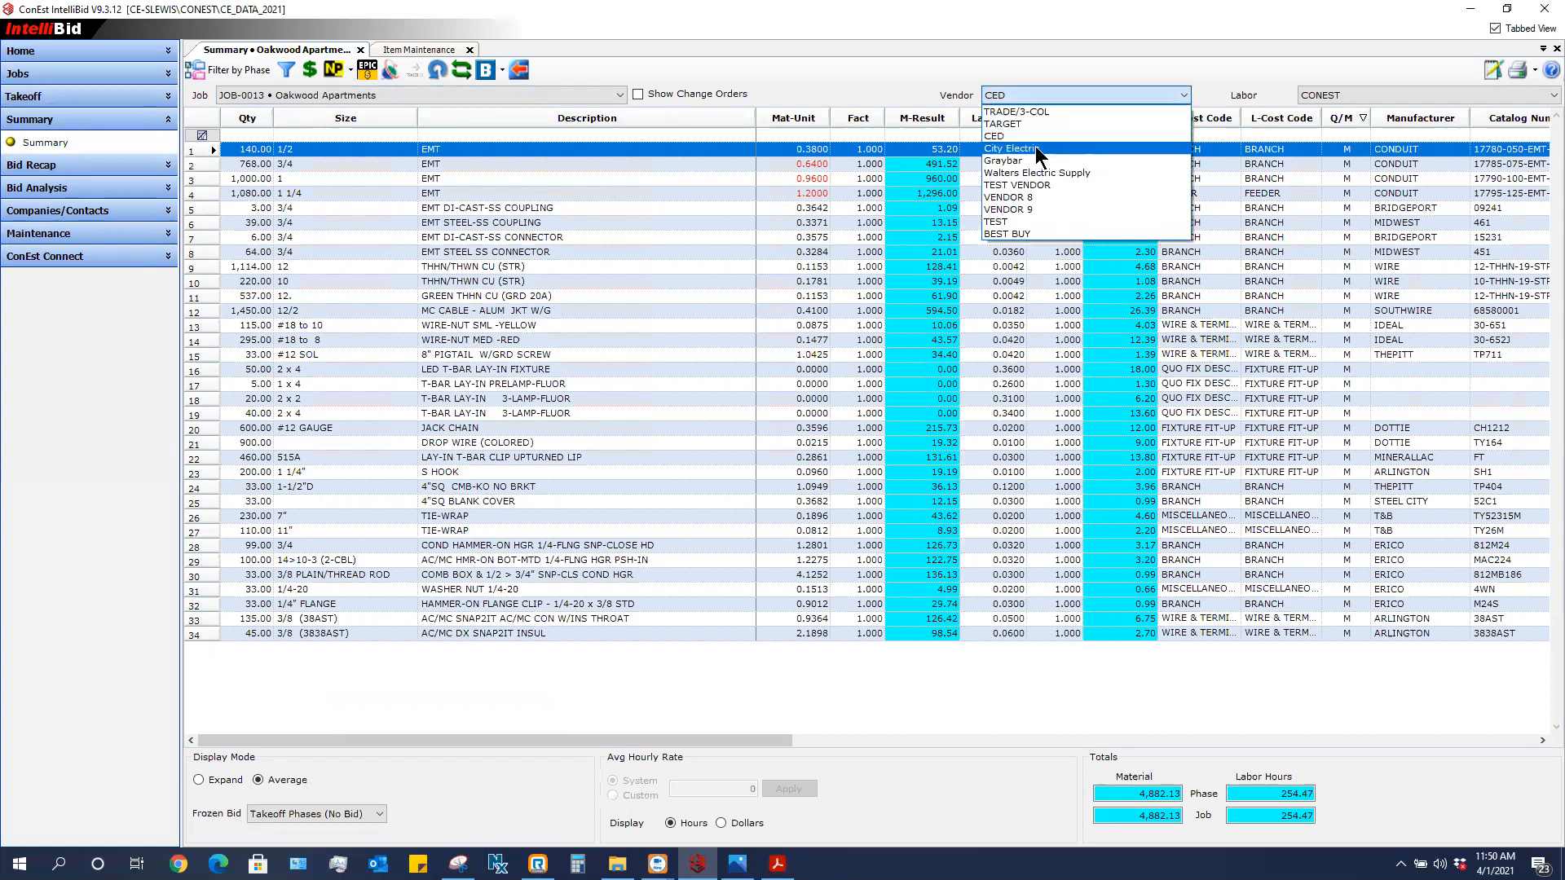
click(1010, 148)
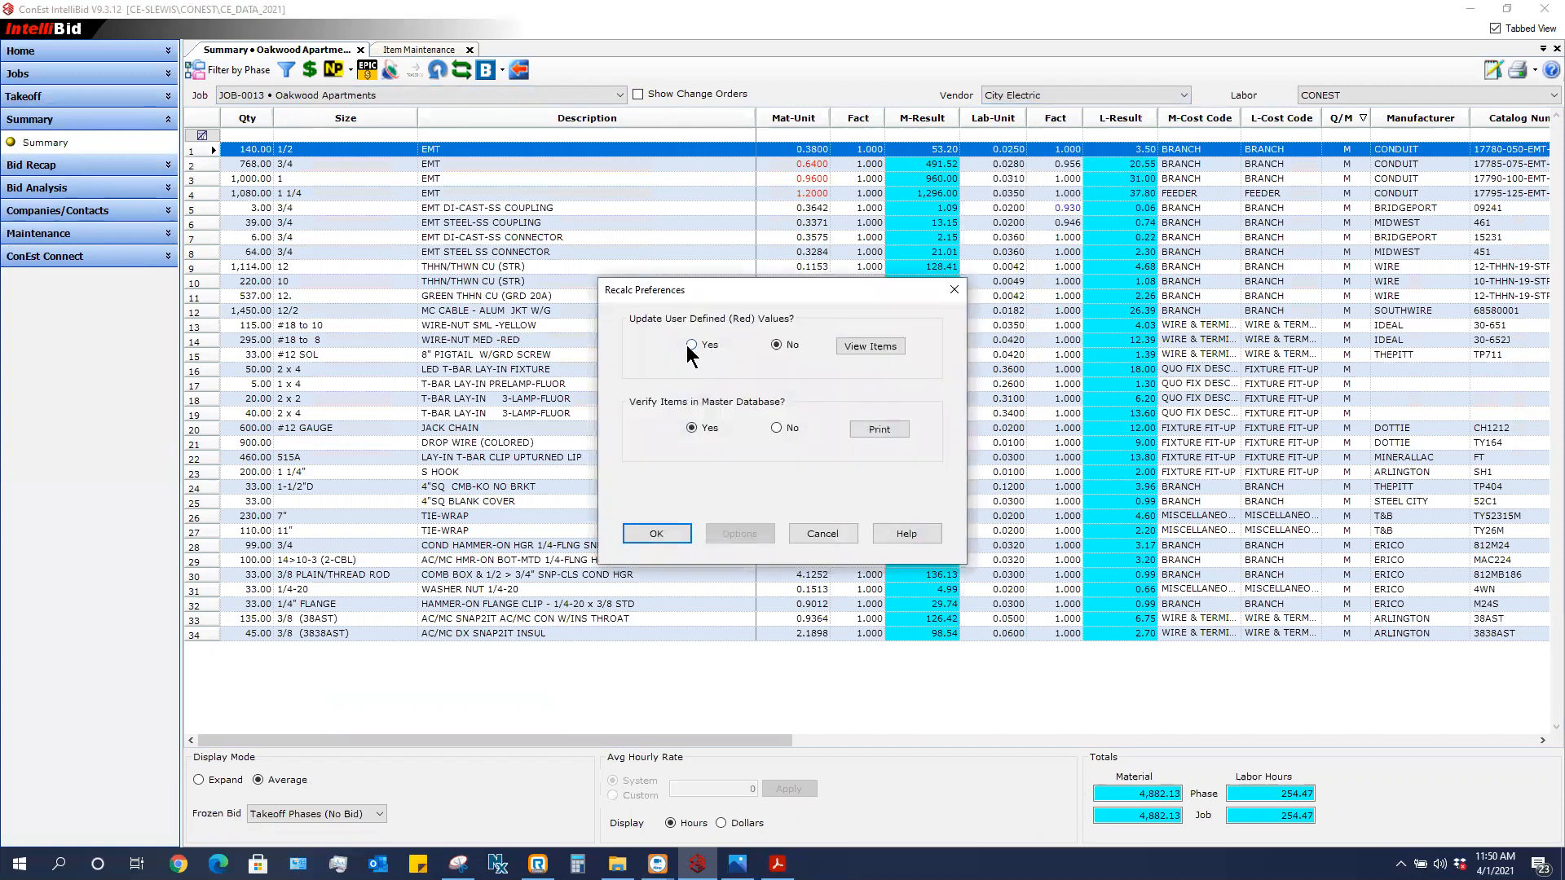
click(691, 345)
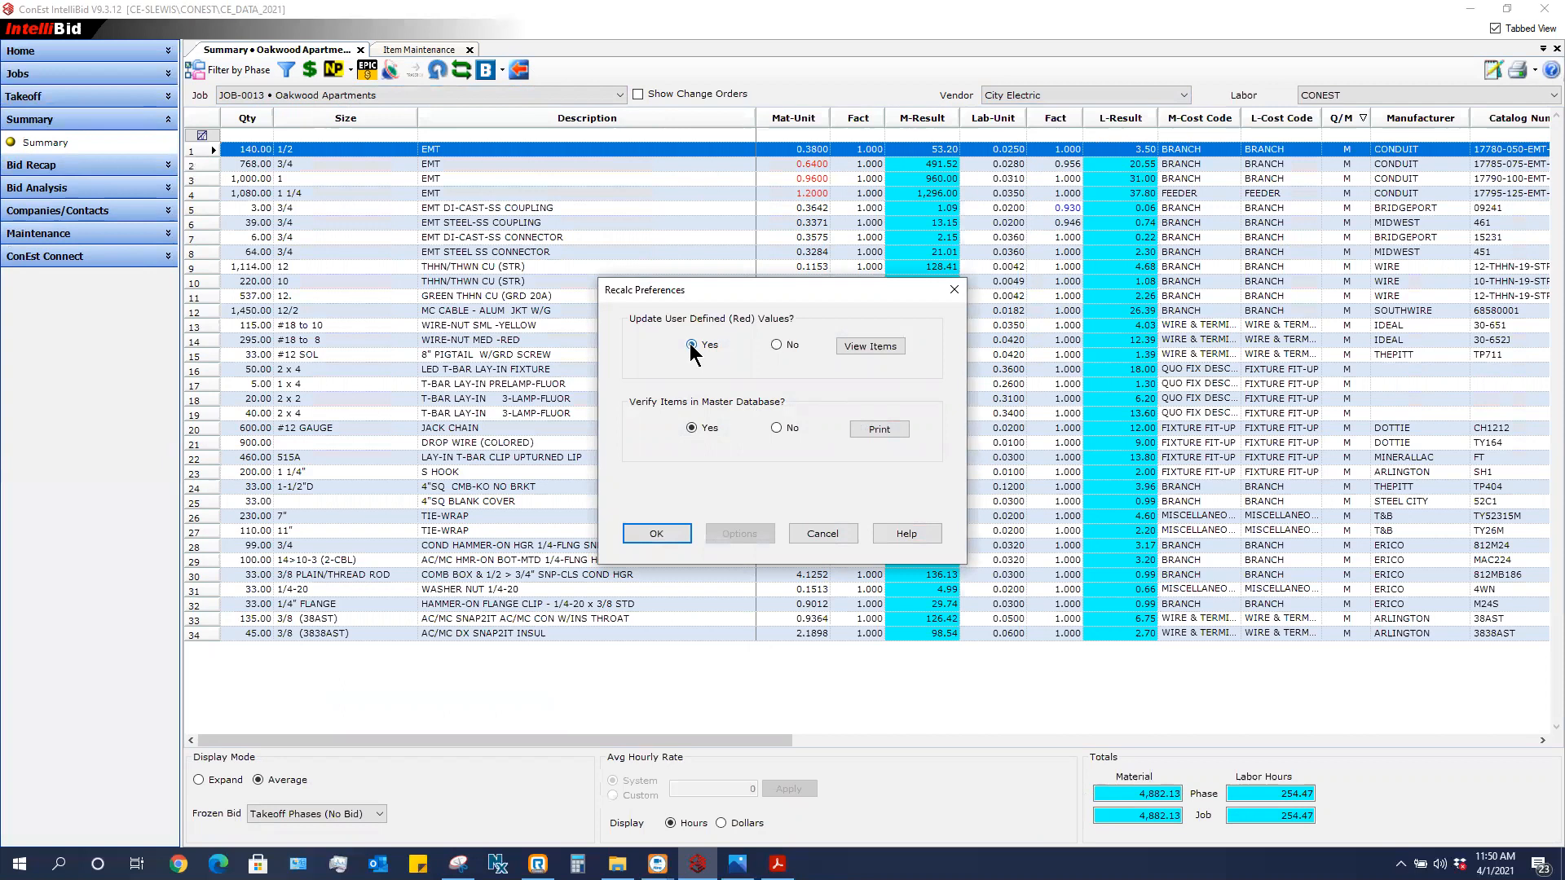
click(655, 533)
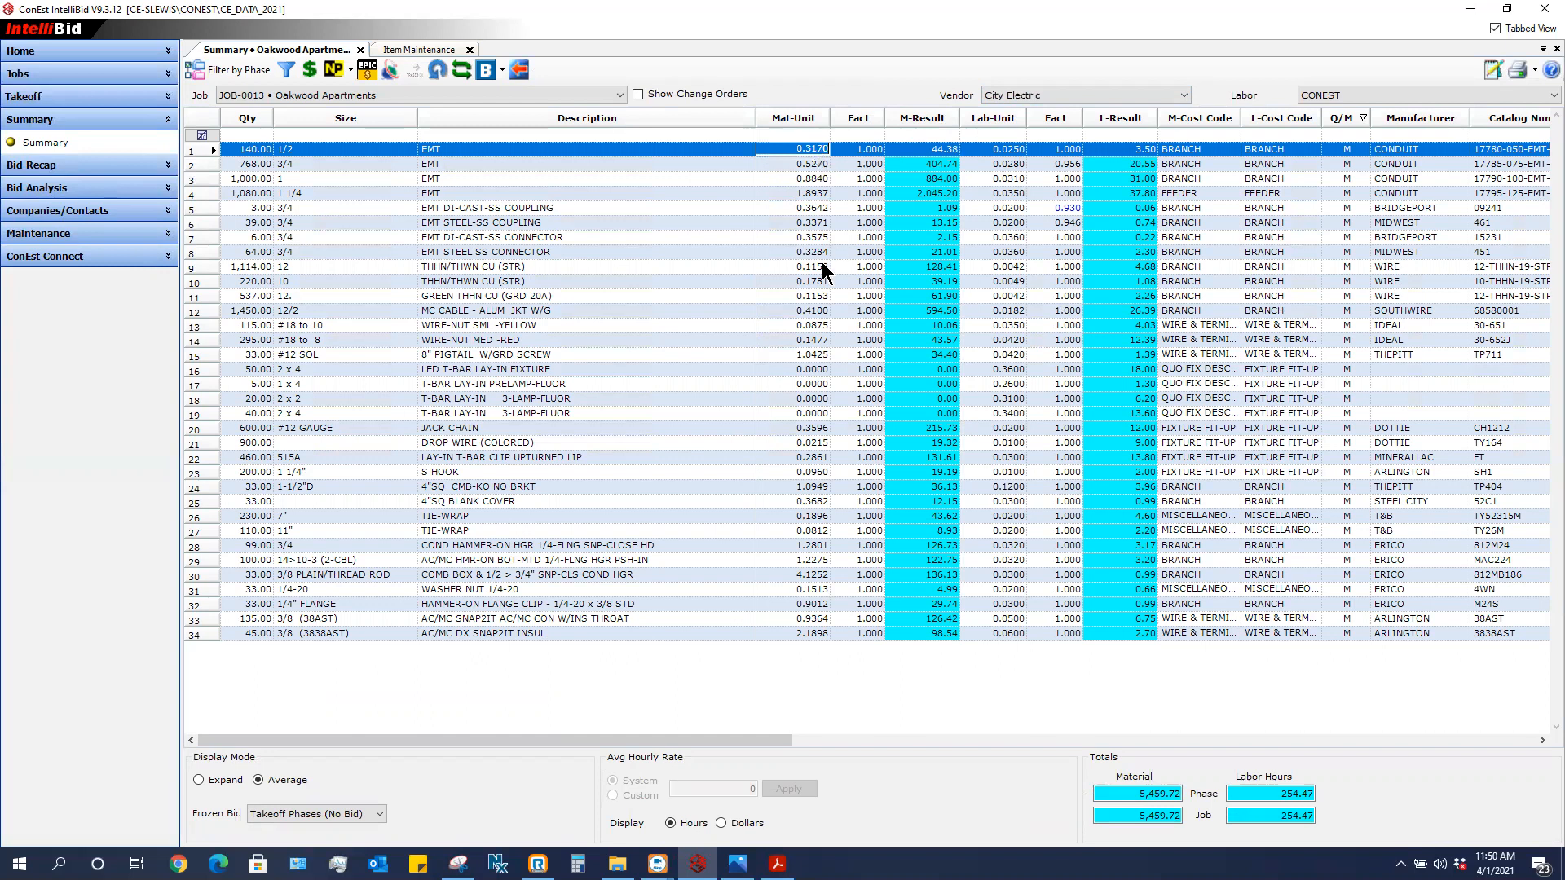
mouse_move(815, 280)
text(0.4000)
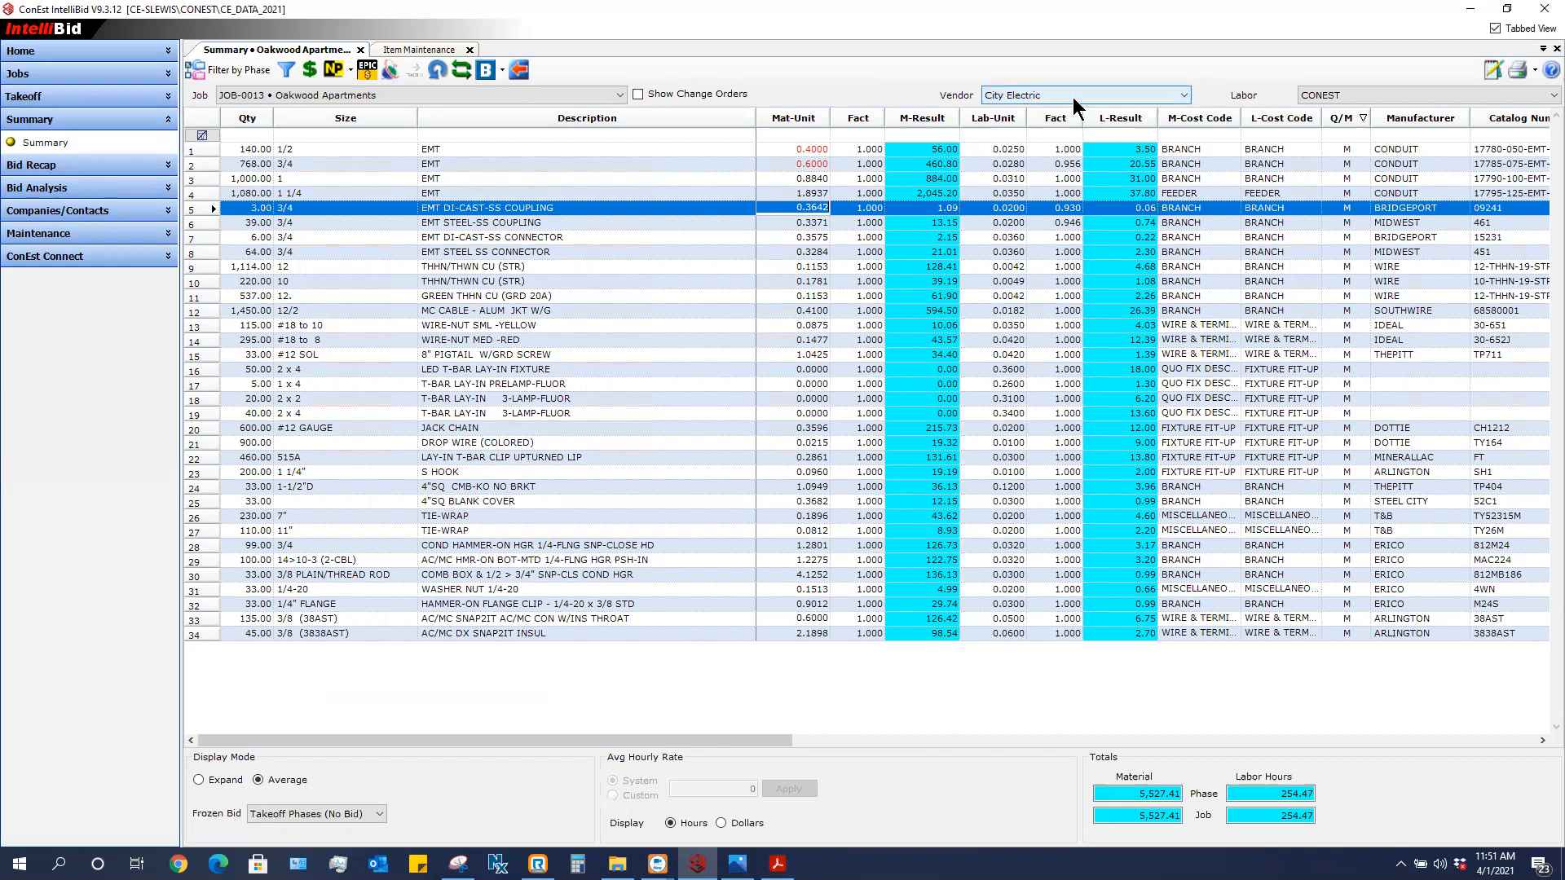
mouse_move(1032, 104)
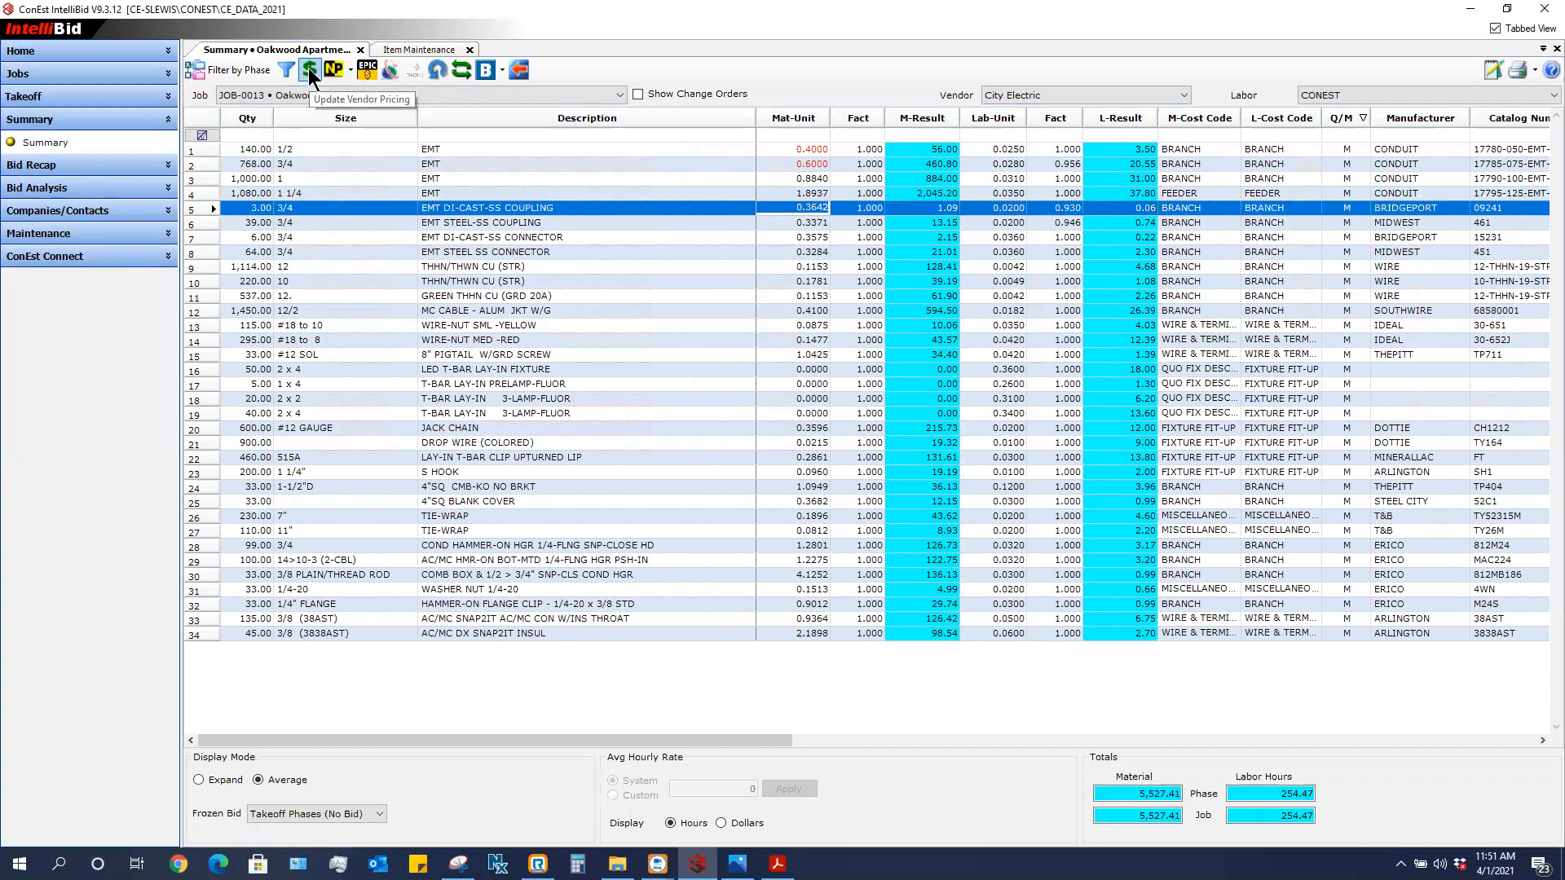
- Update vendor pricing so City Electric receives the summary prices, and acknowledge the confirmation
click(310, 69)
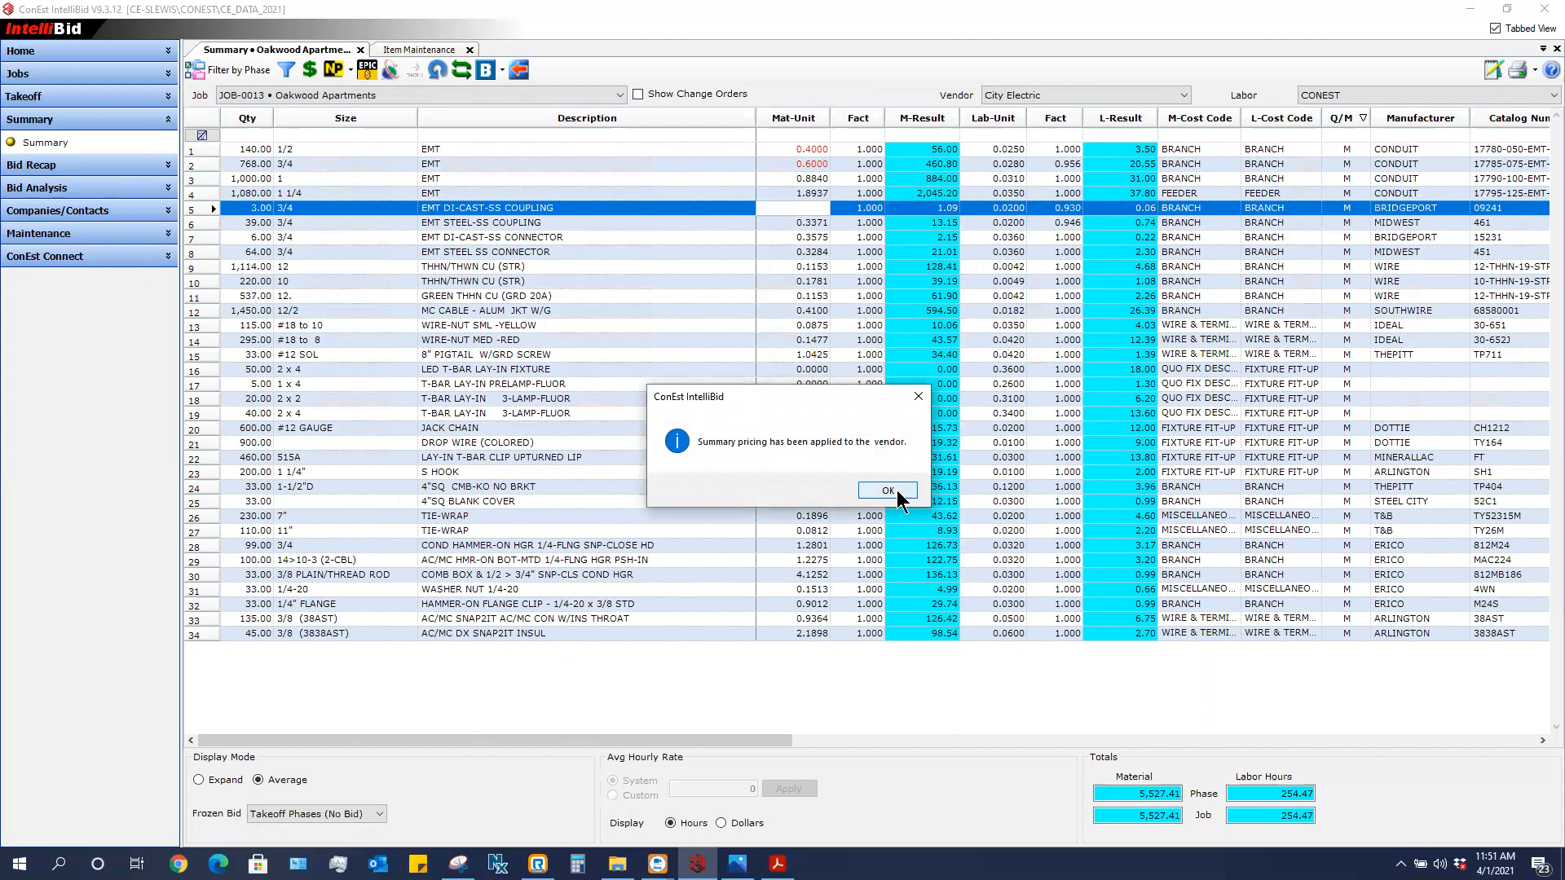
click(888, 491)
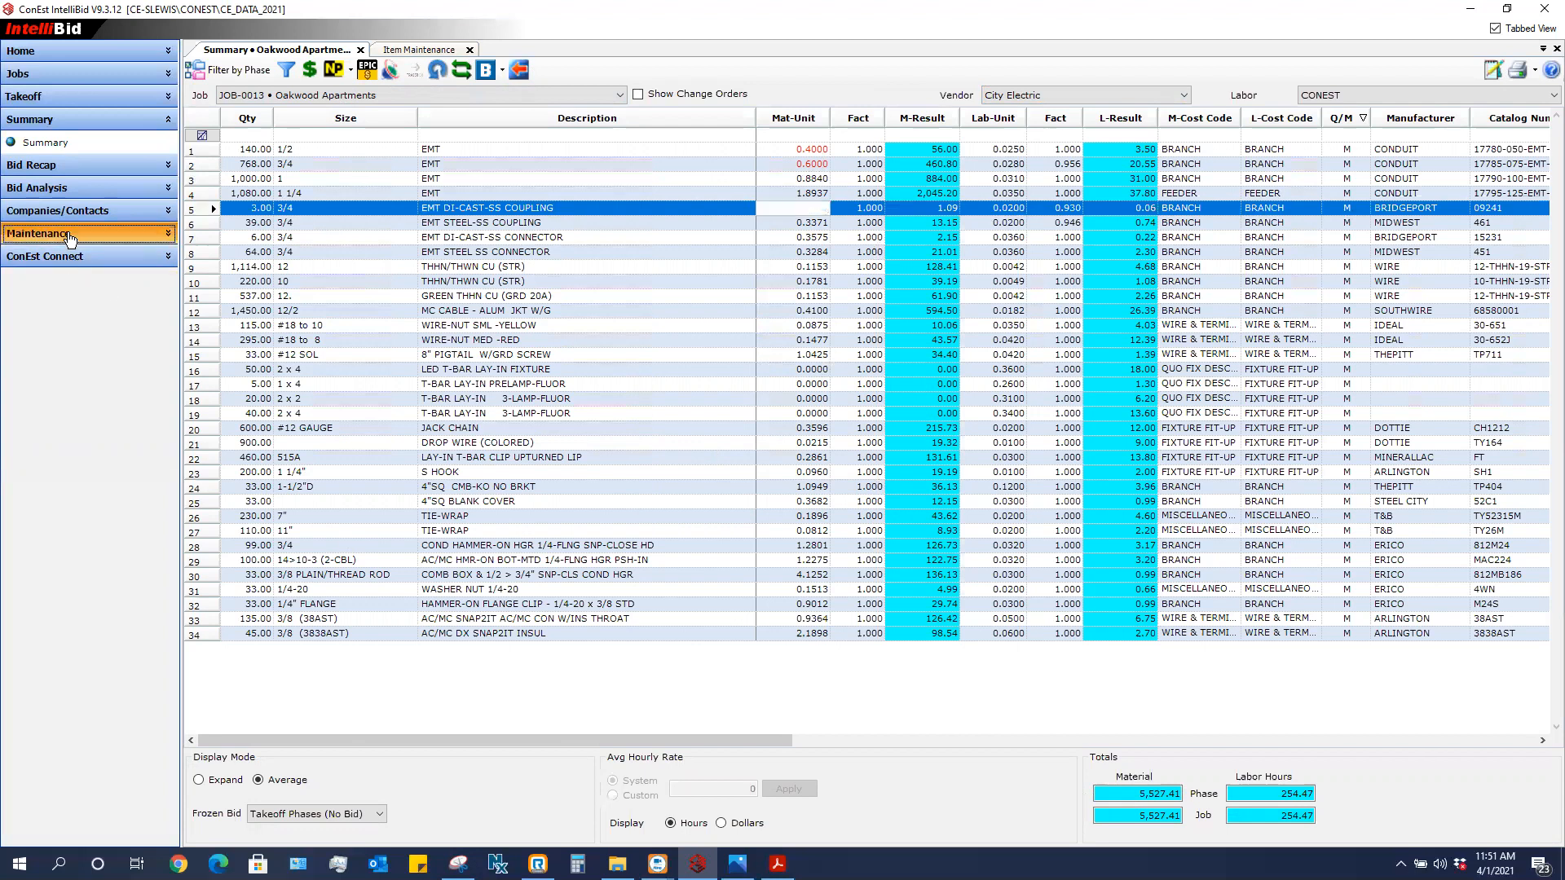
- Go to Item Maintenance to verify City Electric's EMT prices of 0.4000 and 0.6000
click(57, 233)
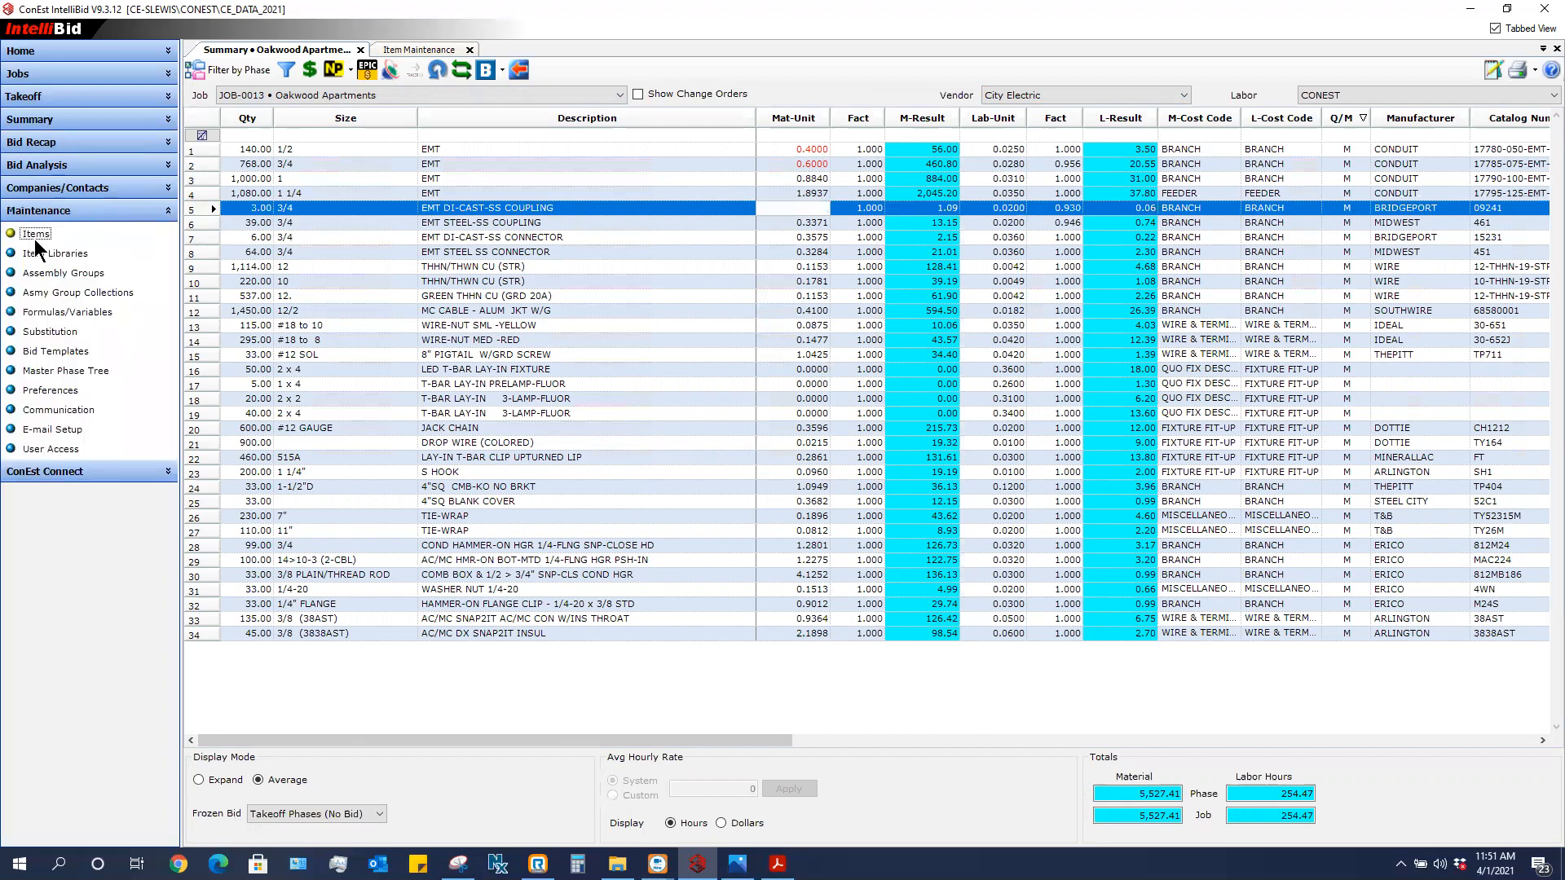
click(425, 48)
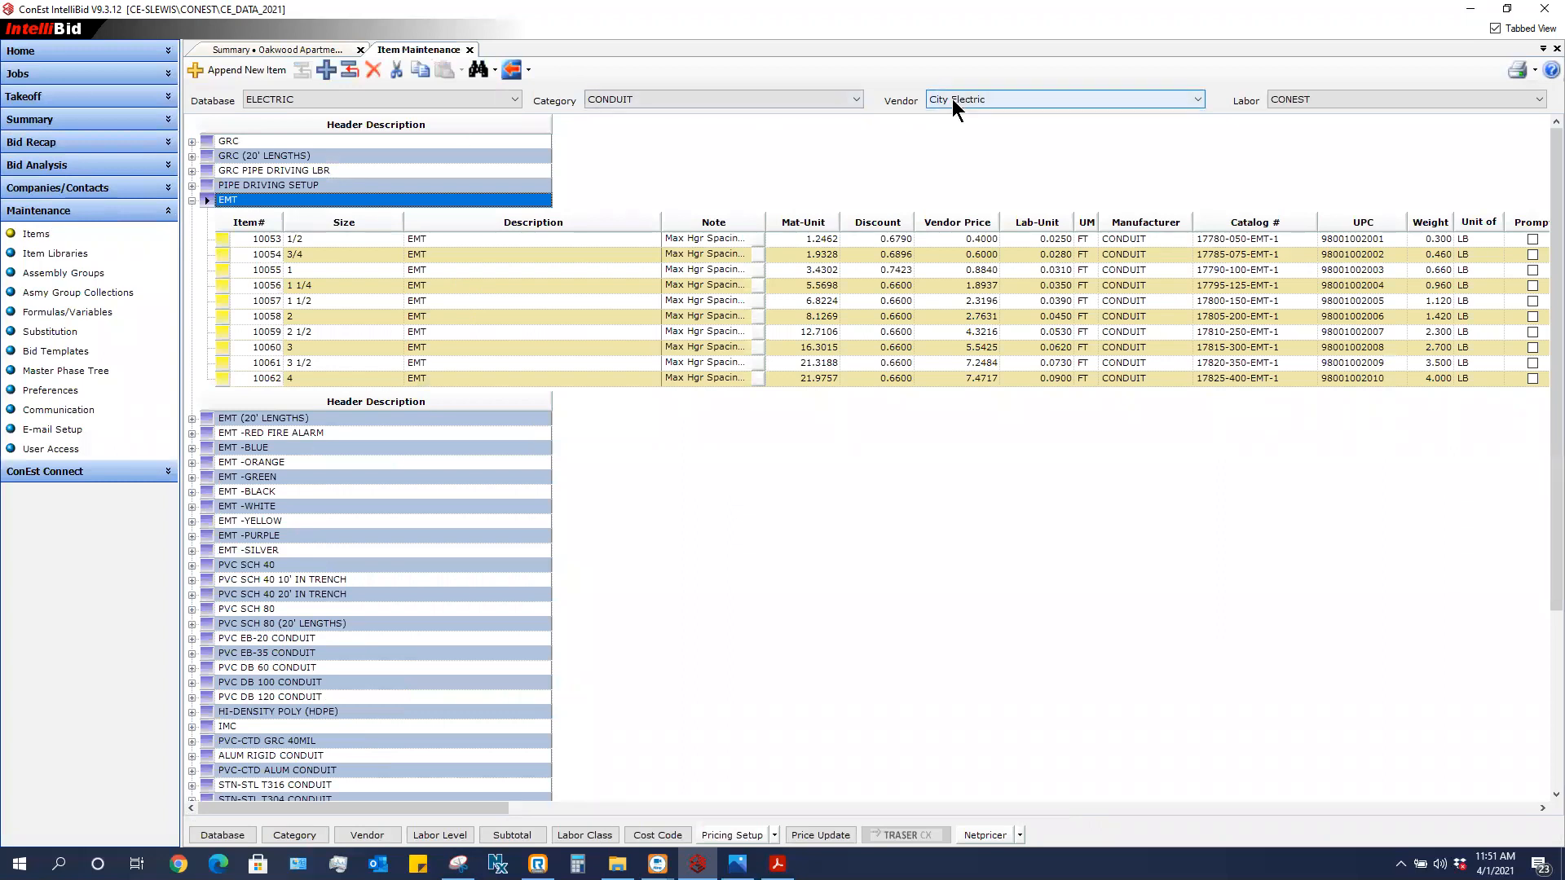
mouse_move(321, 251)
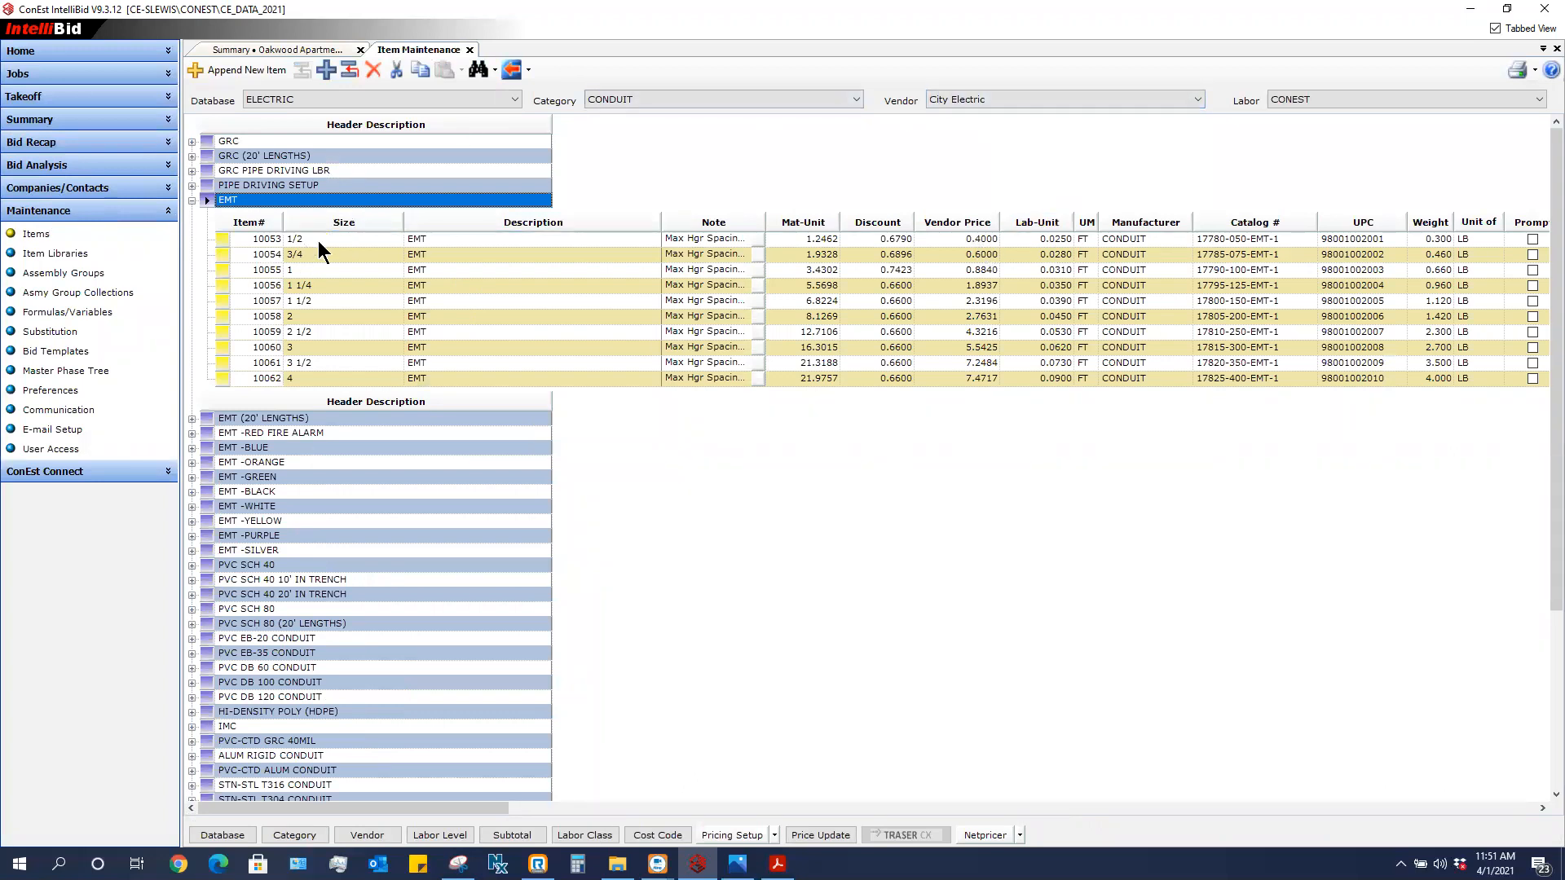
mouse_move(293, 265)
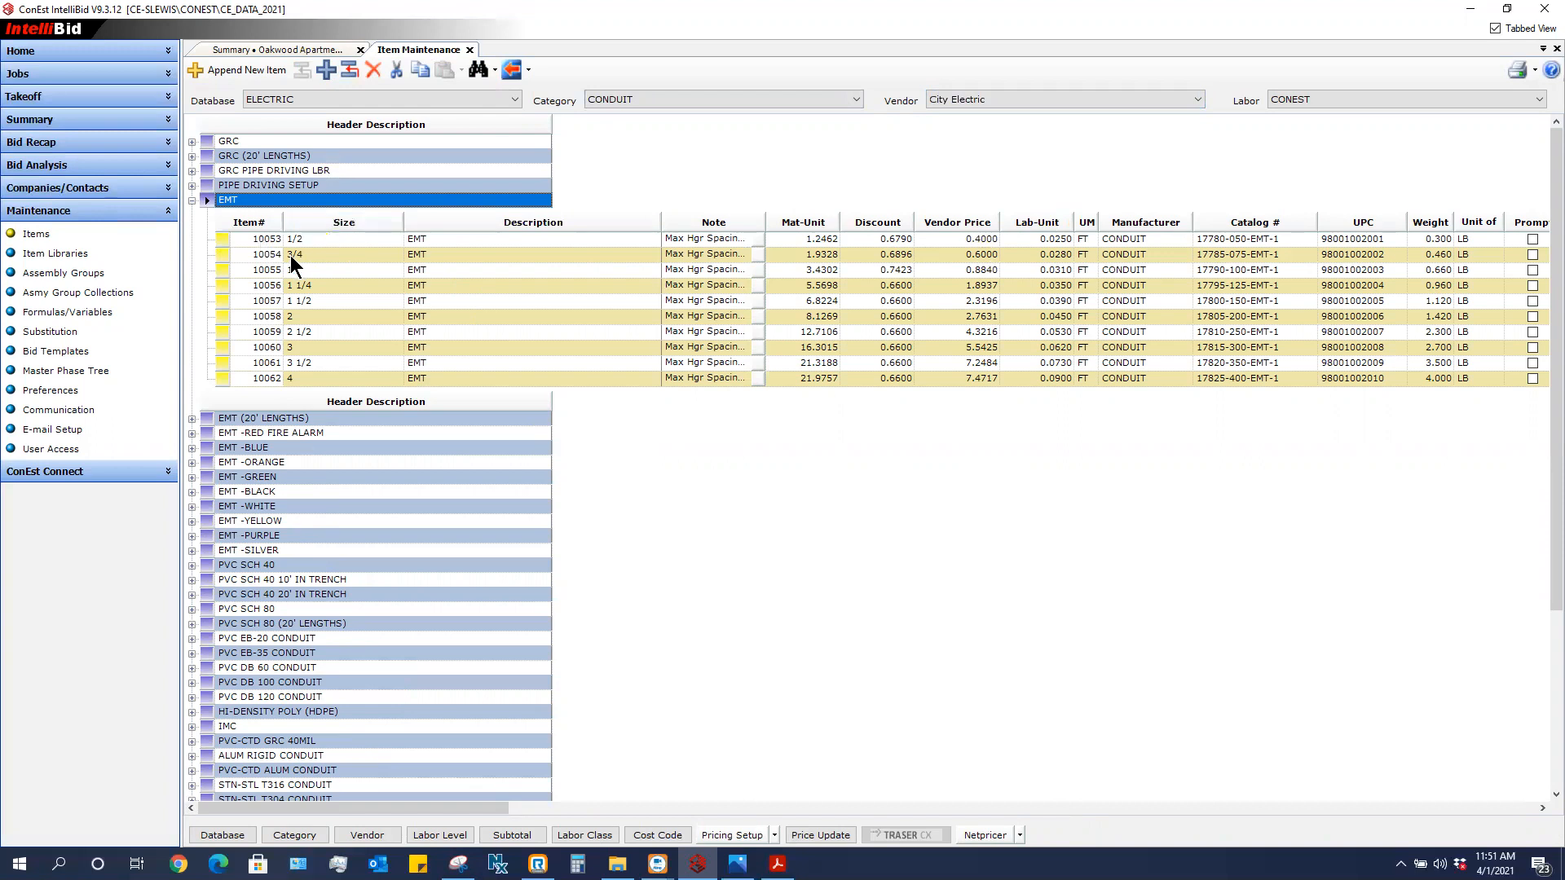